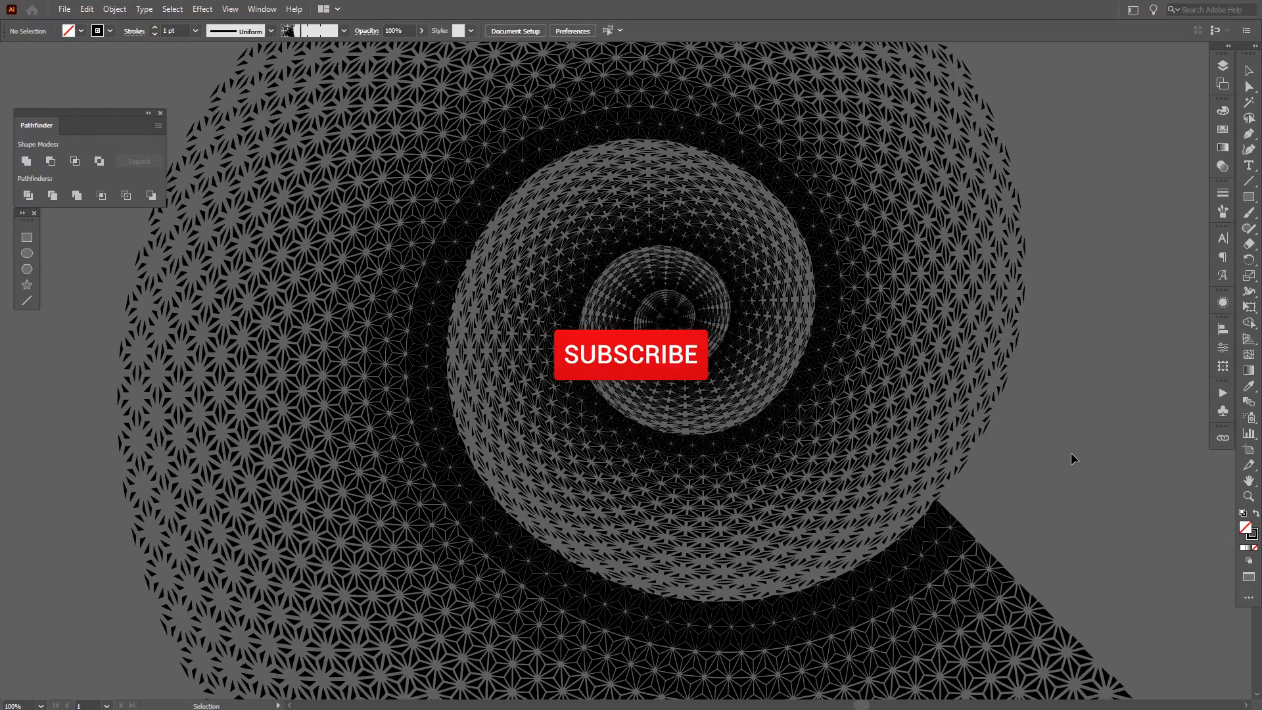
# Step: Open the New Document setup with a 300 × 300 px RGB preset
pyautogui.click(630, 355)
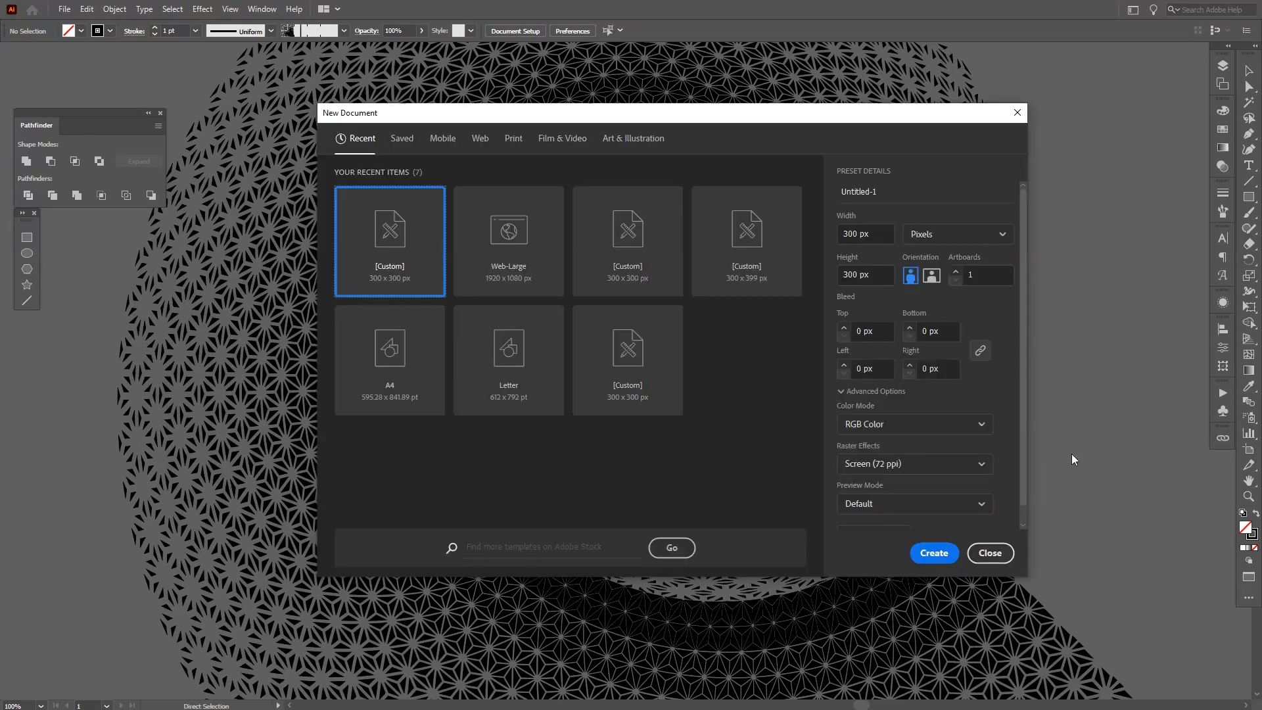
# Step: Create the 300 × 300 px document and switch to the Polygon Tool
pyautogui.click(933, 553)
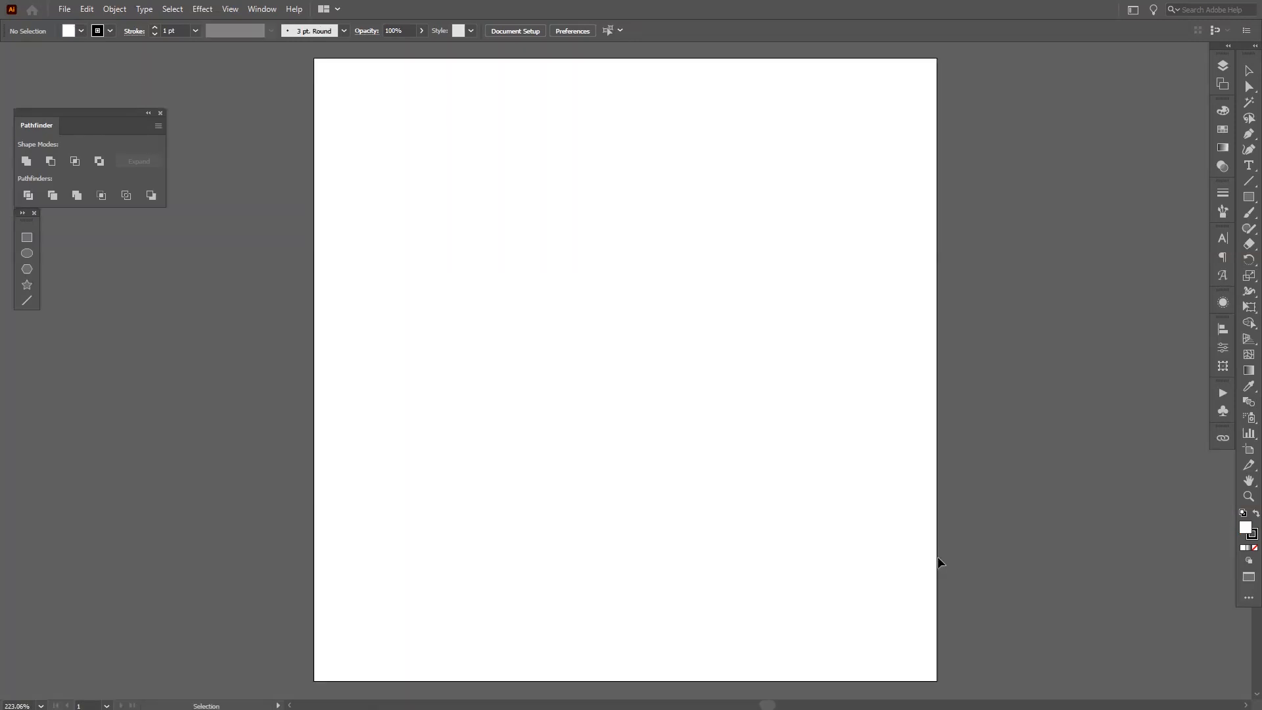
pyautogui.moveTo(936, 569)
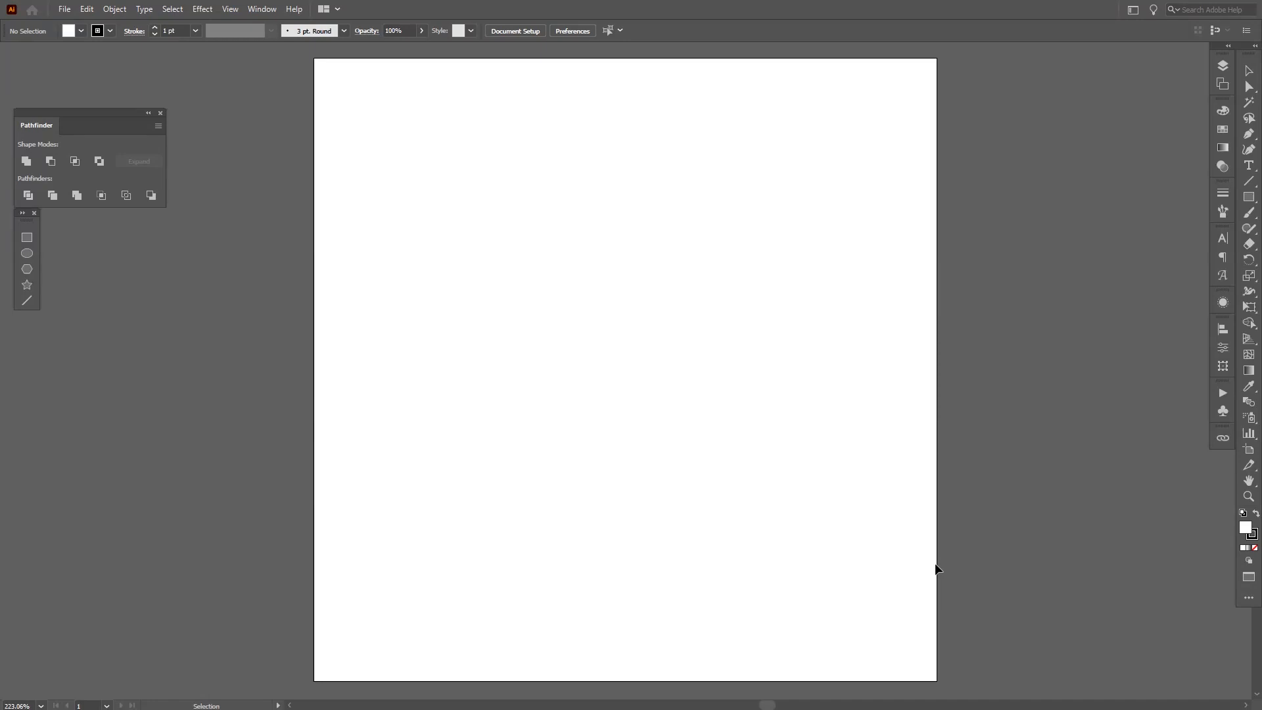
pyautogui.moveTo(763, 315)
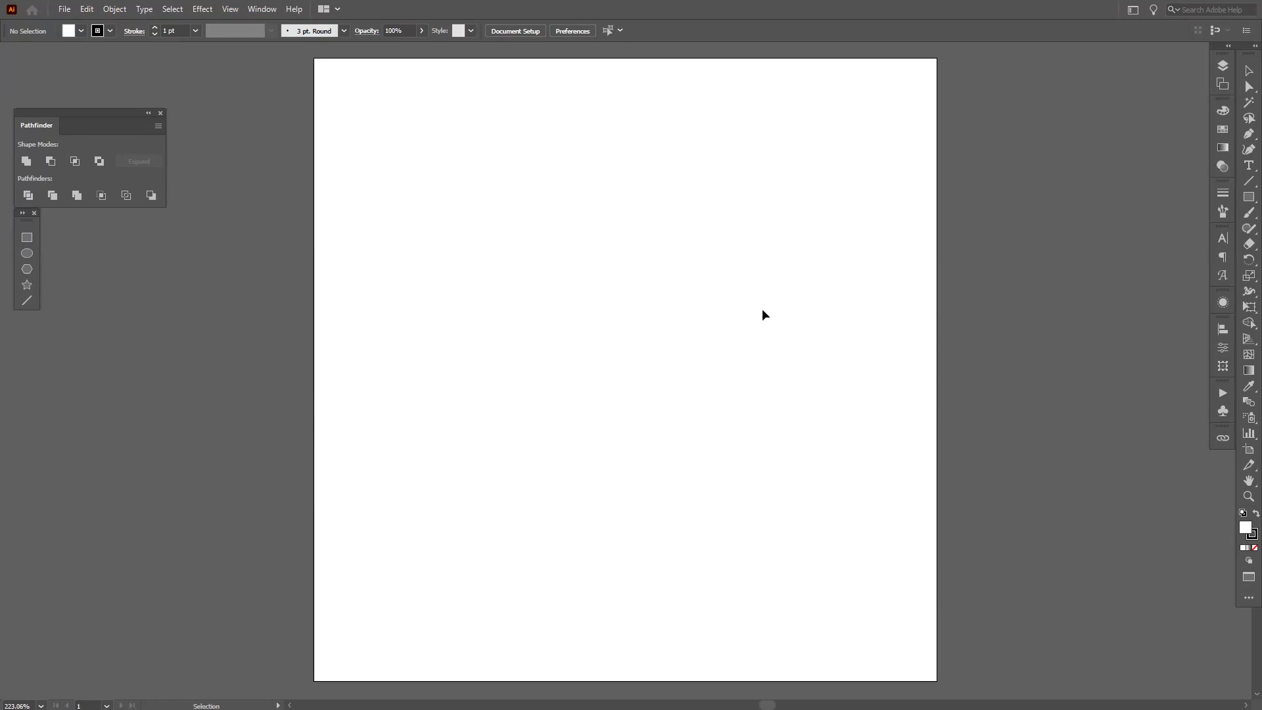
pyautogui.moveTo(1254, 549)
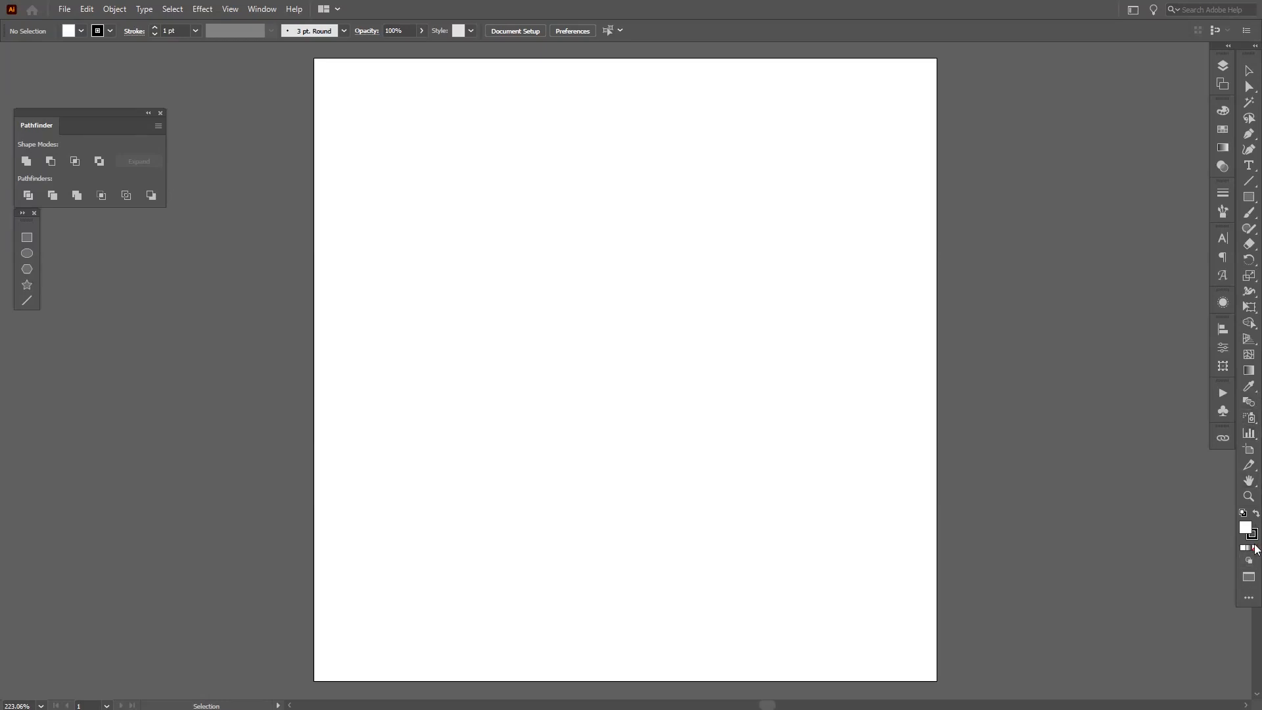
pyautogui.moveTo(1251, 549)
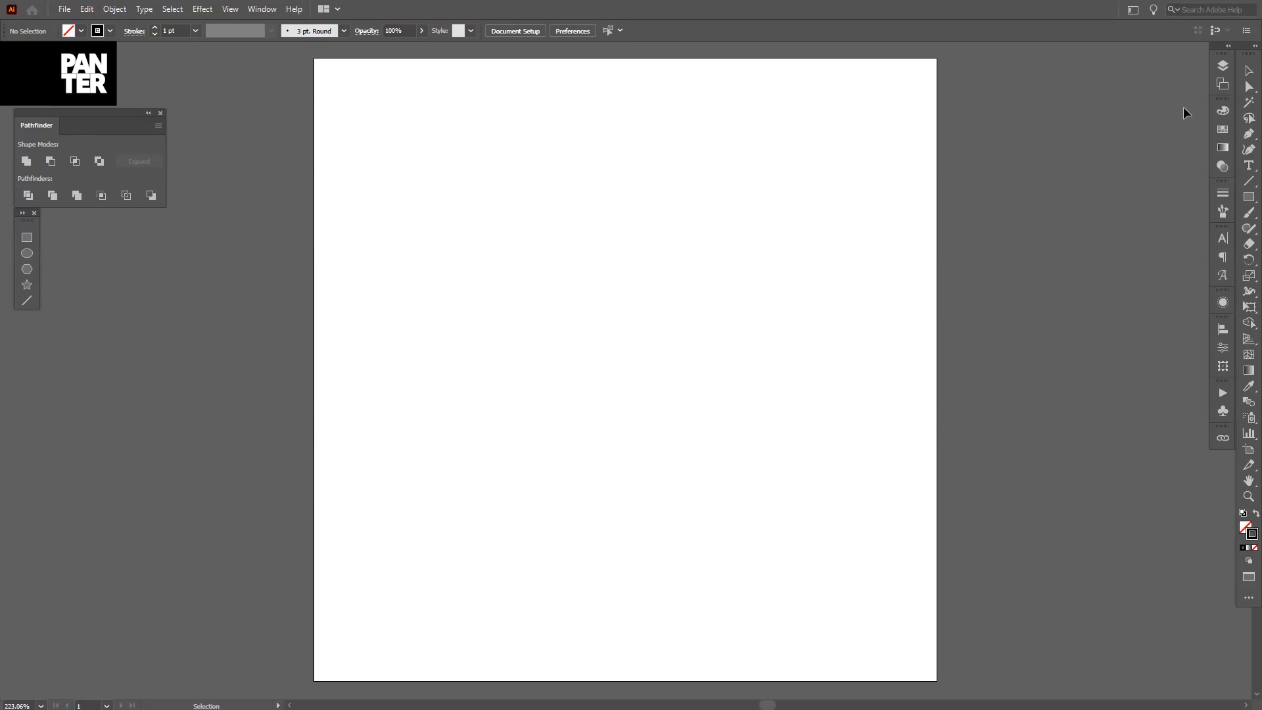
pyautogui.moveTo(1243, 197)
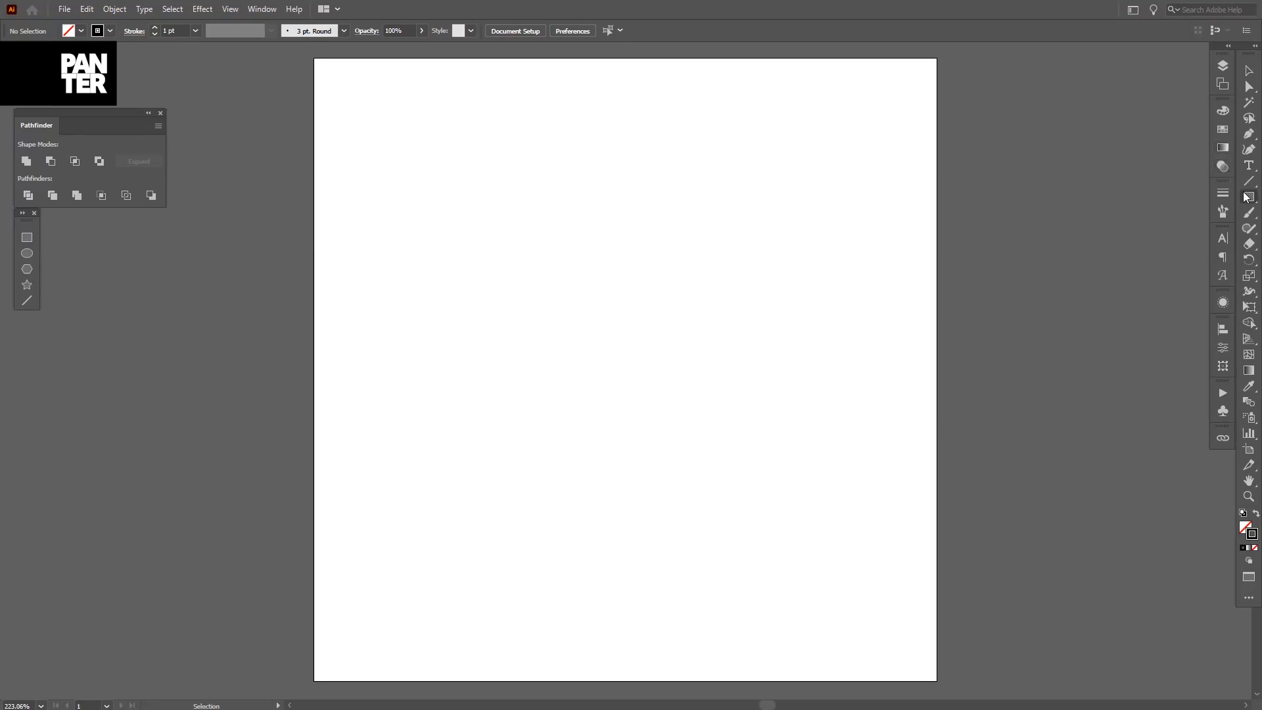
pyautogui.click(1248, 197)
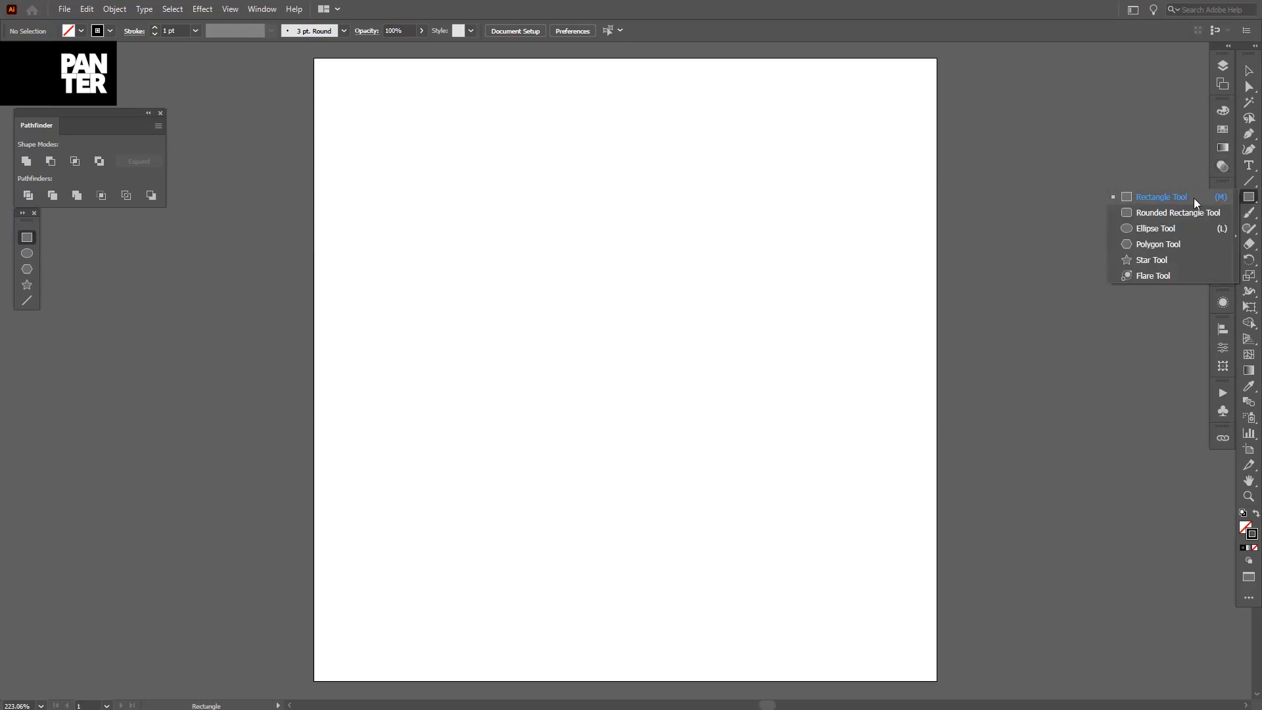
pyautogui.moveTo(1158, 243)
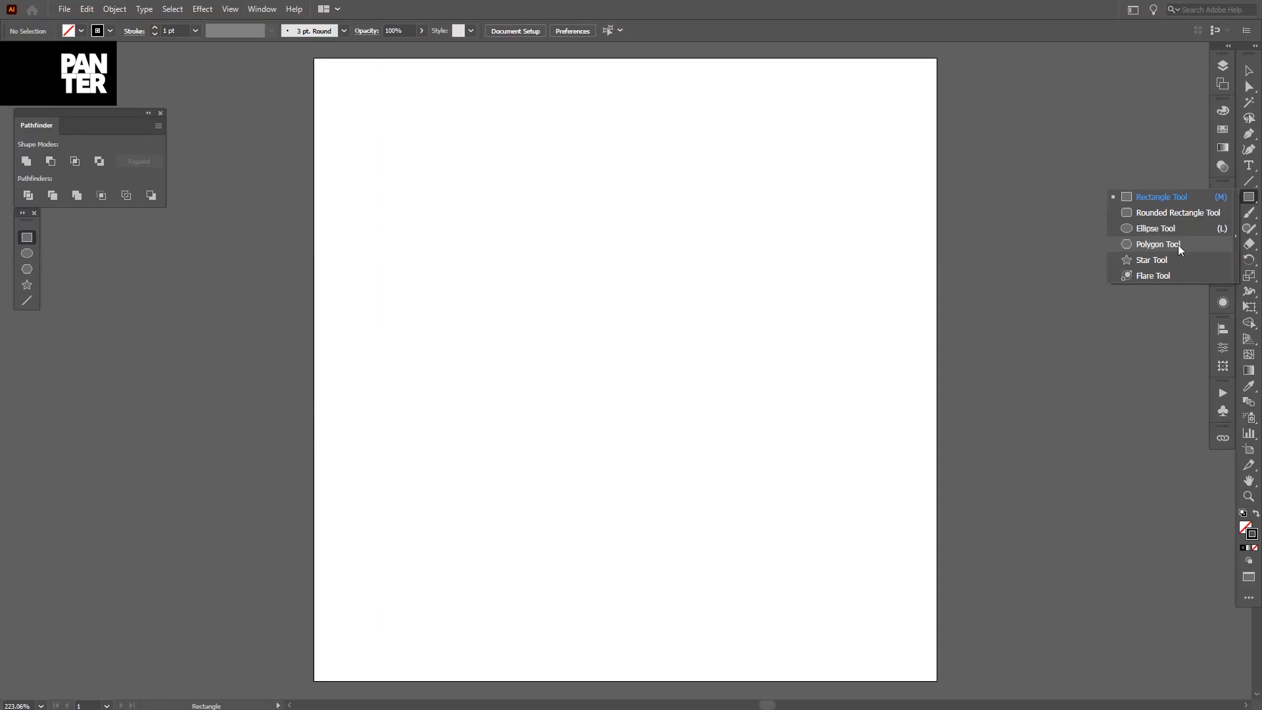
pyautogui.click(1154, 244)
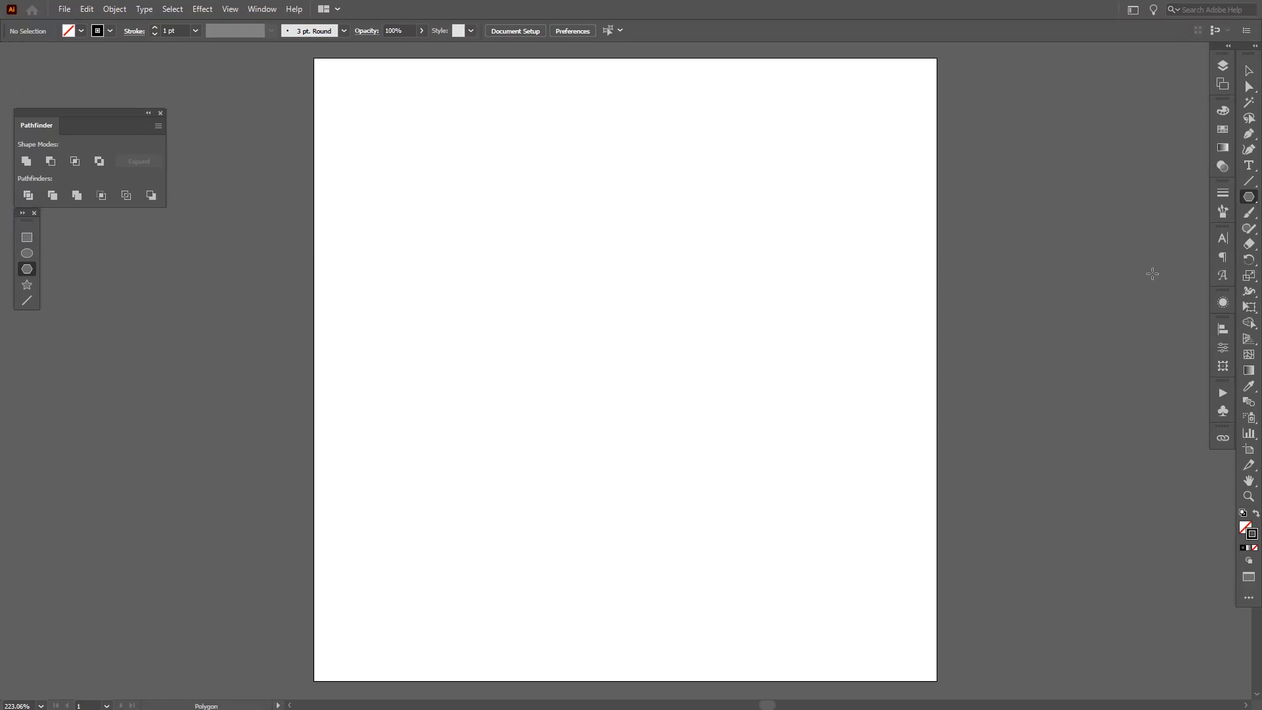
pyautogui.moveTo(1093, 104)
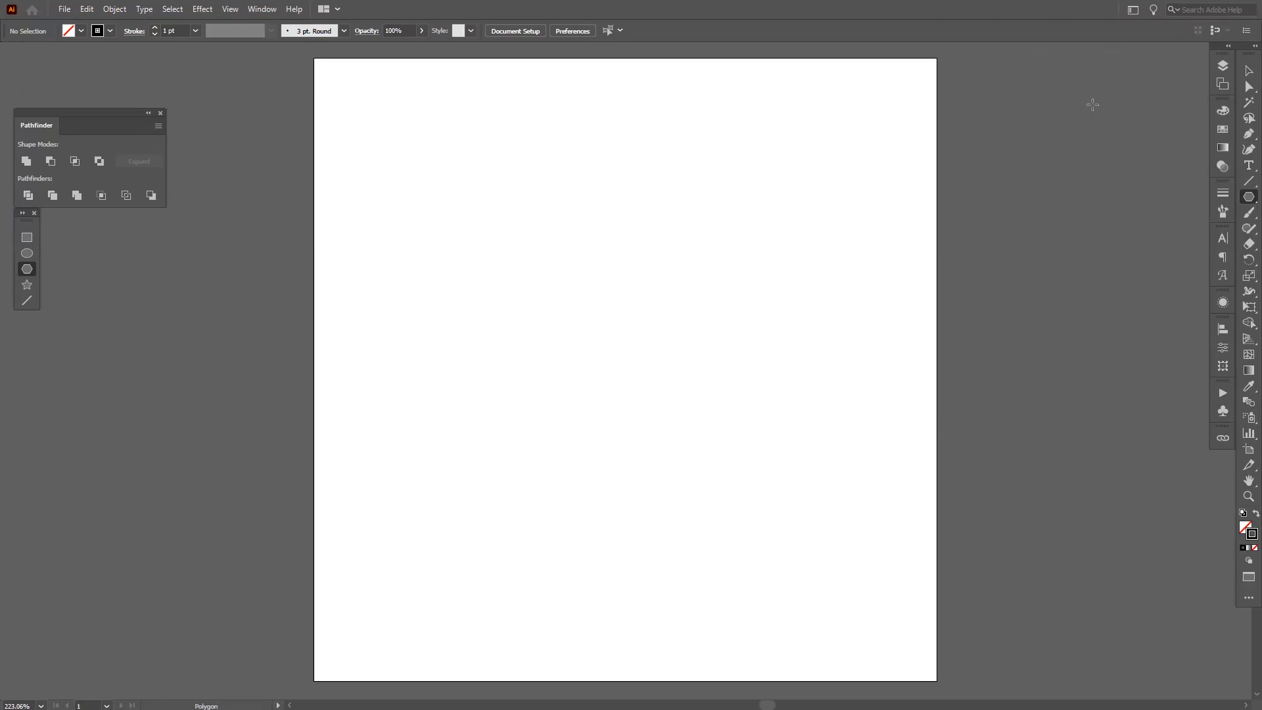
pyautogui.moveTo(1004, 217)
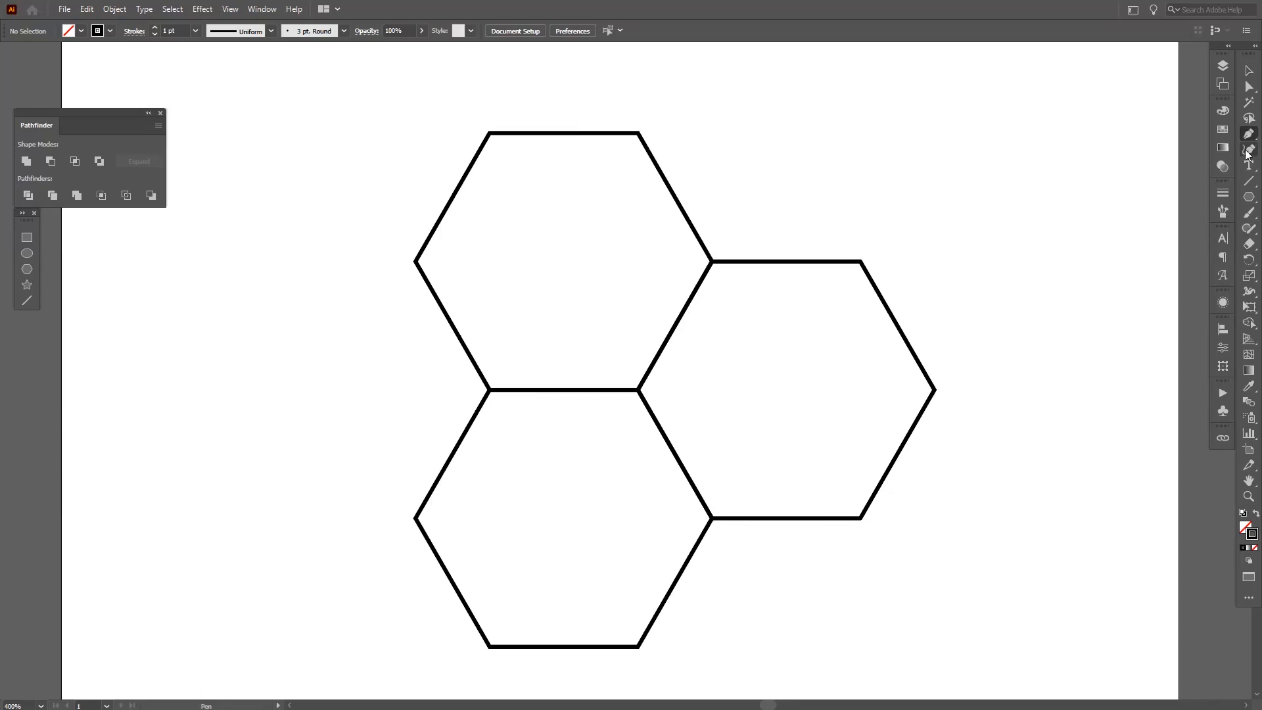
# Step: Draw straight lines from the hexagon corners to the centre point, forming the split triangle
pyautogui.click(1248, 152)
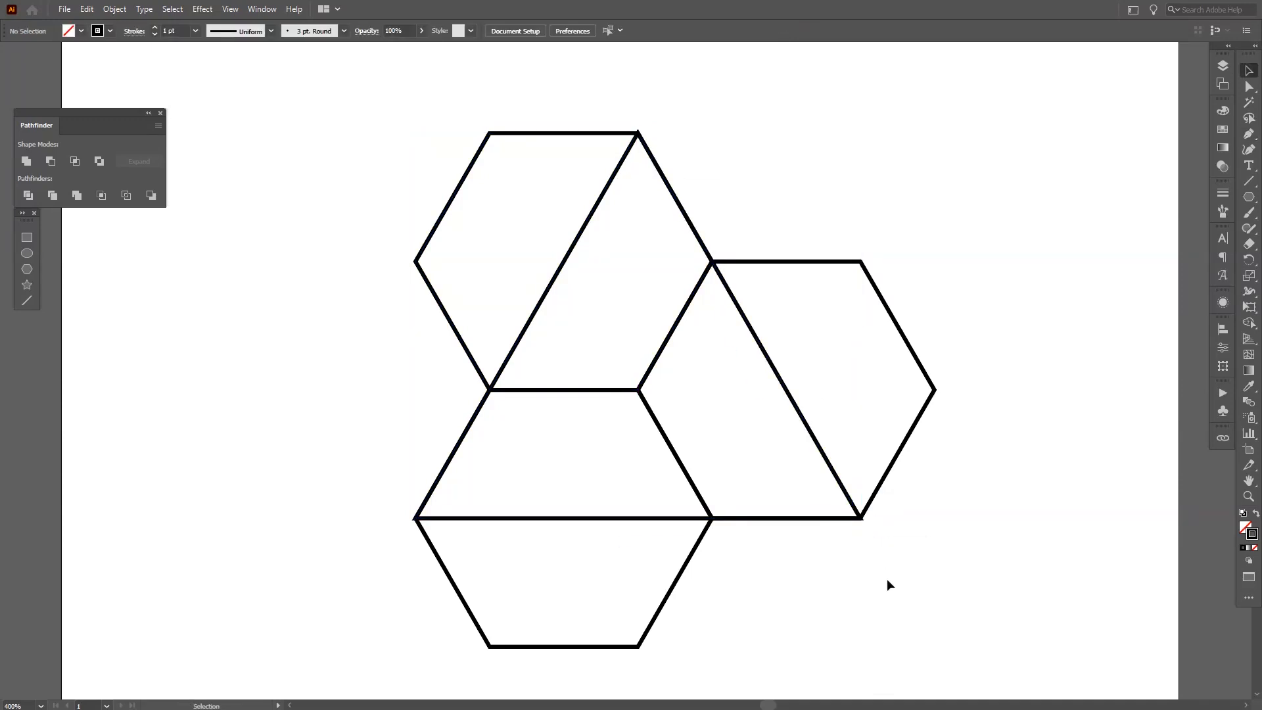
pyautogui.moveTo(845, 534)
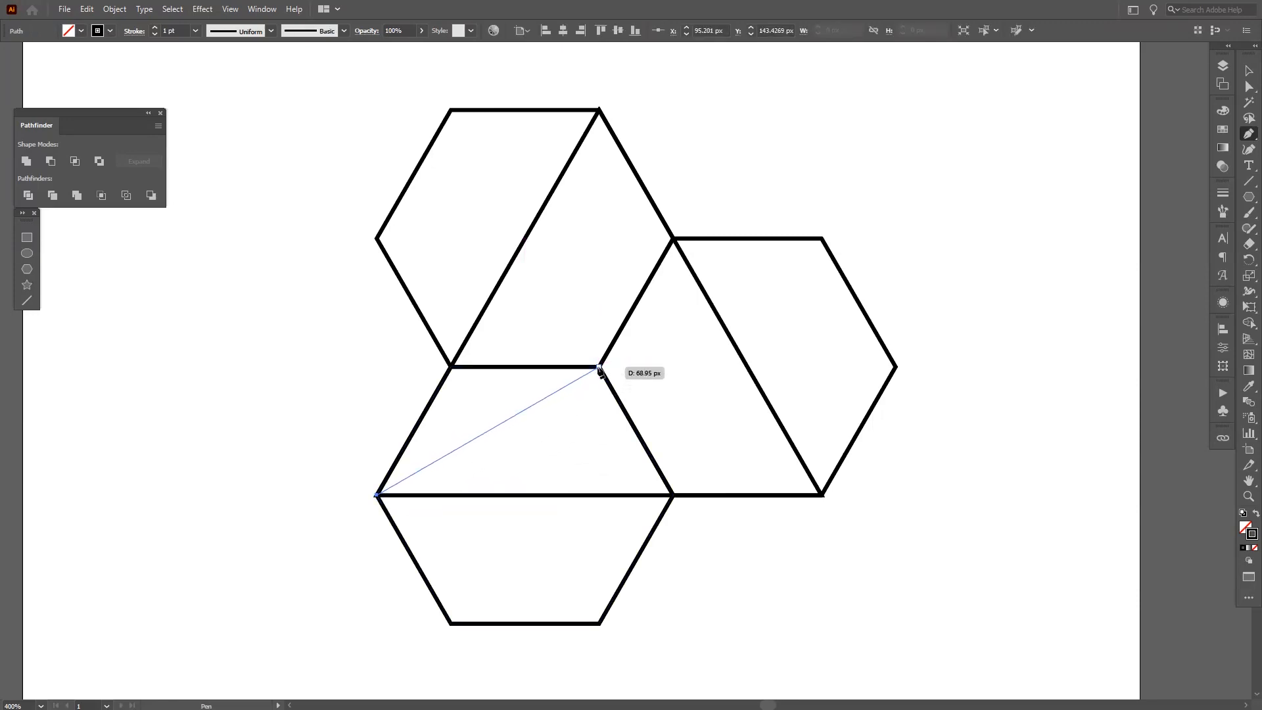
pyautogui.click(821, 491)
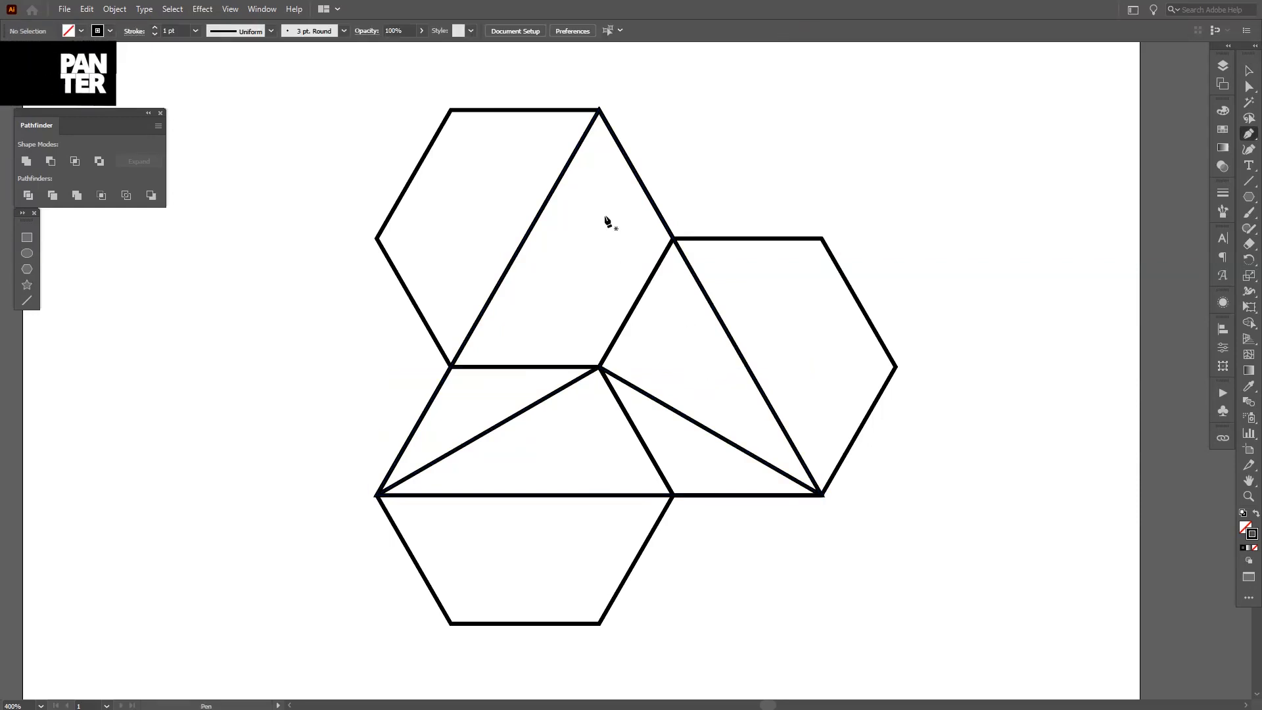
pyautogui.click(601, 372)
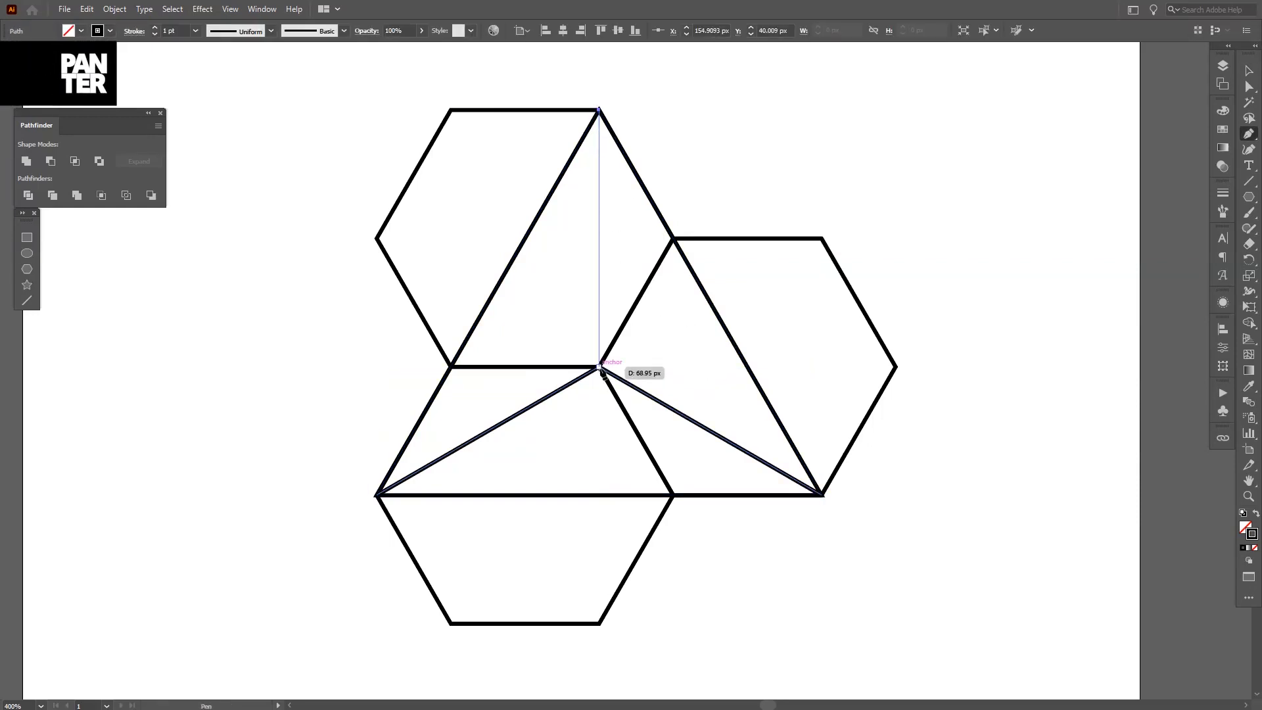
pyautogui.click(600, 369)
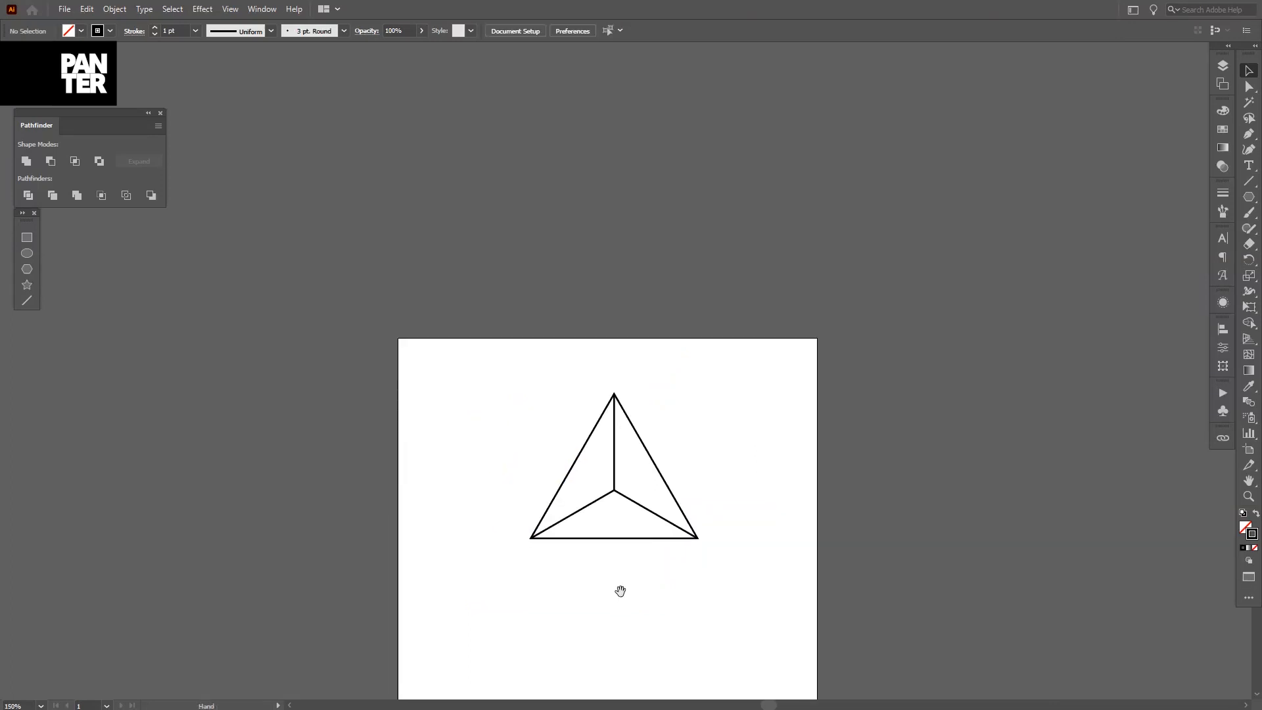
# Step: Select the pyramid outline's line paths and combine them with Group
pyautogui.click(613, 467)
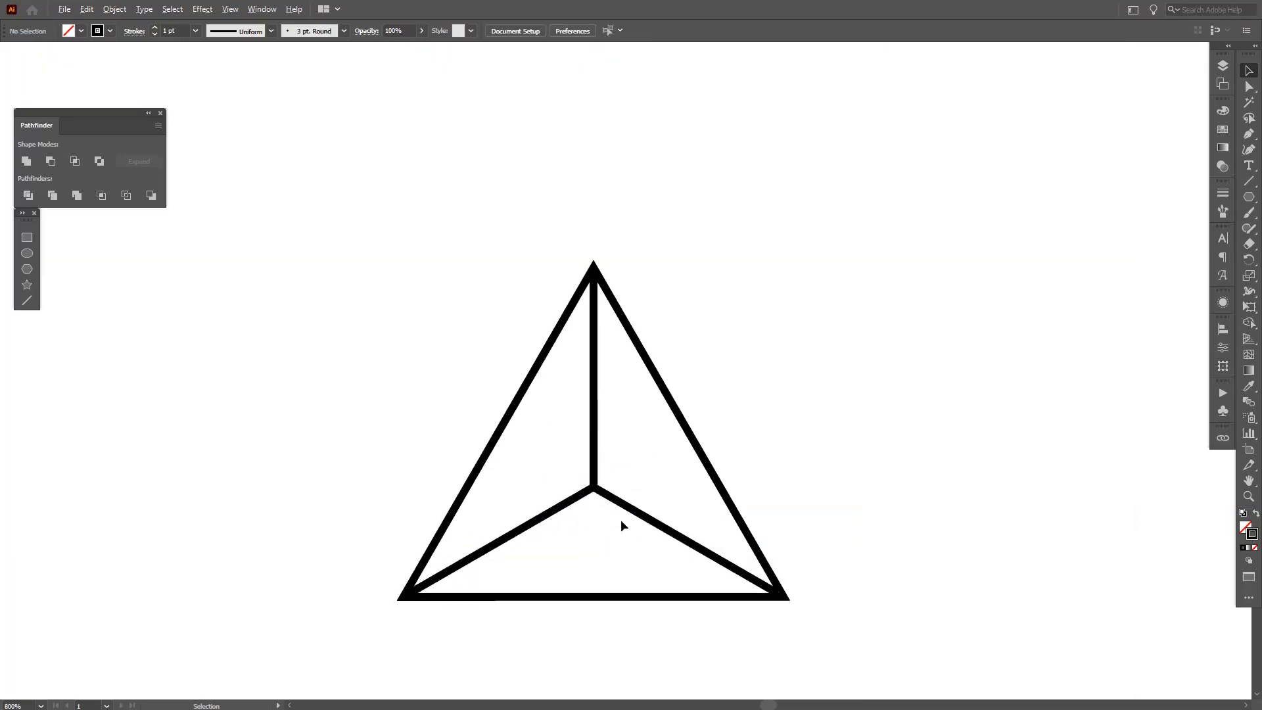
pyautogui.rightClick(610, 370)
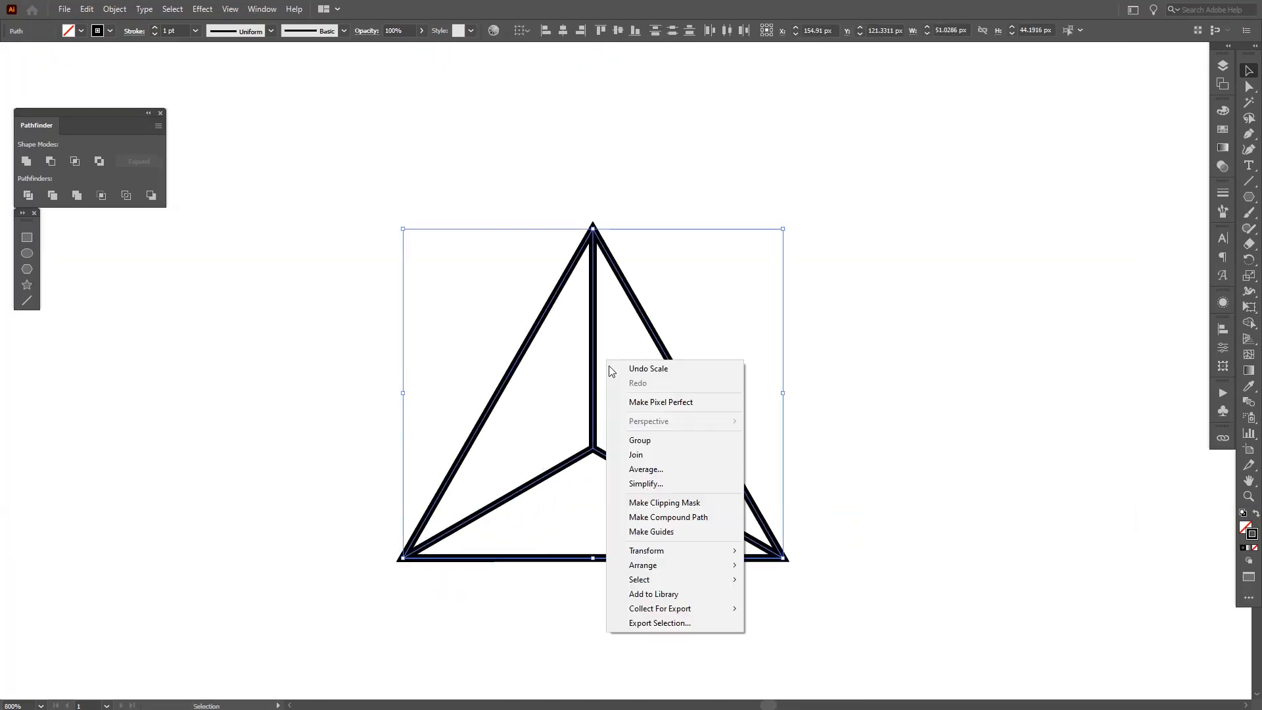
pyautogui.click(640, 440)
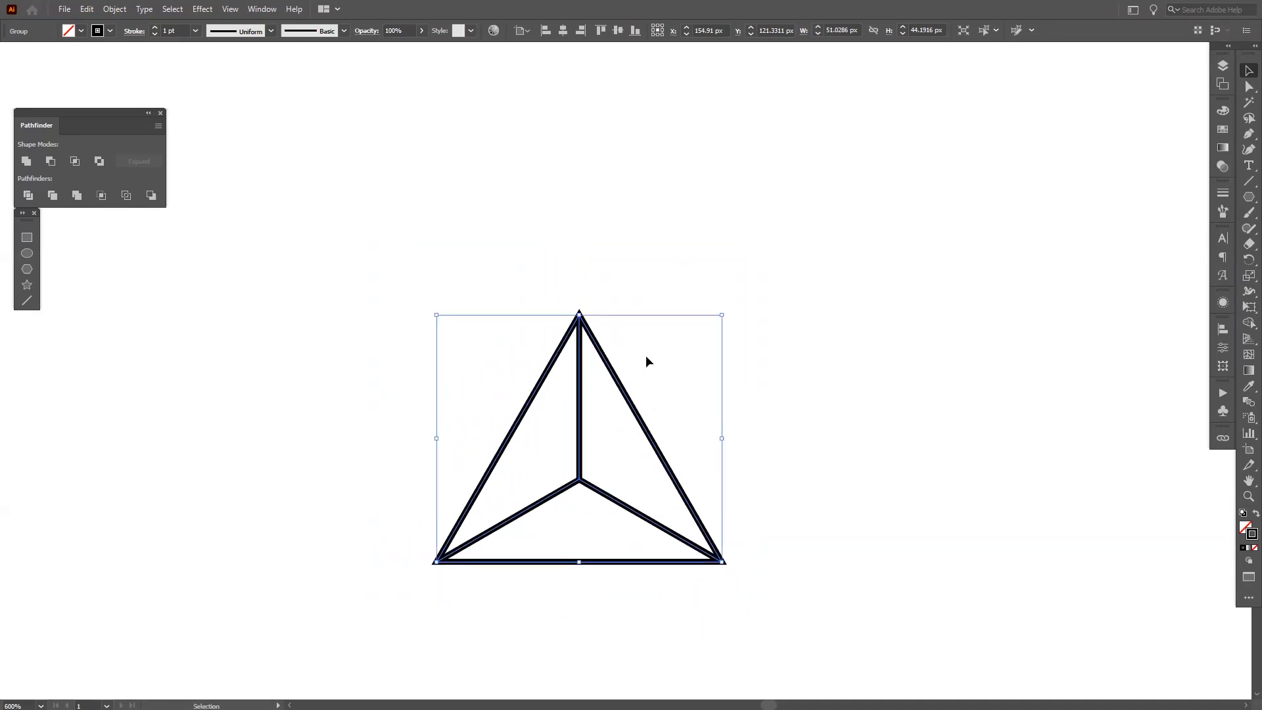
pyautogui.moveTo(627, 442)
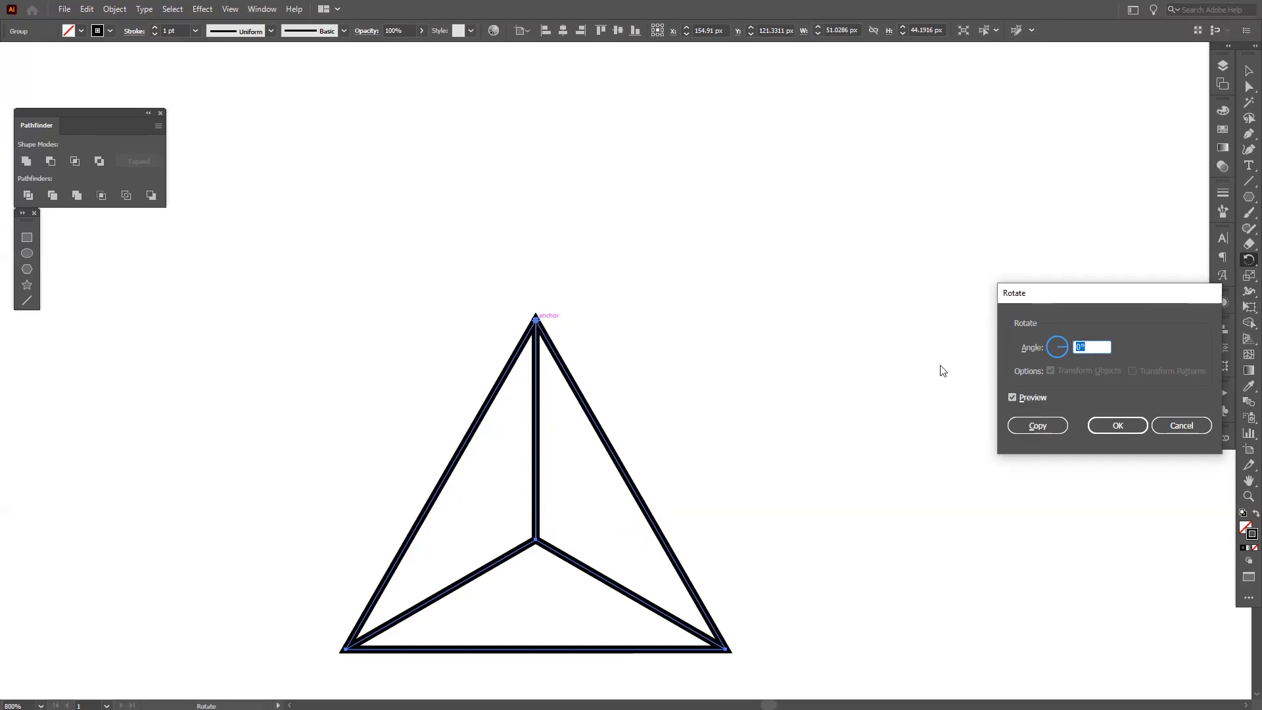
# Step: Make a 60° rotated copy of the grouped triangle
pyautogui.write('60')
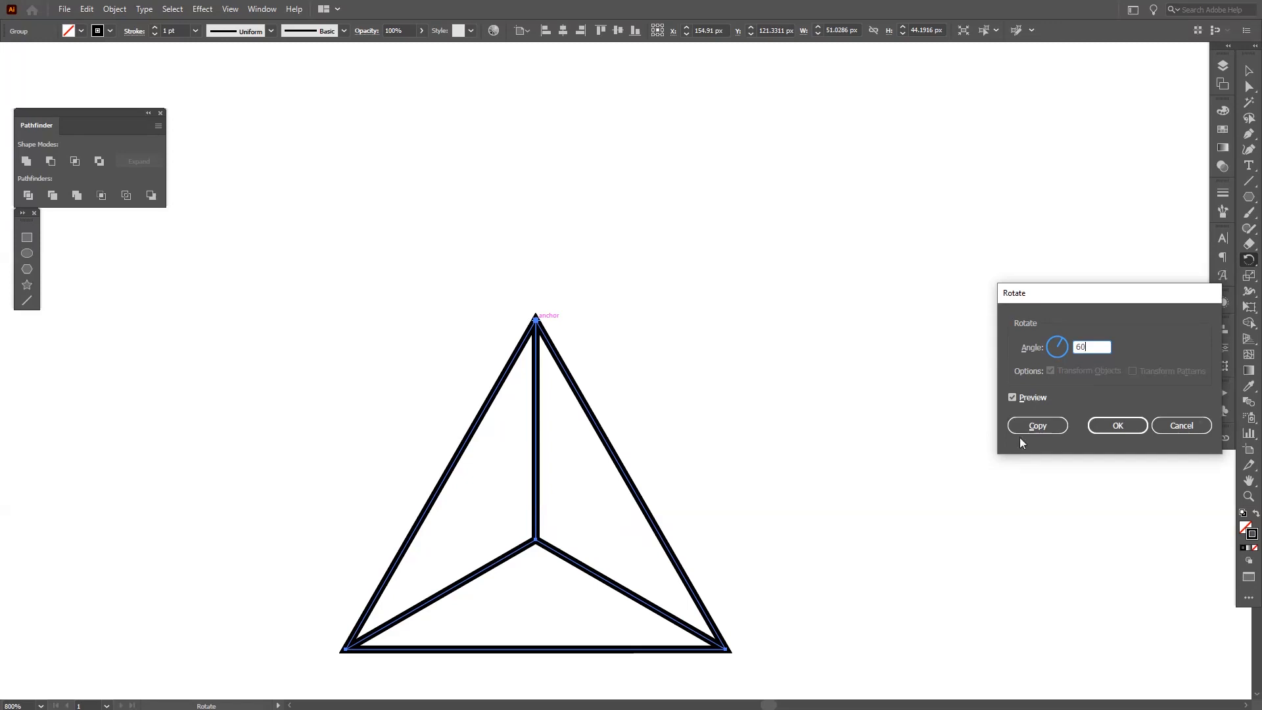
pyautogui.click(1036, 425)
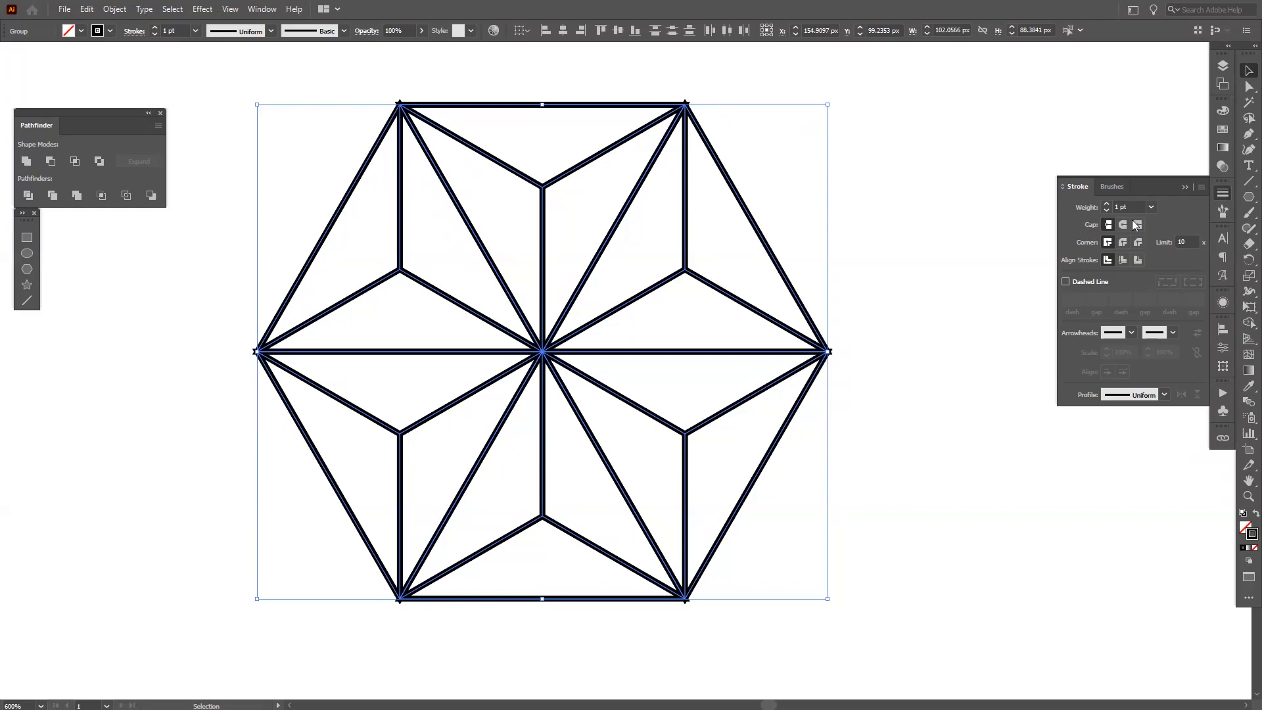
pyautogui.moveTo(1122, 243)
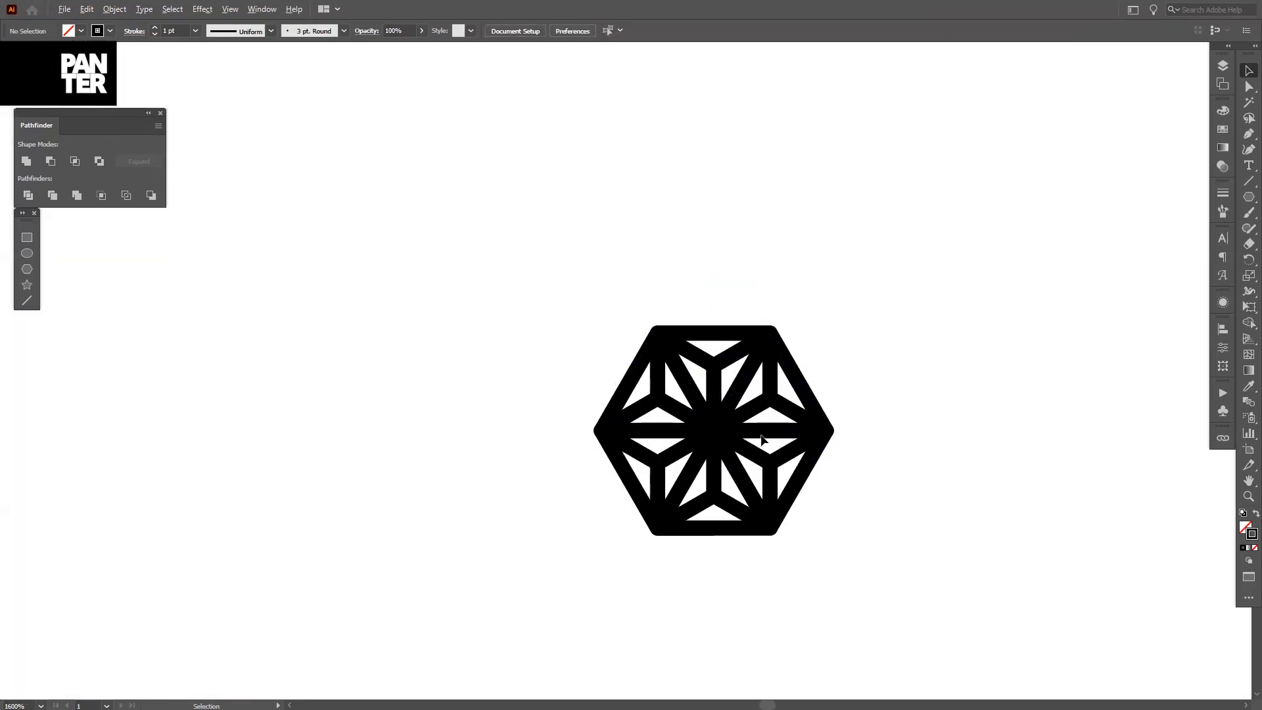
# Step: Move and shrink the hexagon star toward the top-left, and thin the lower copy's stroke
pyautogui.click(714, 432)
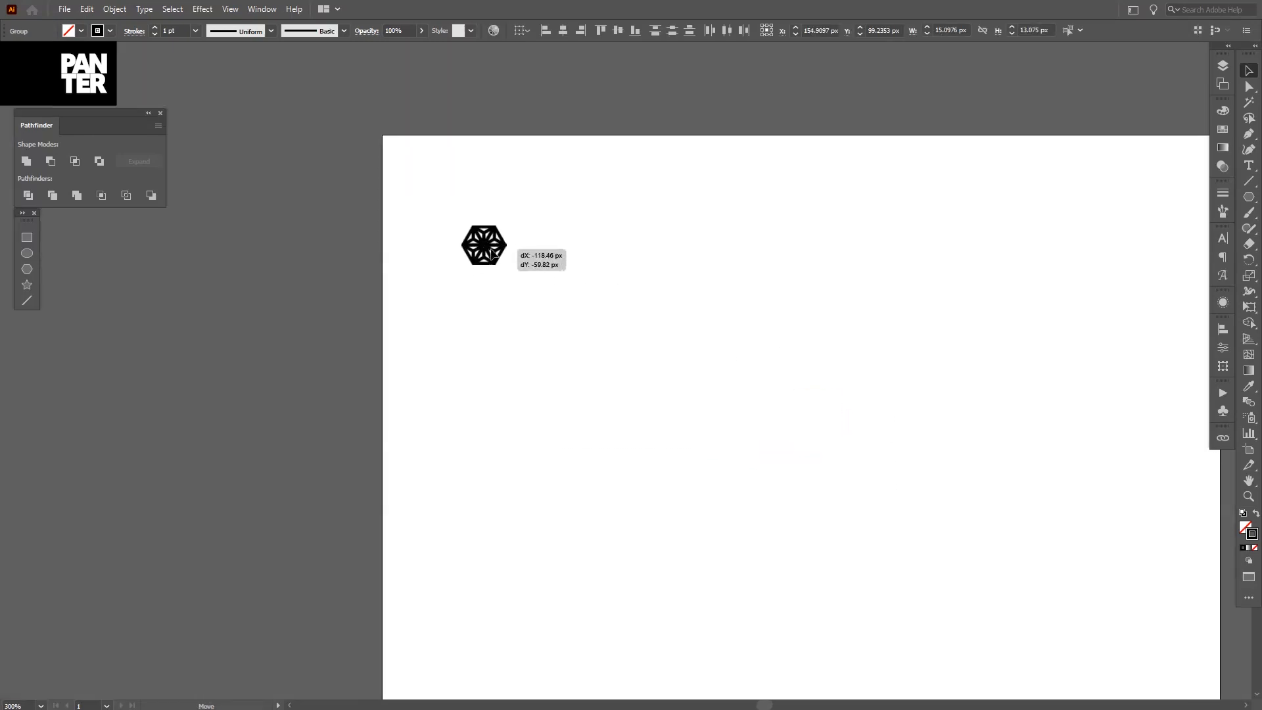
pyautogui.moveTo(484, 245); pyautogui.dragTo(508, 262)
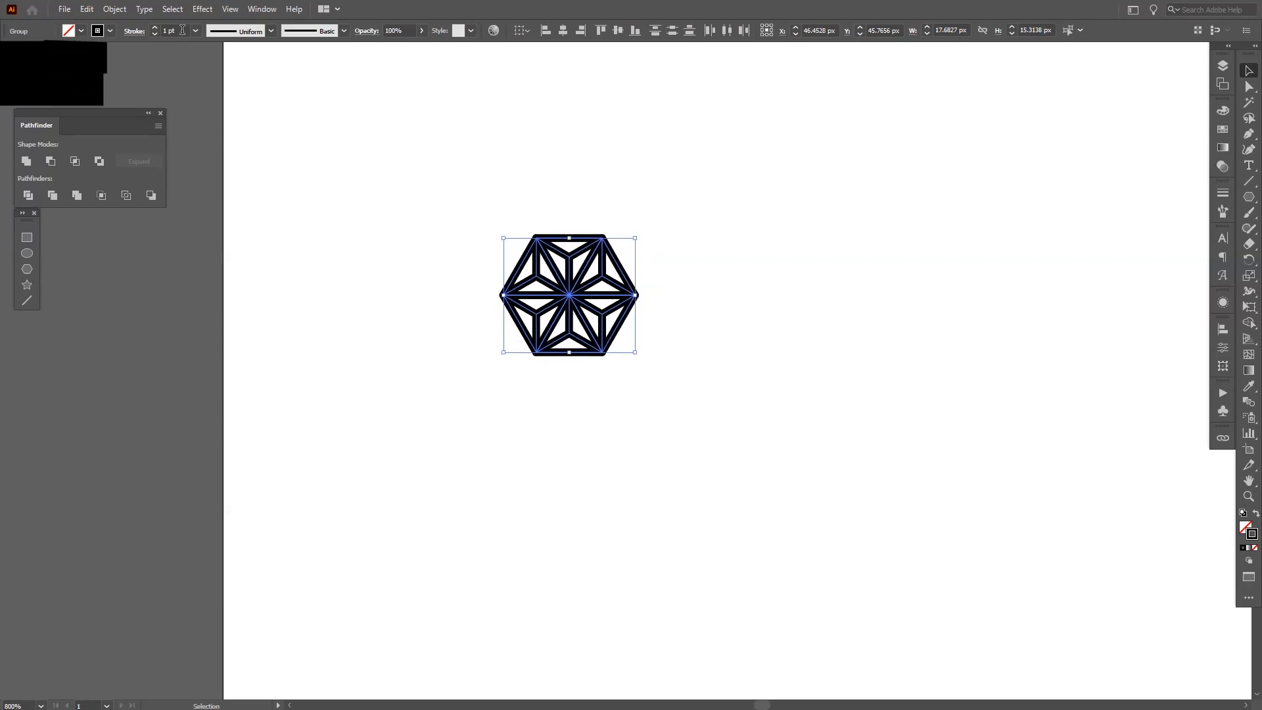
pyautogui.click(154, 28)
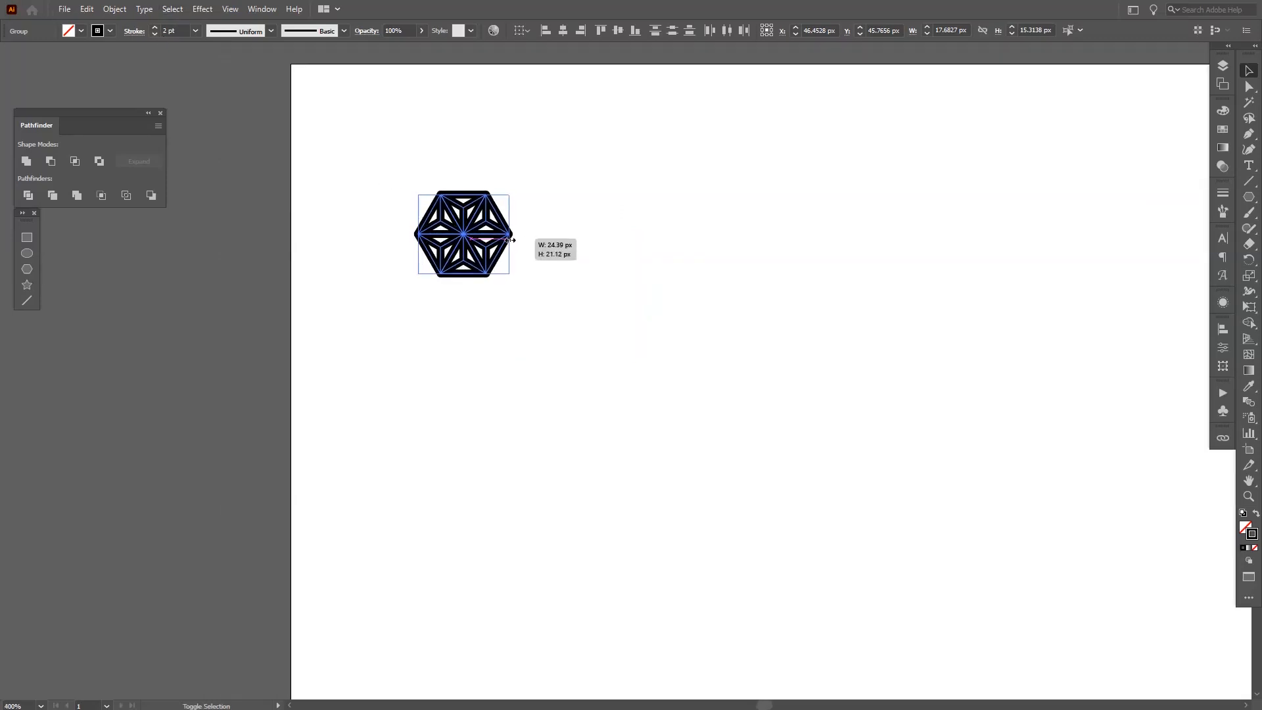
pyautogui.click(571, 241)
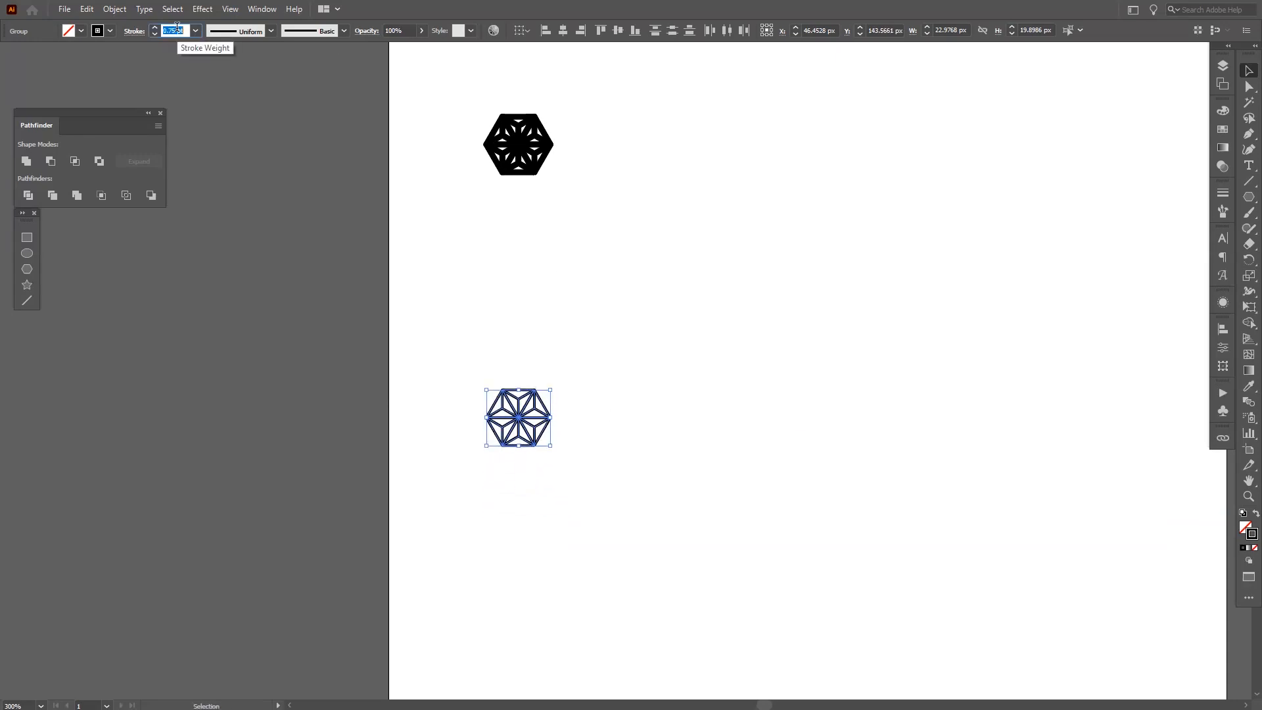
pyautogui.click(464, 302)
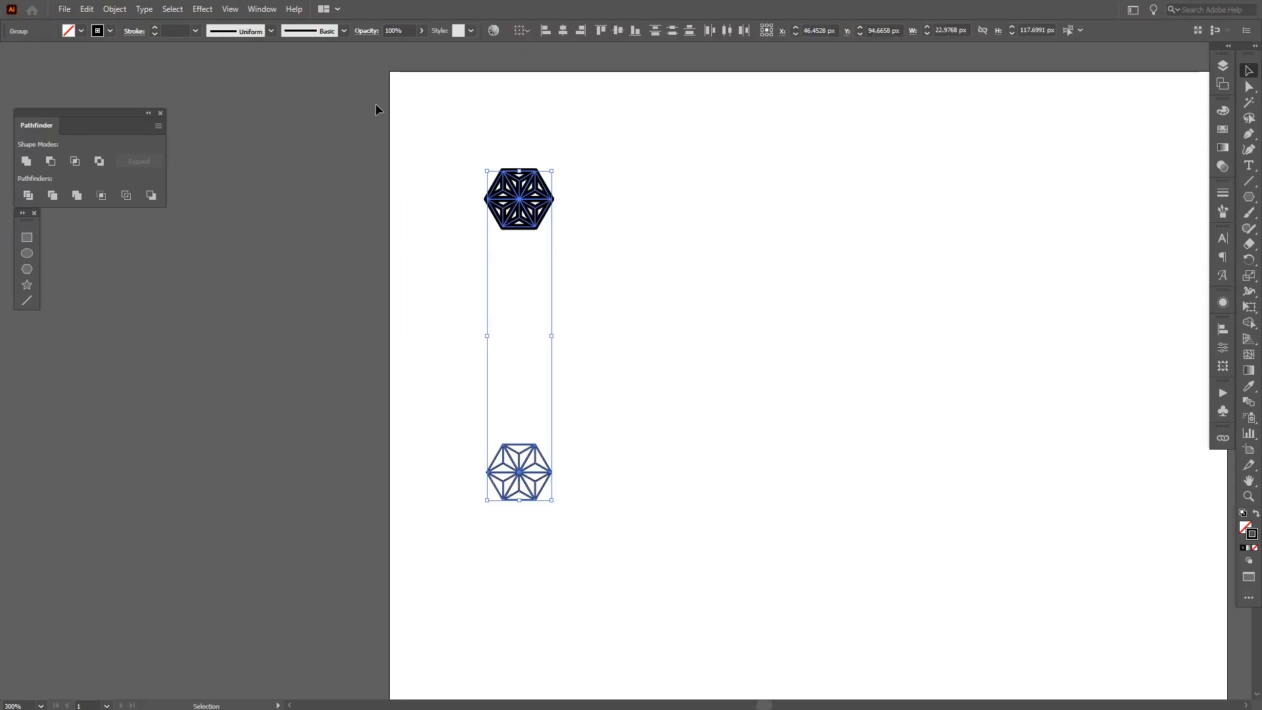
pyautogui.click(115, 8)
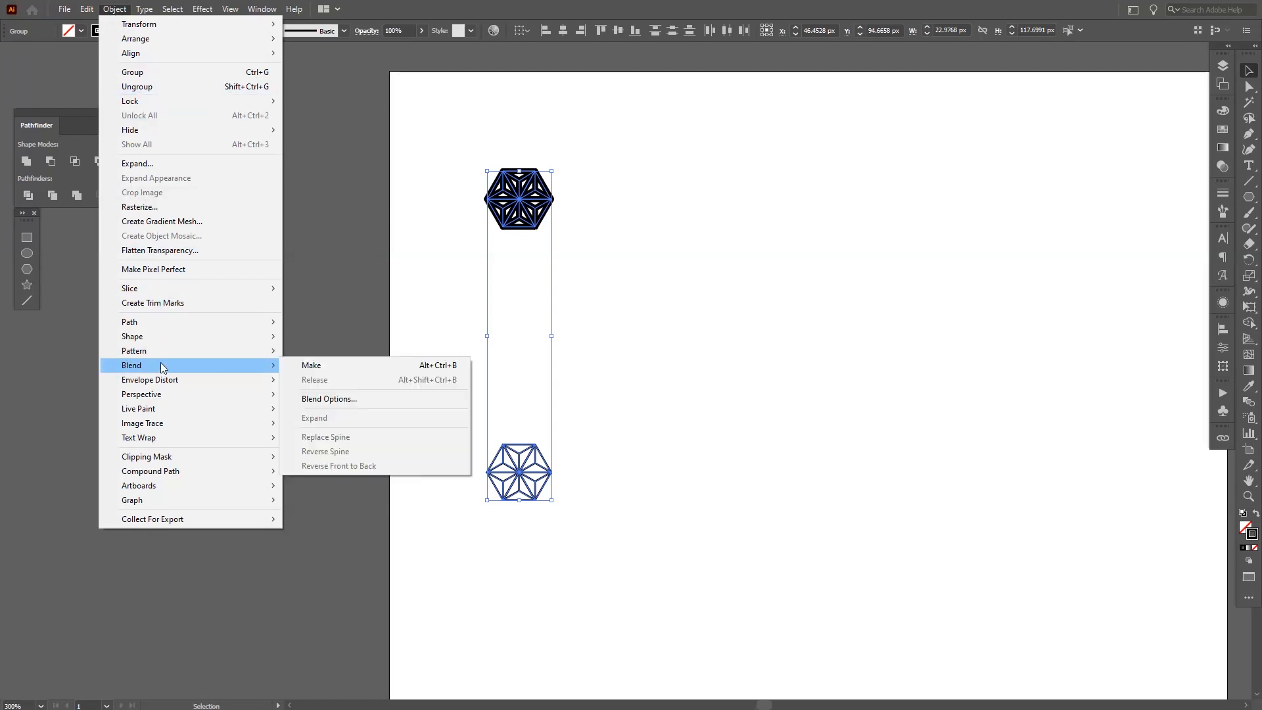
pyautogui.click(311, 365)
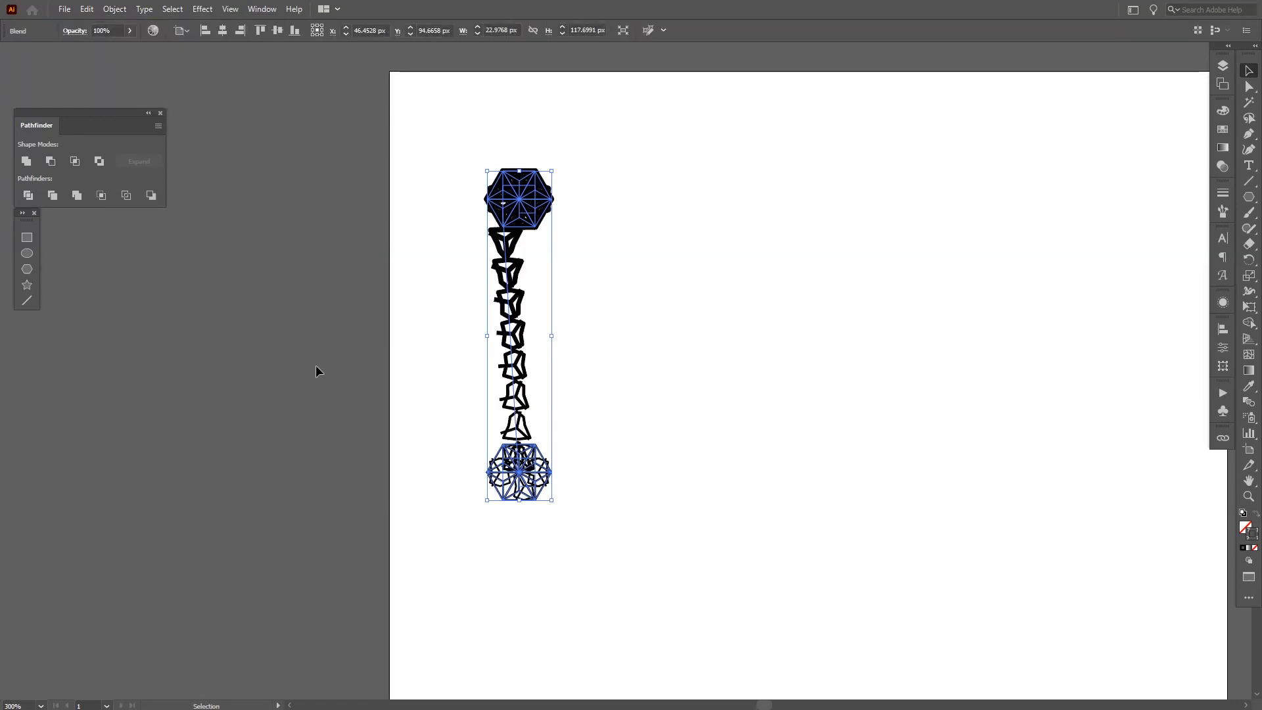
pyautogui.moveTo(295, 383)
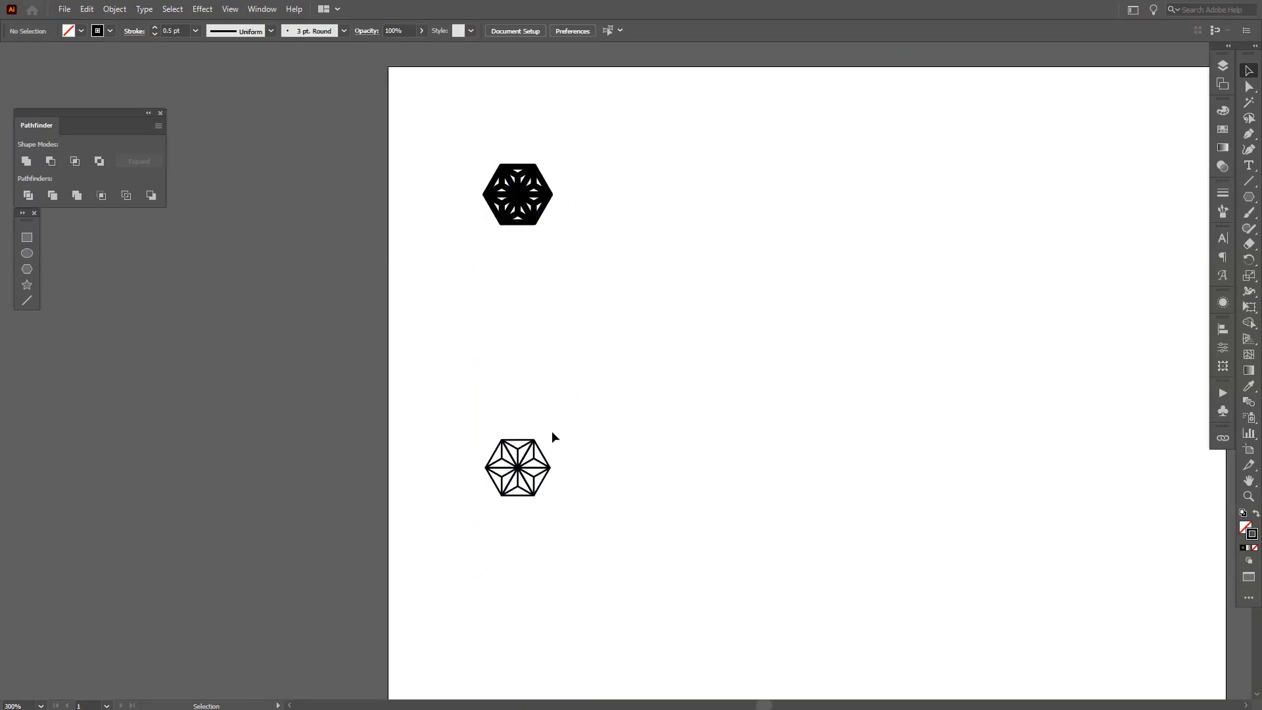
pyautogui.click(517, 466)
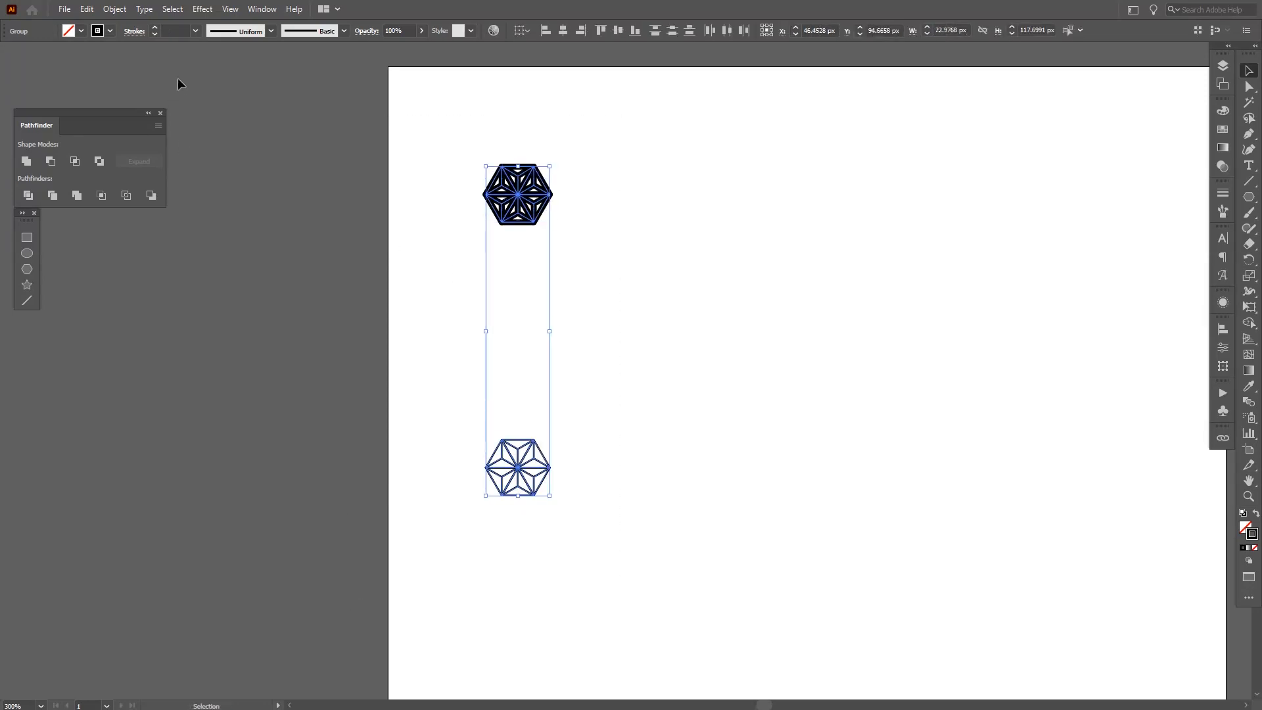
# Step: Ungroup and regroup the lower hexagon, then blend it with the upper hexagon
pyautogui.rightClick(518, 469)
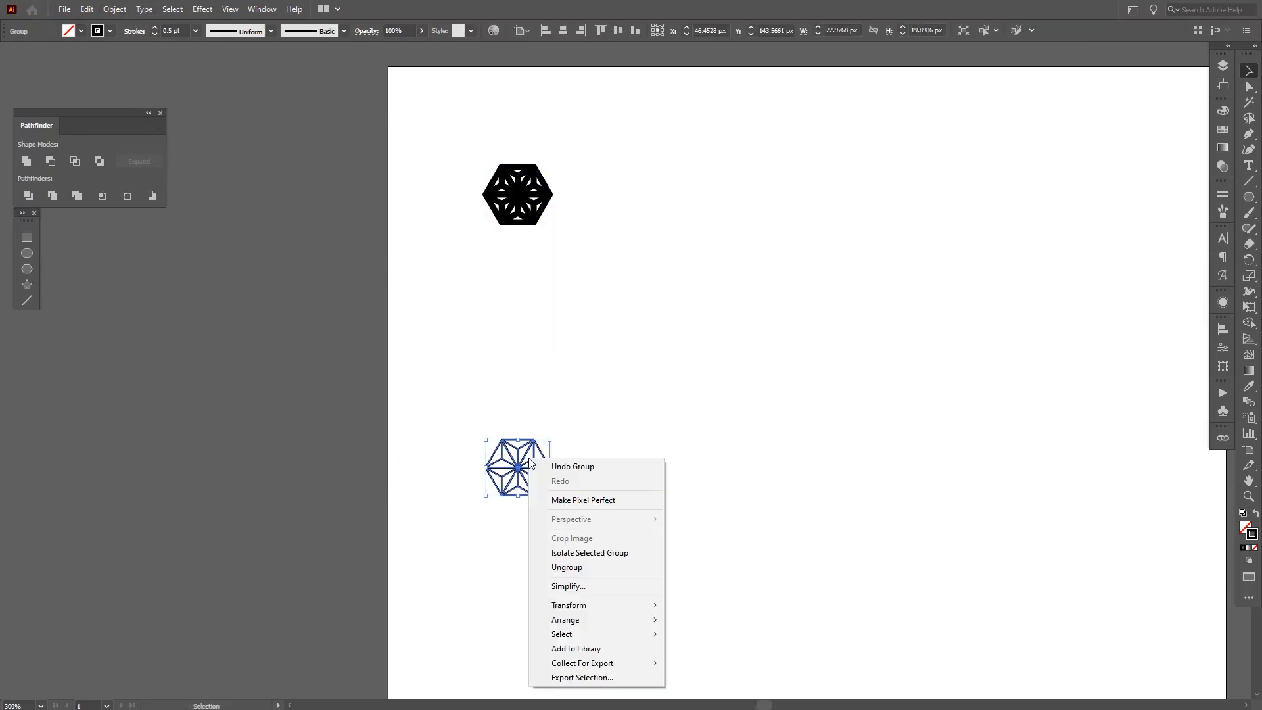
pyautogui.moveTo(566, 567)
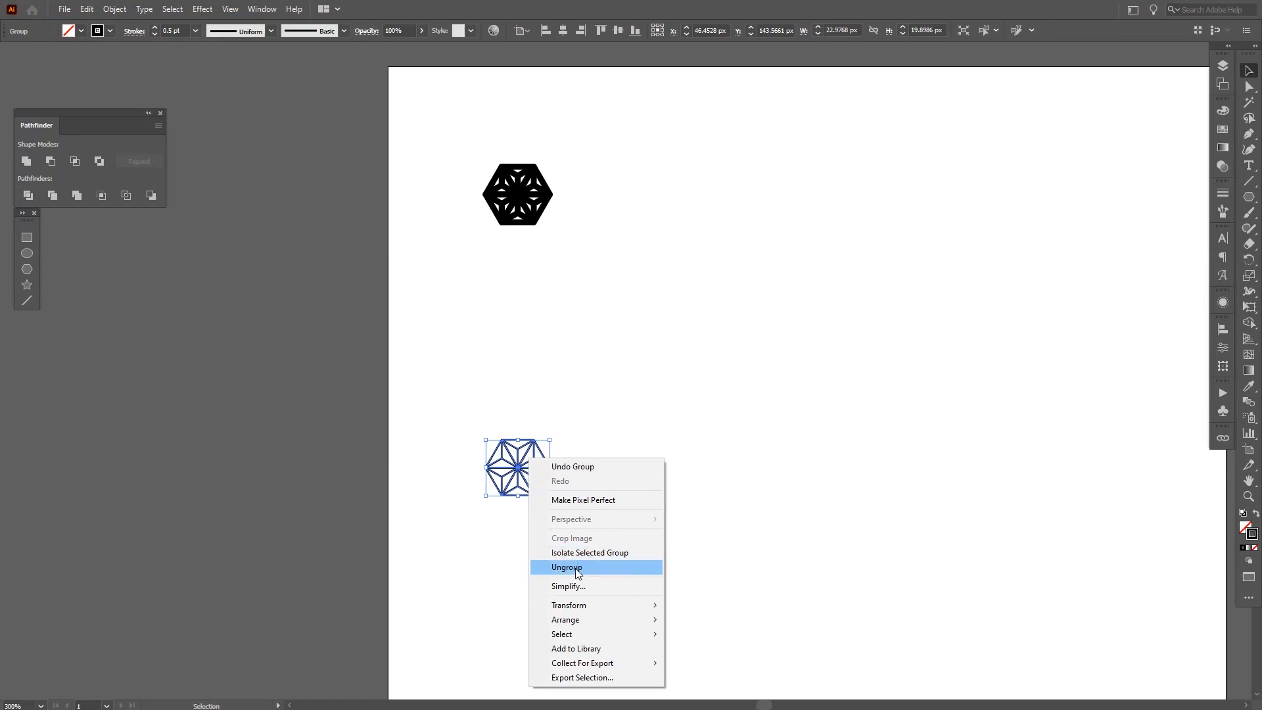
pyautogui.click(566, 567)
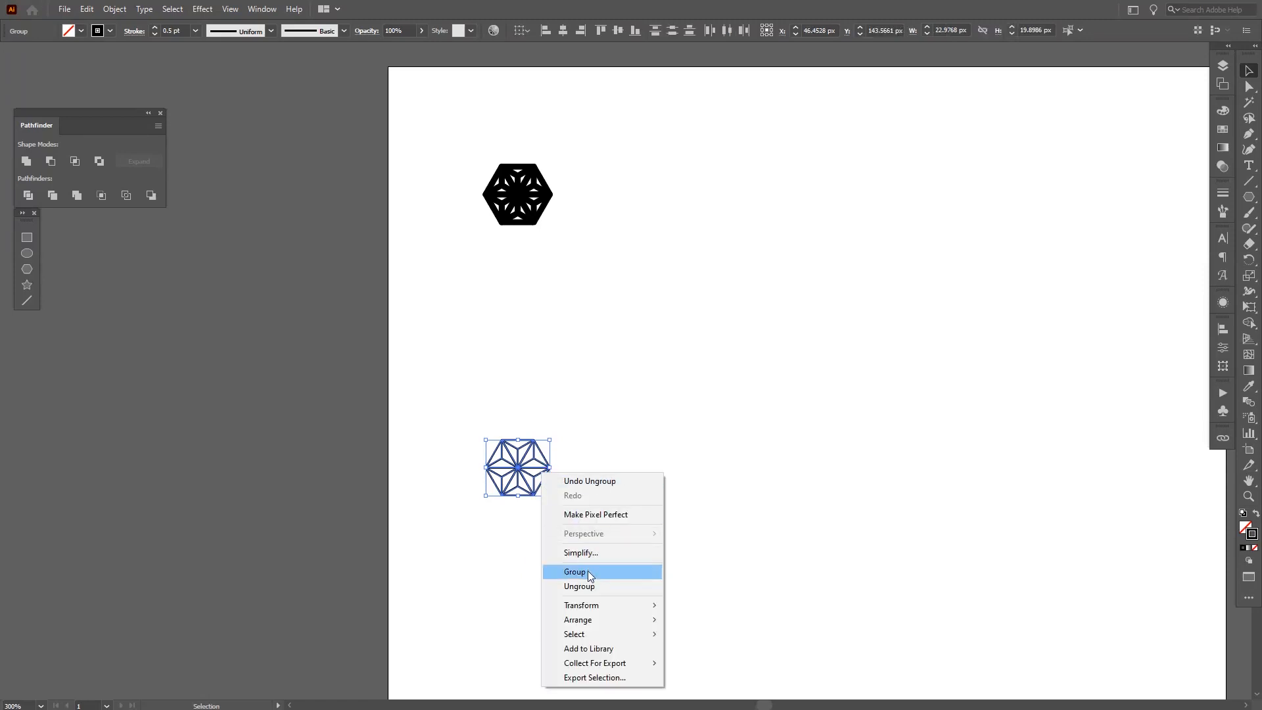
pyautogui.click(576, 571)
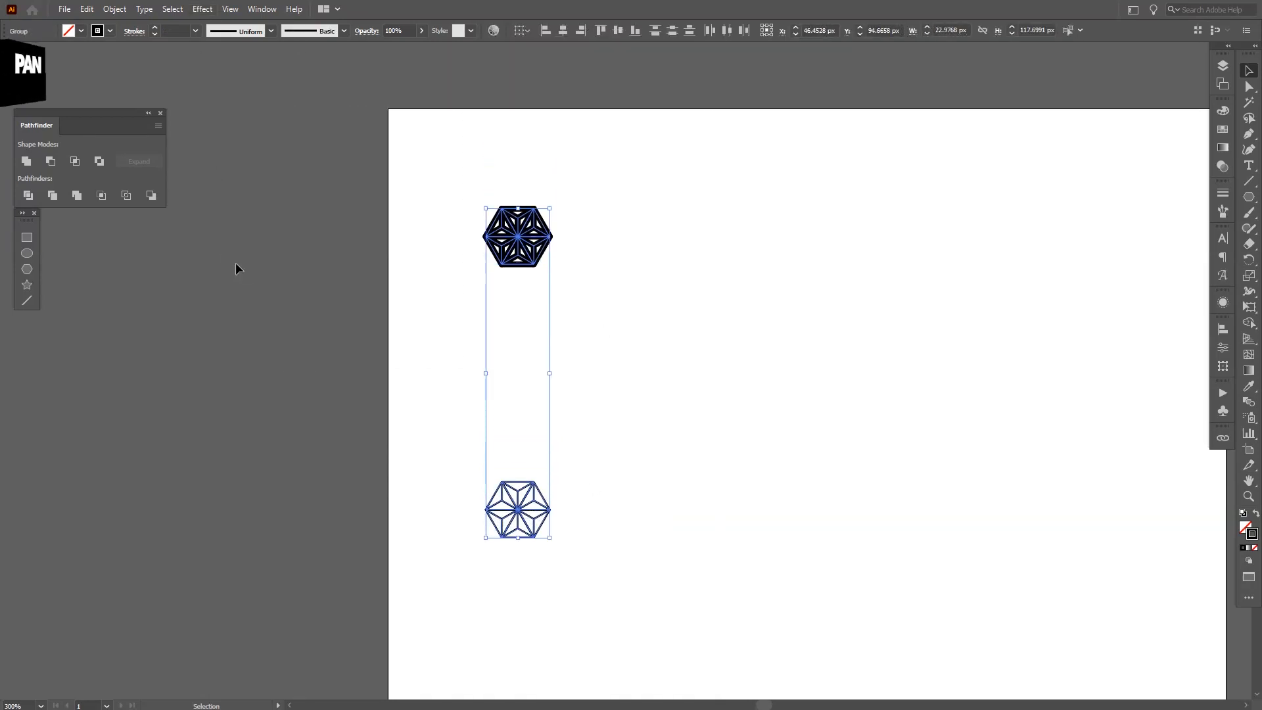
pyautogui.click(114, 9)
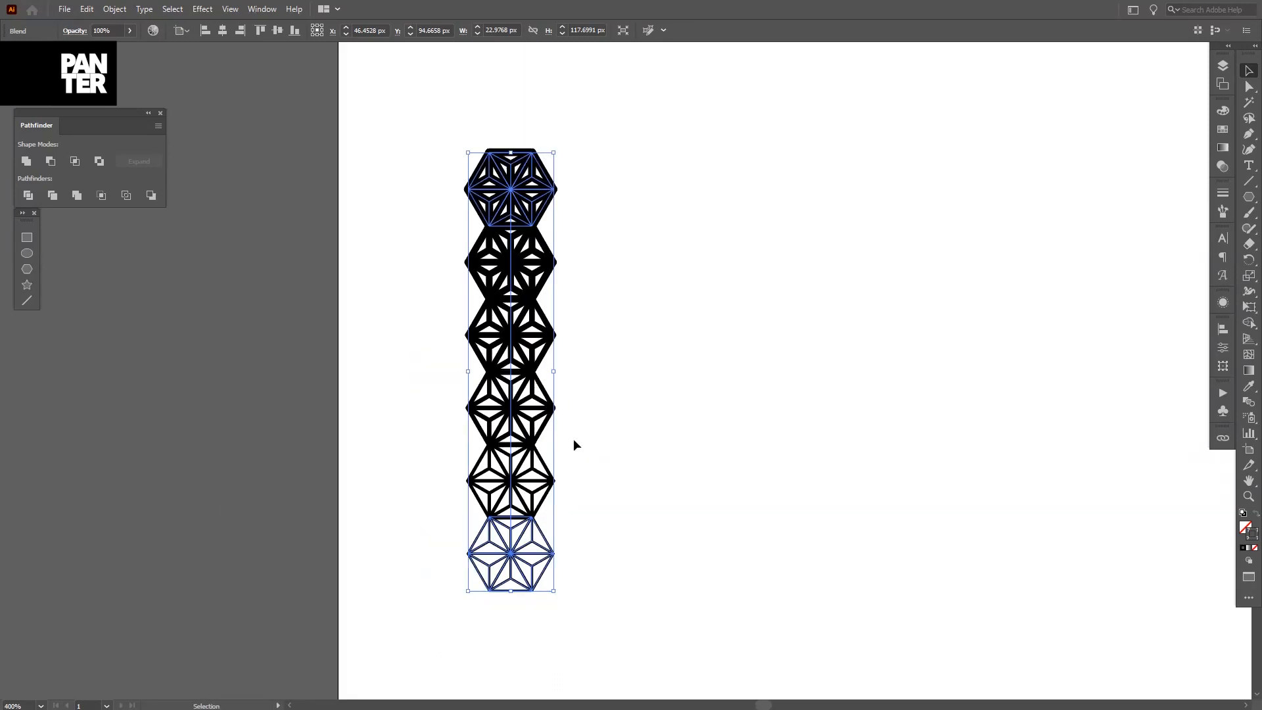
pyautogui.moveTo(1127, 356)
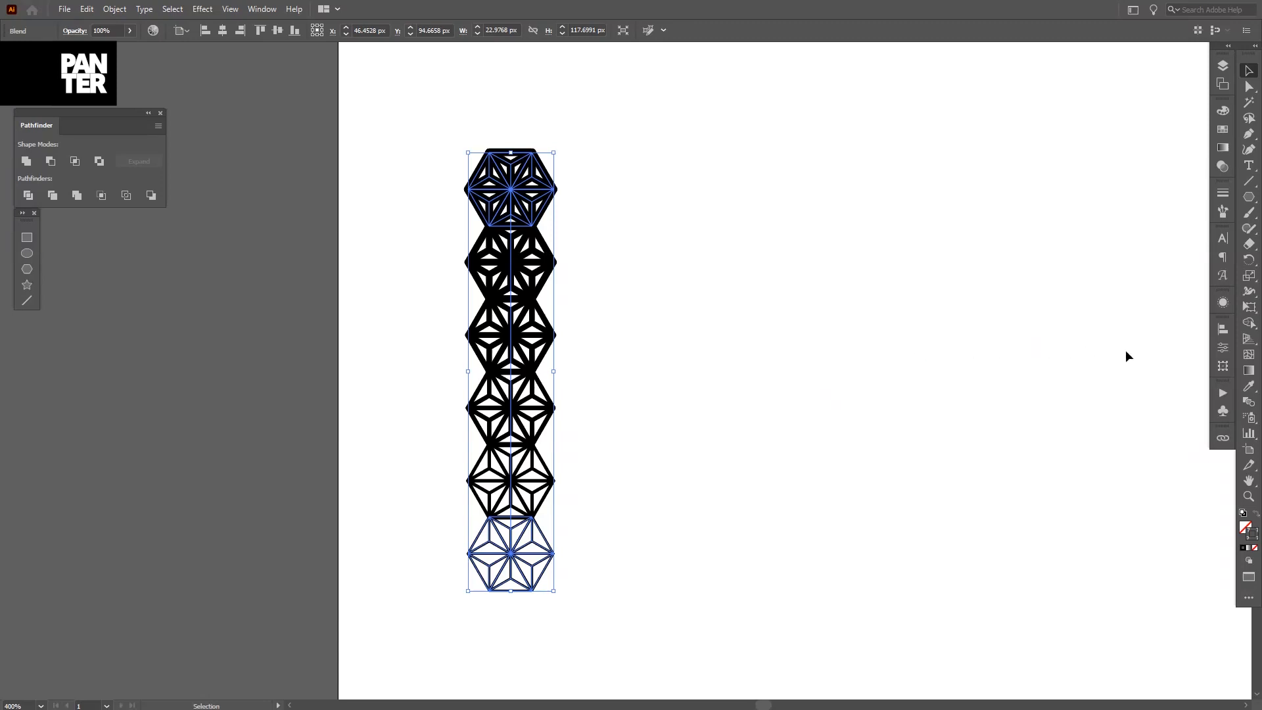
pyautogui.moveTo(1221, 405)
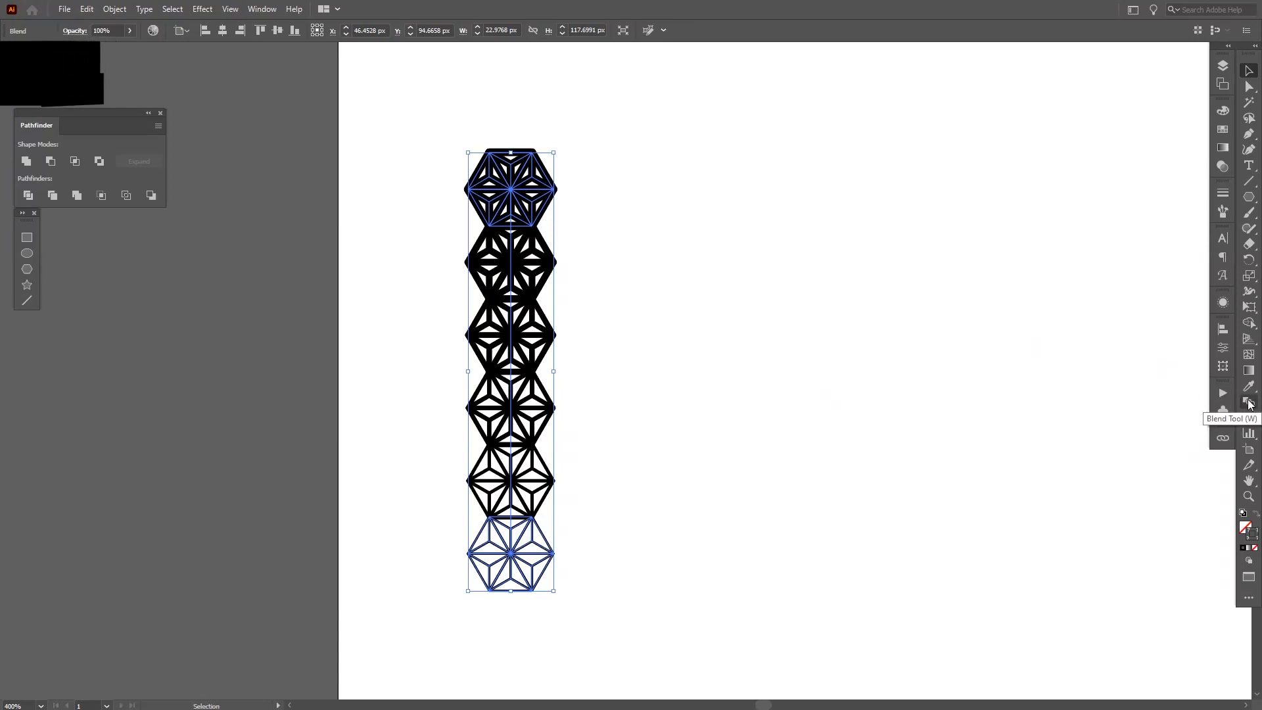
# Step: Set the blend spacing to Specified Steps with 3 steps
pyautogui.doubleClick(1221, 393)
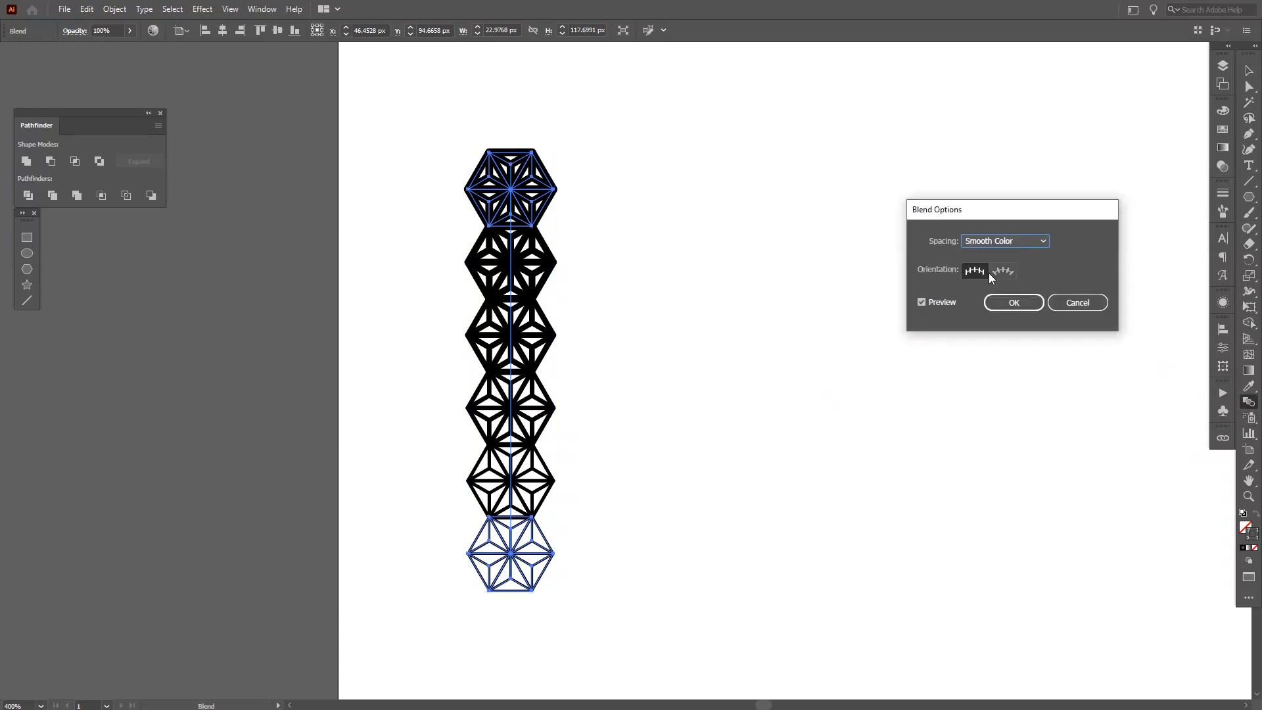
pyautogui.click(1003, 241)
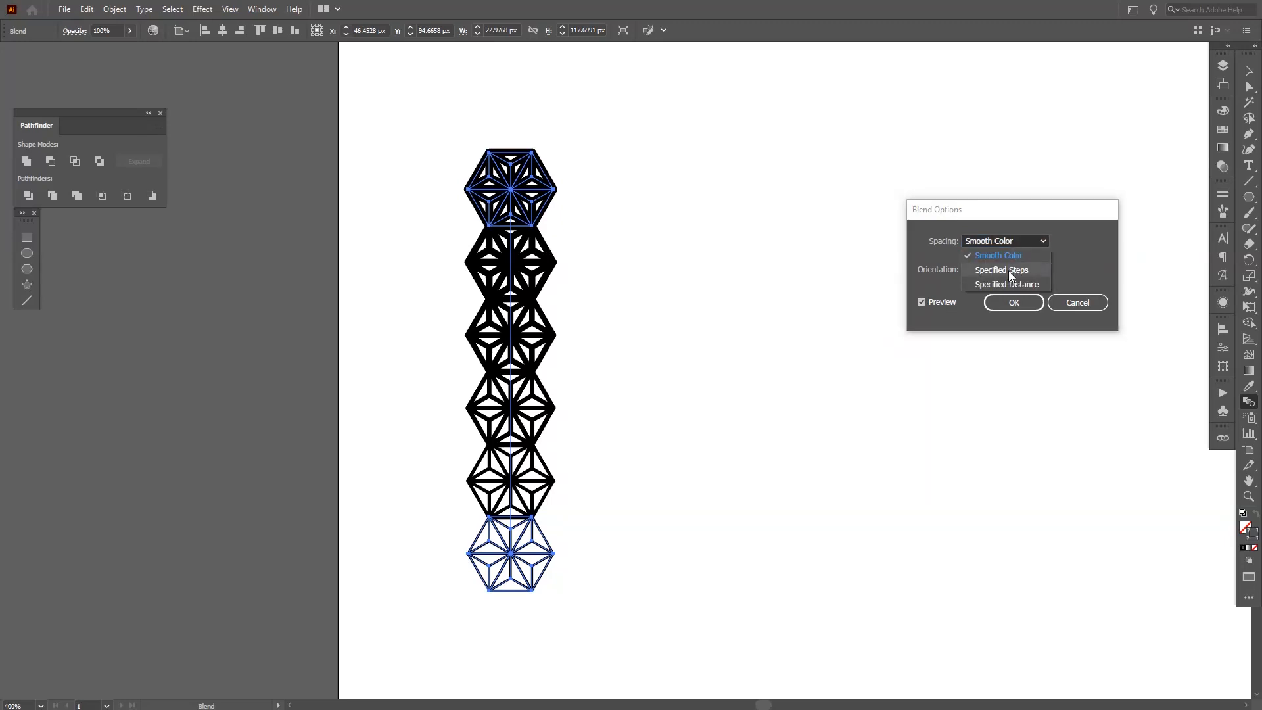
pyautogui.click(1001, 270)
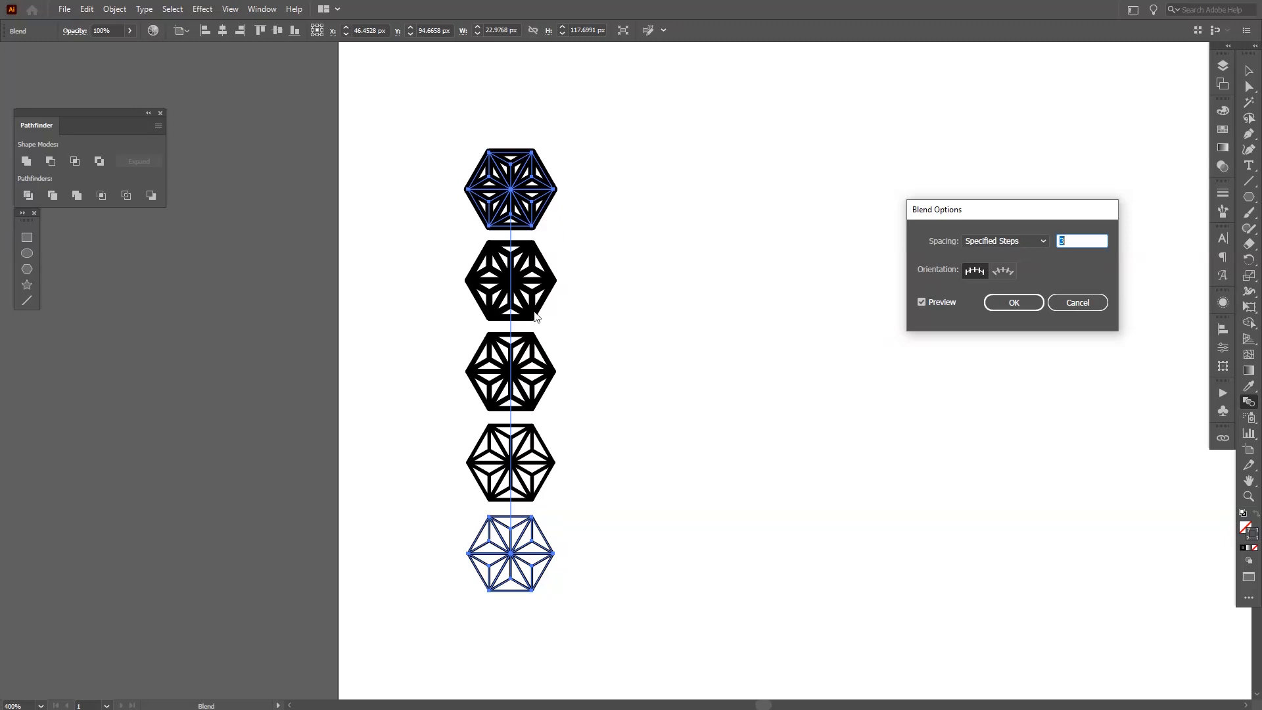
pyautogui.moveTo(515, 536)
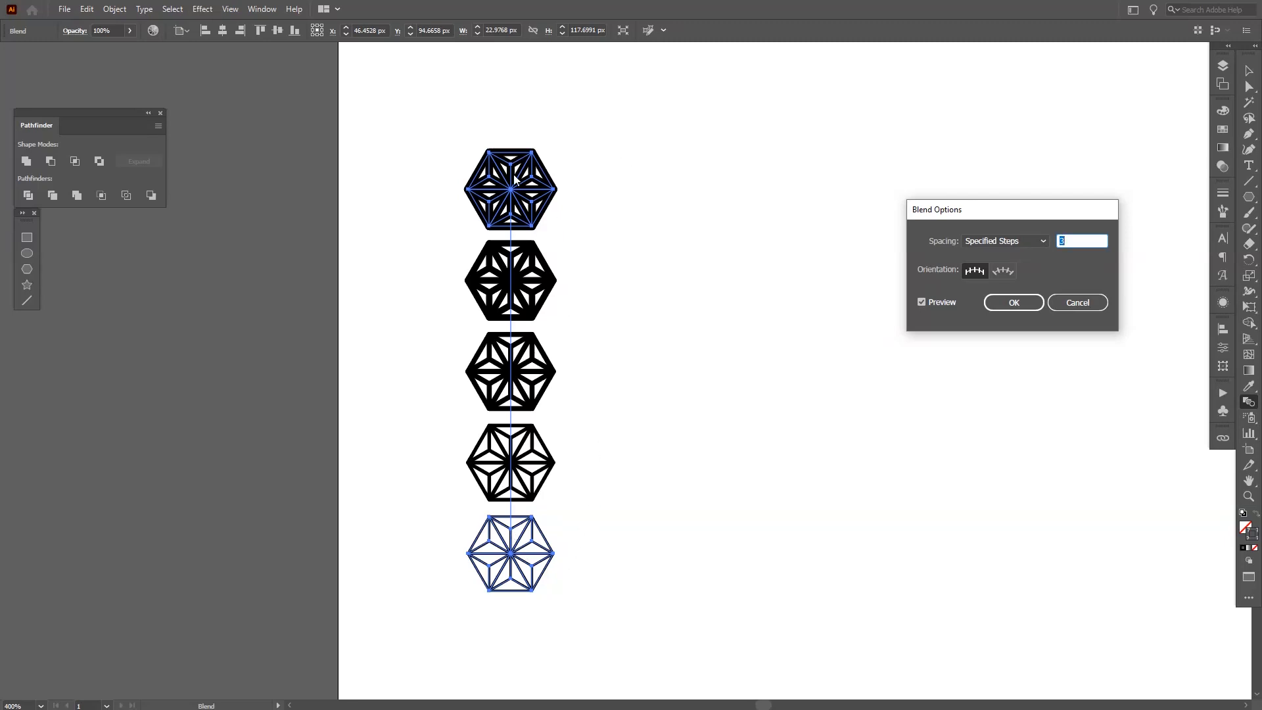
pyautogui.moveTo(451, 317)
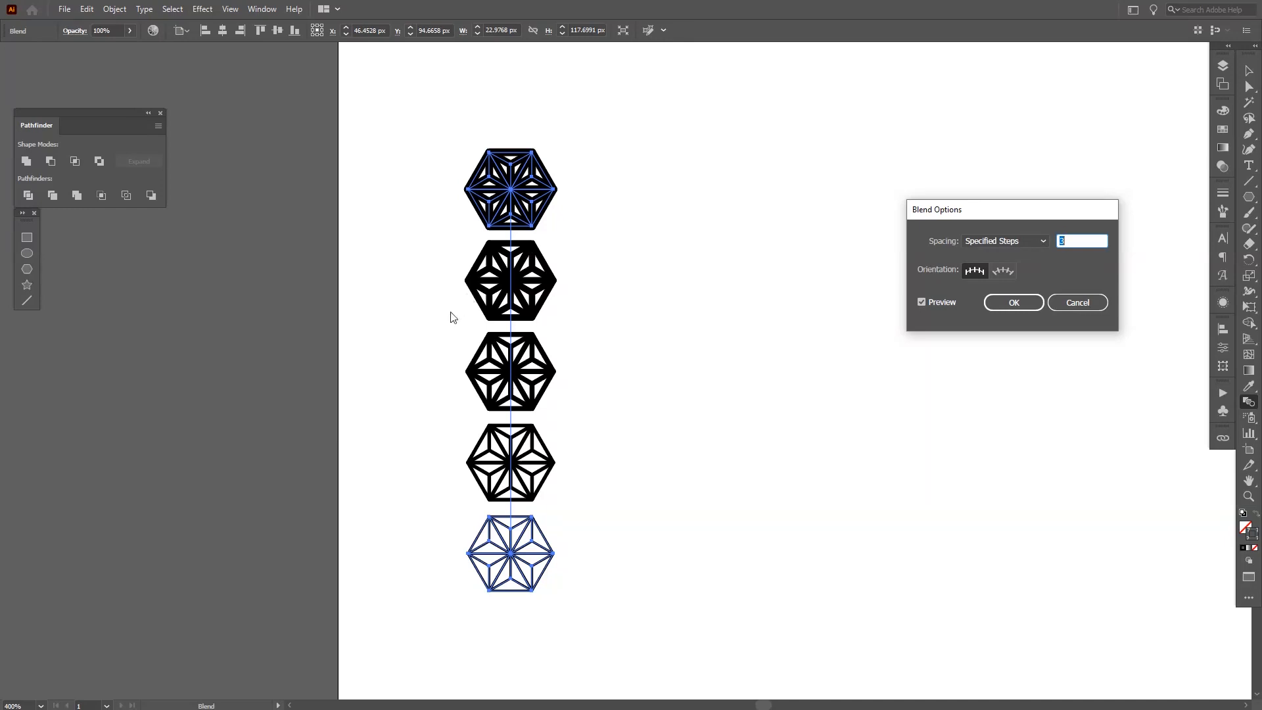
pyautogui.moveTo(975, 330)
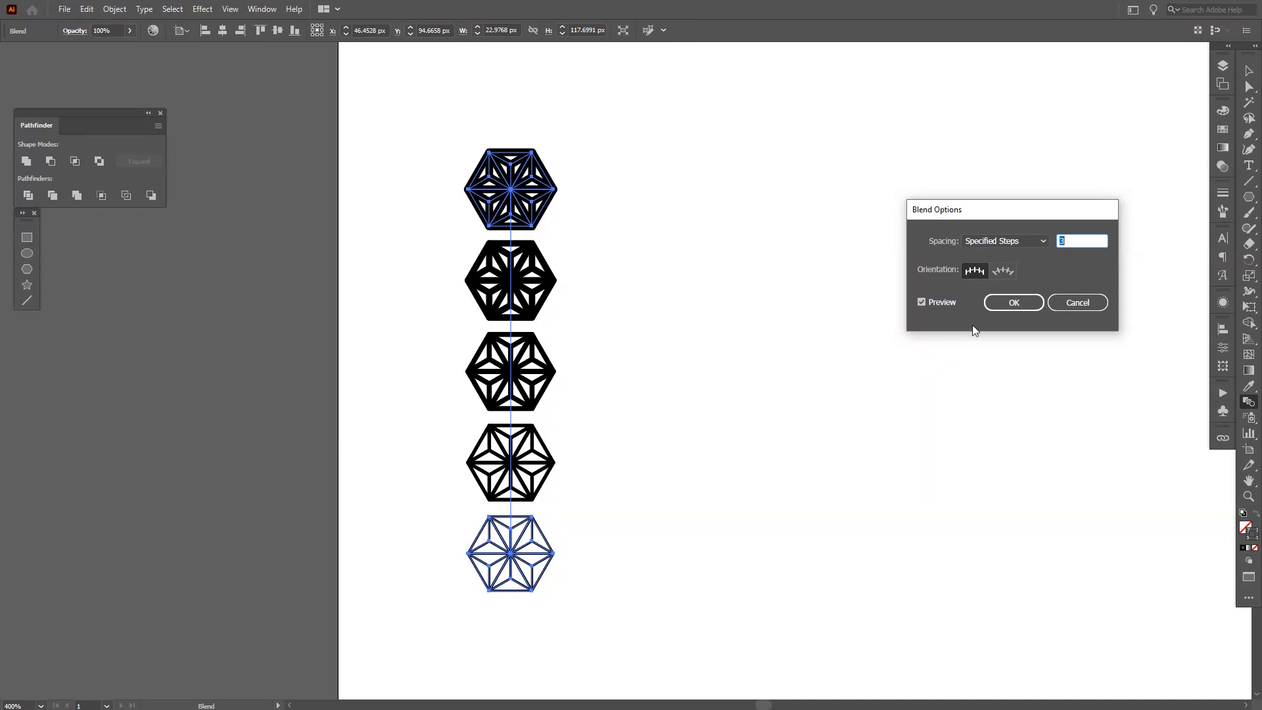
pyautogui.click(1012, 302)
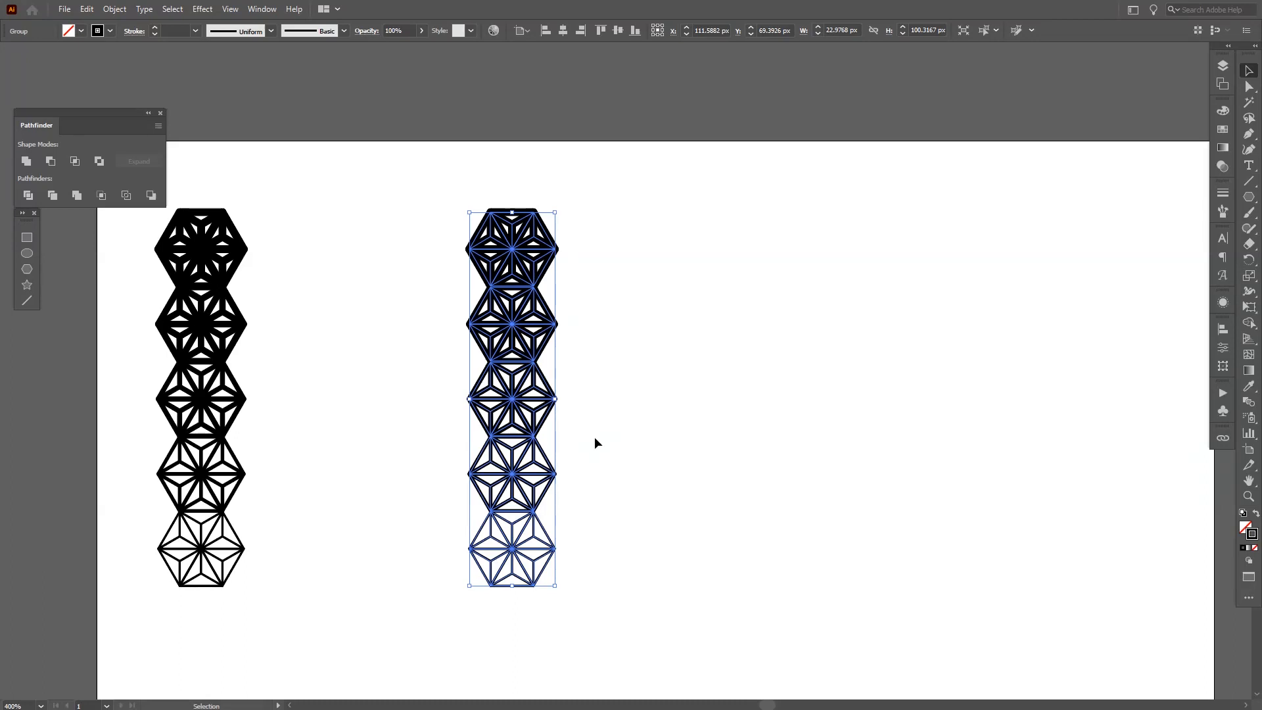
# Step: Expand the copied column's strokes, unite them with Pathfinder, and deselect
pyautogui.click(114, 8)
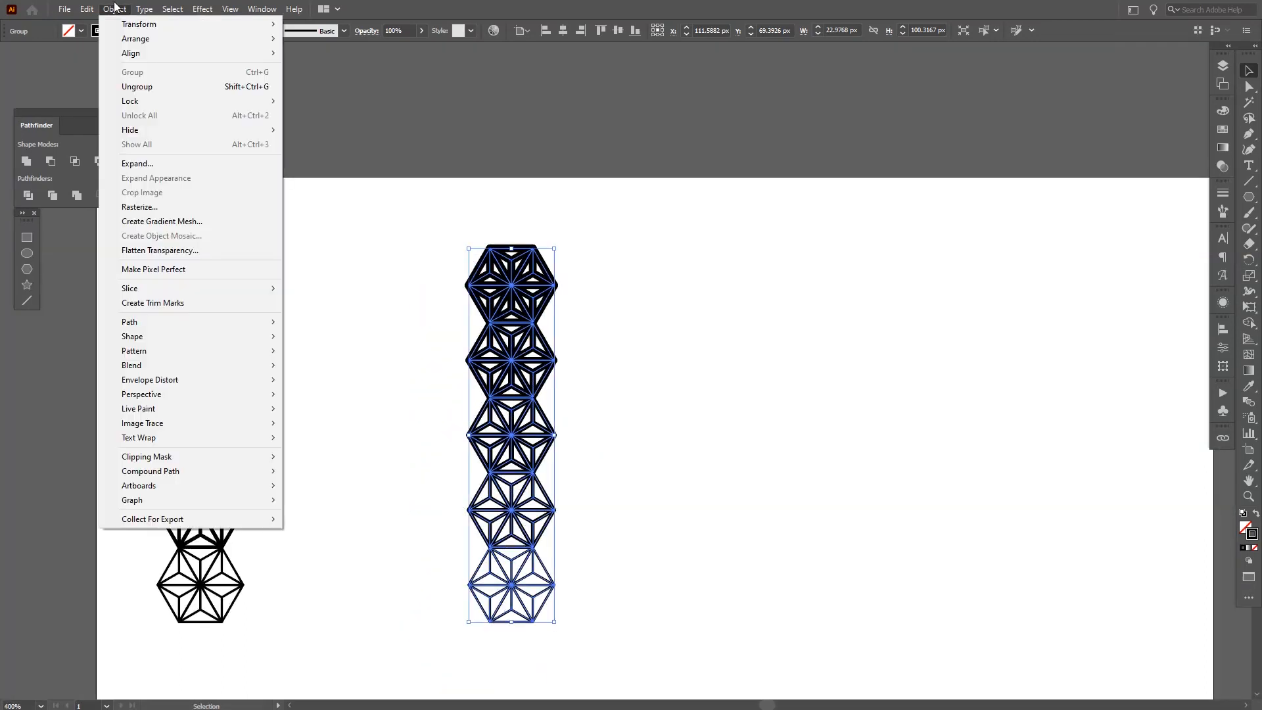
pyautogui.click(136, 164)
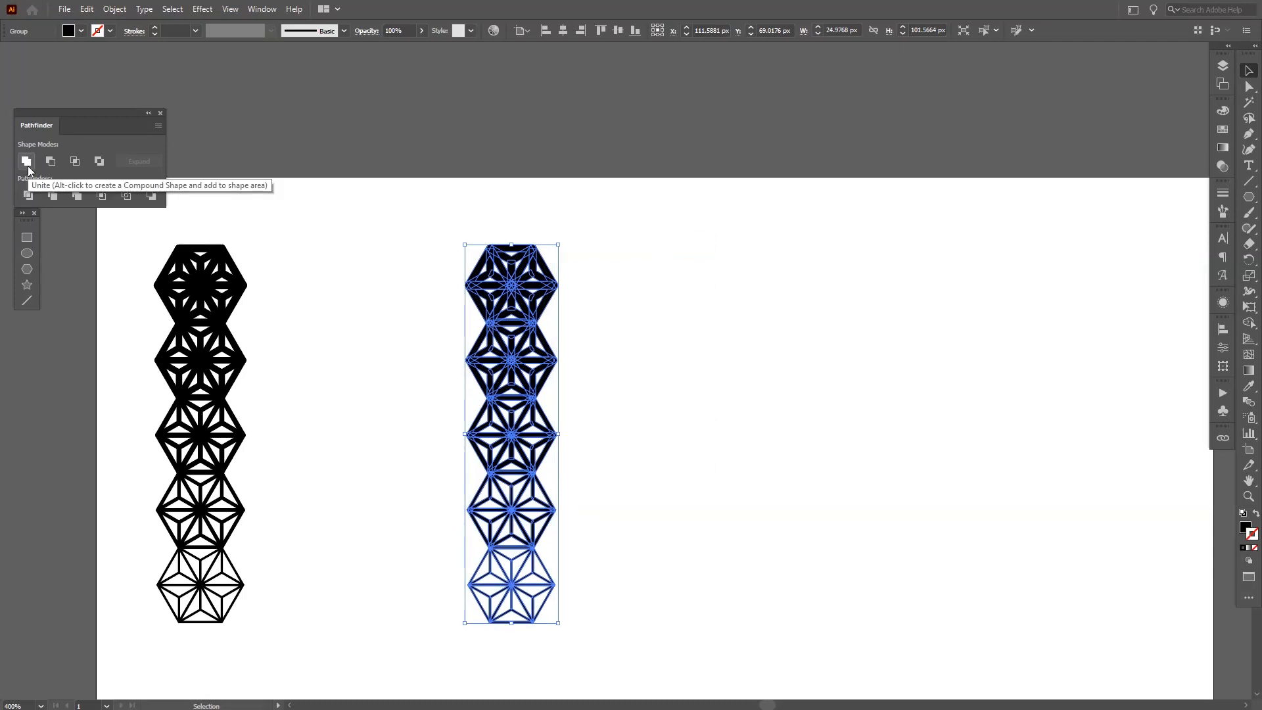
pyautogui.click(26, 161)
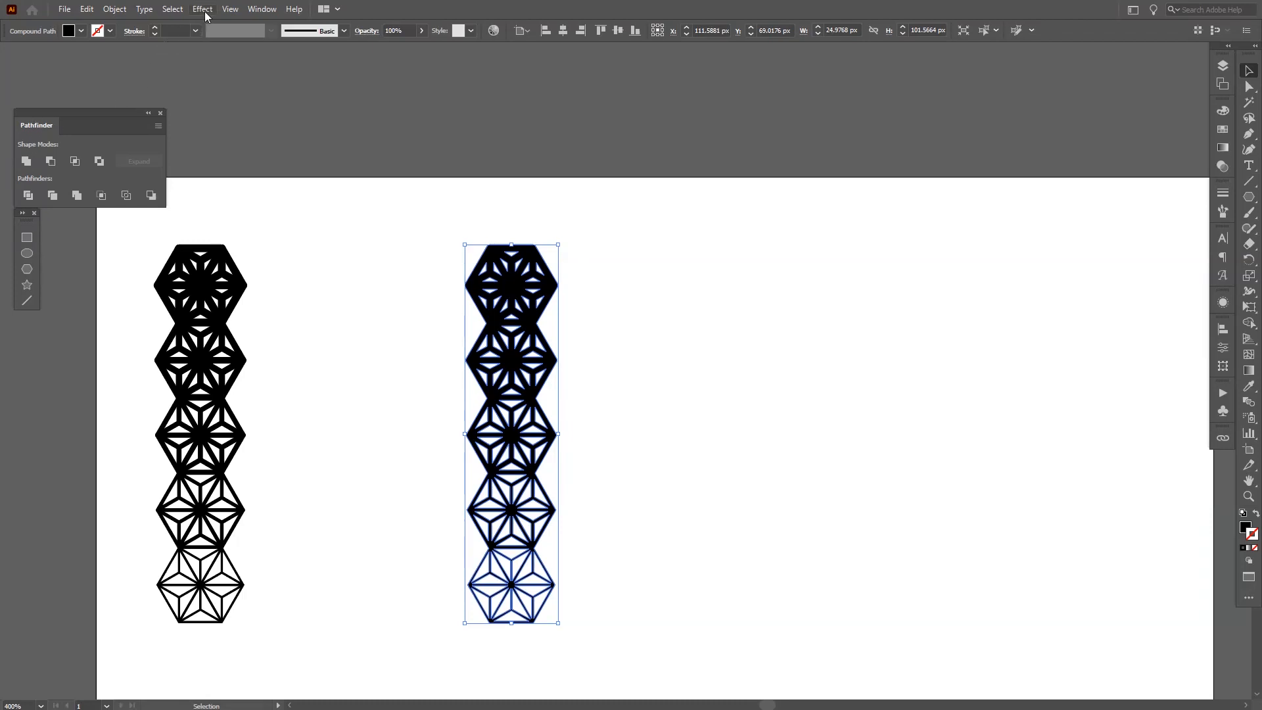
pyautogui.moveTo(263, 17)
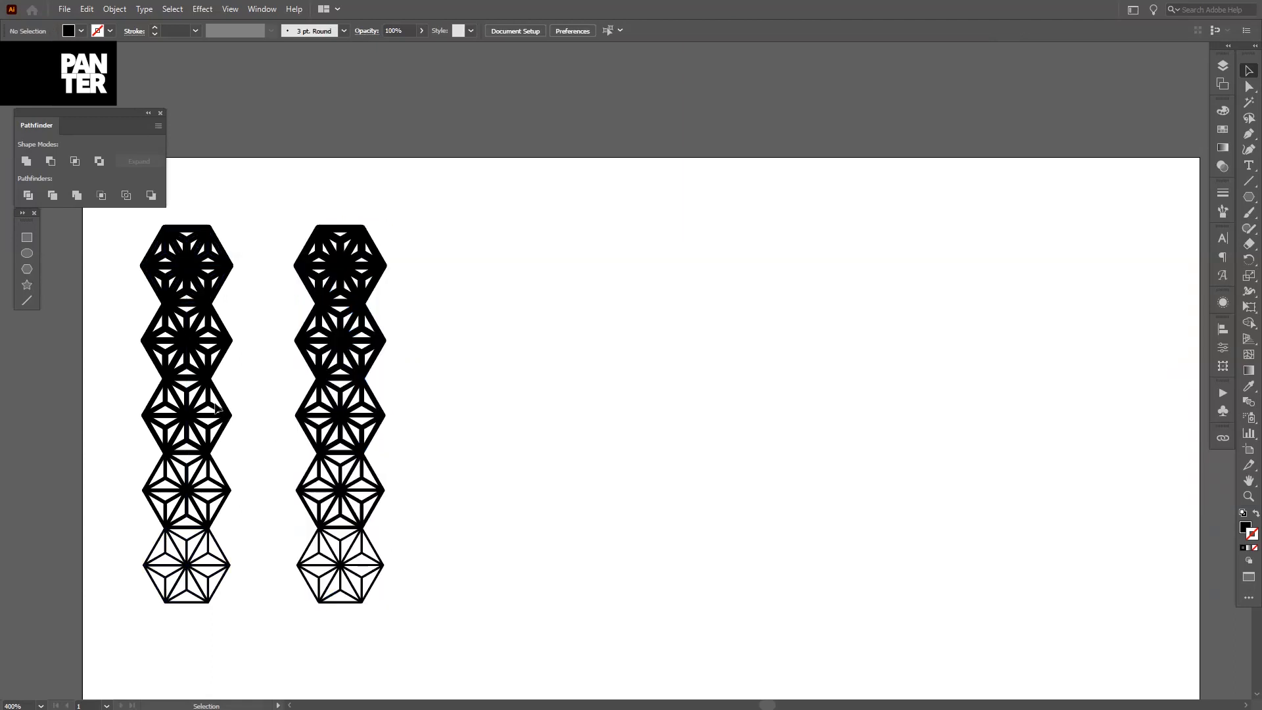
pyautogui.click(339, 466)
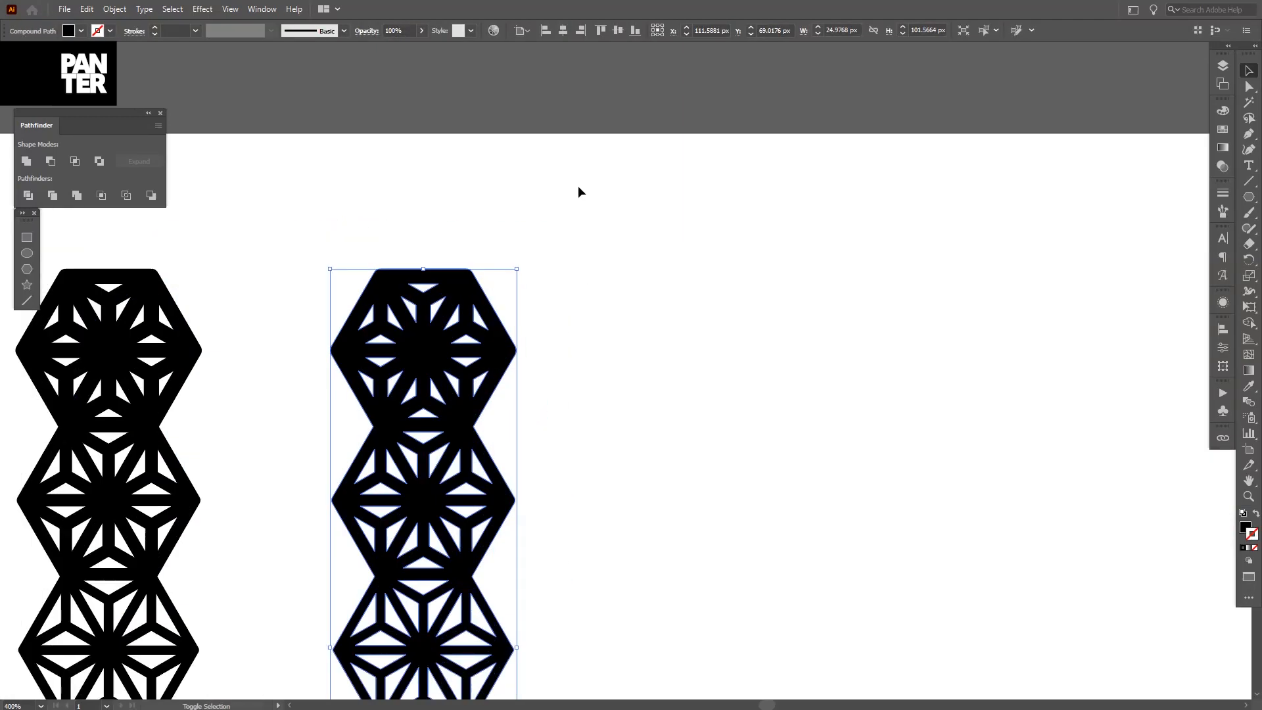
# Step: Select the merged hexagon column's compound path to build its negative
pyautogui.click(1250, 70)
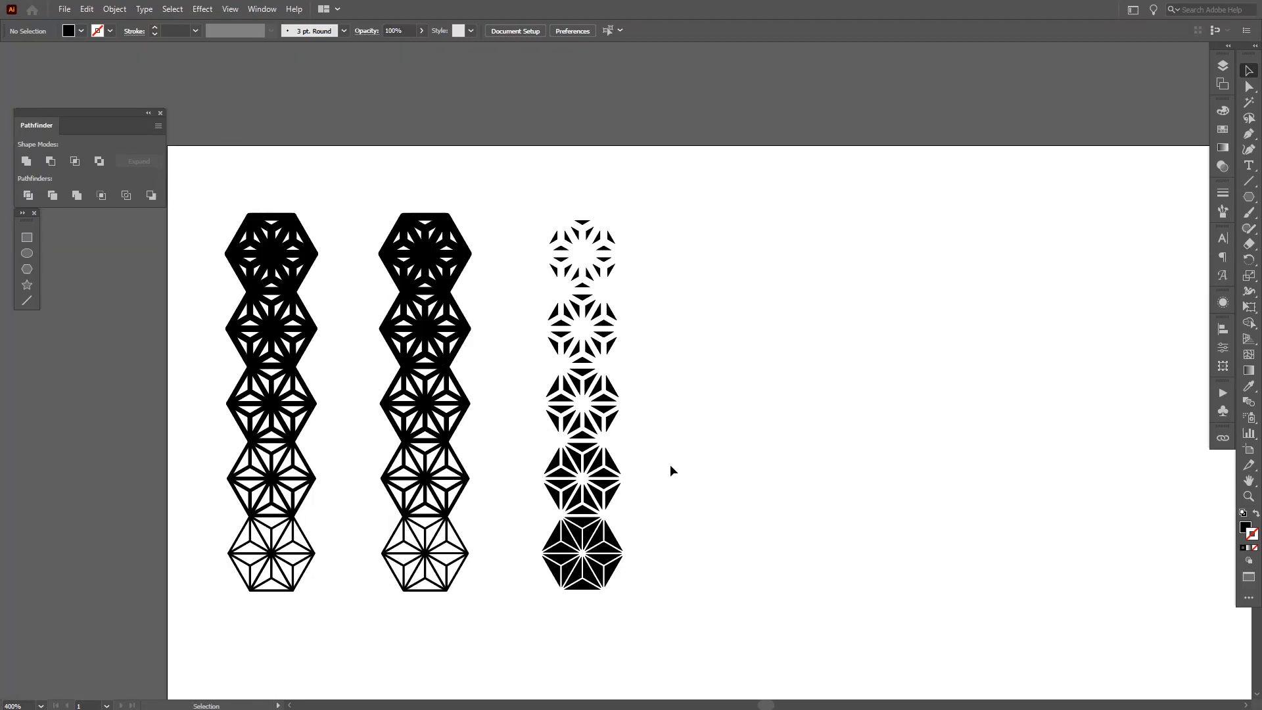
pyautogui.hscroll(-3)
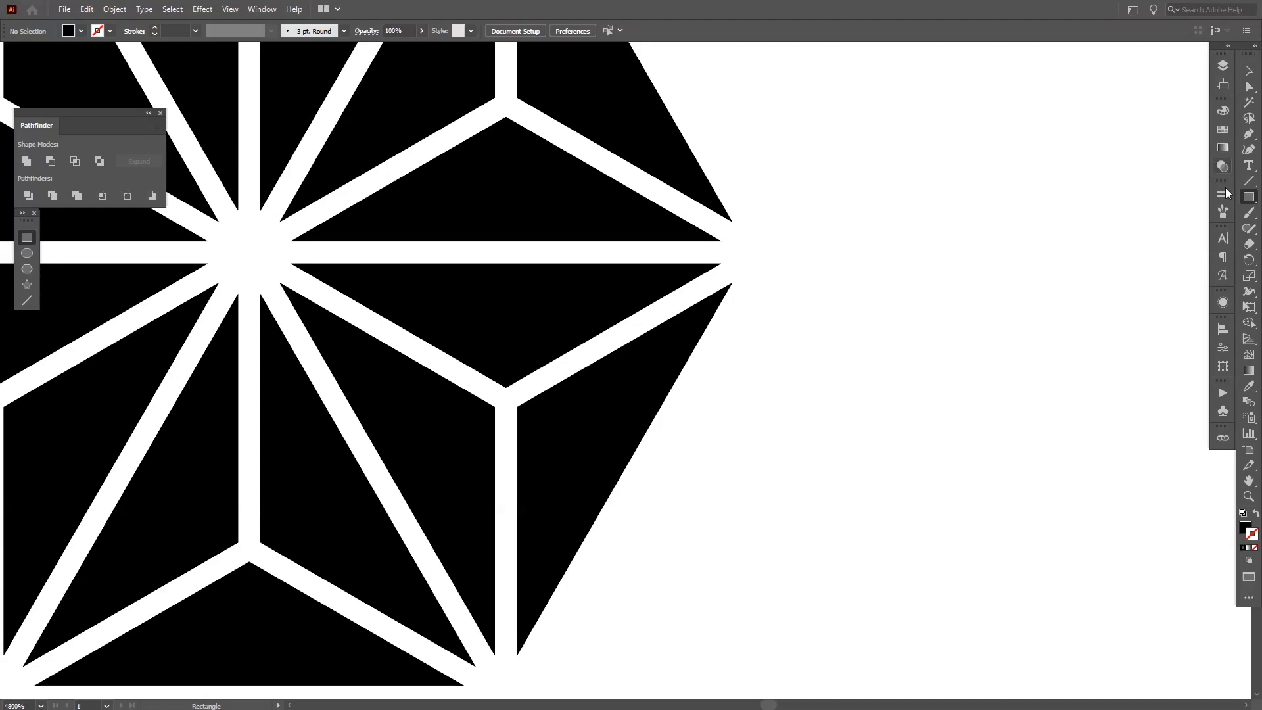
pyautogui.moveTo(1249, 196)
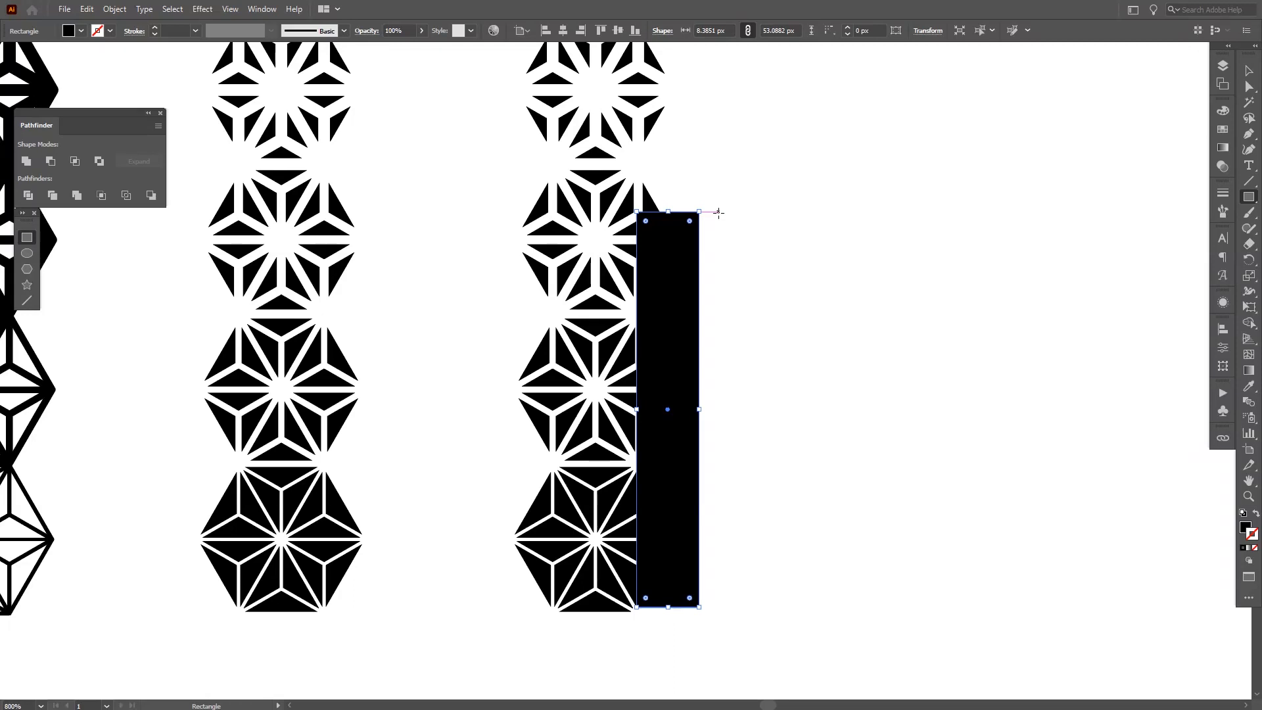
# Step: Delete the selected object and scroll down the canvas
pyautogui.press('Delete')
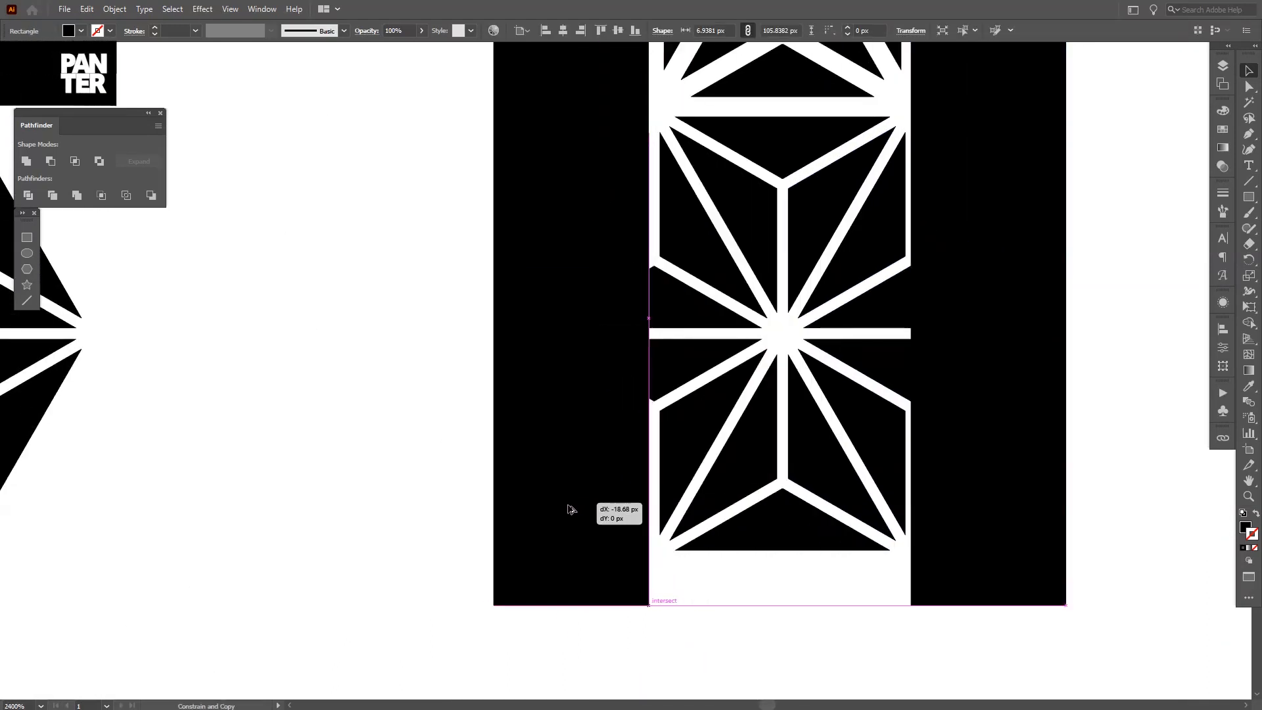
pyautogui.scroll(-3)
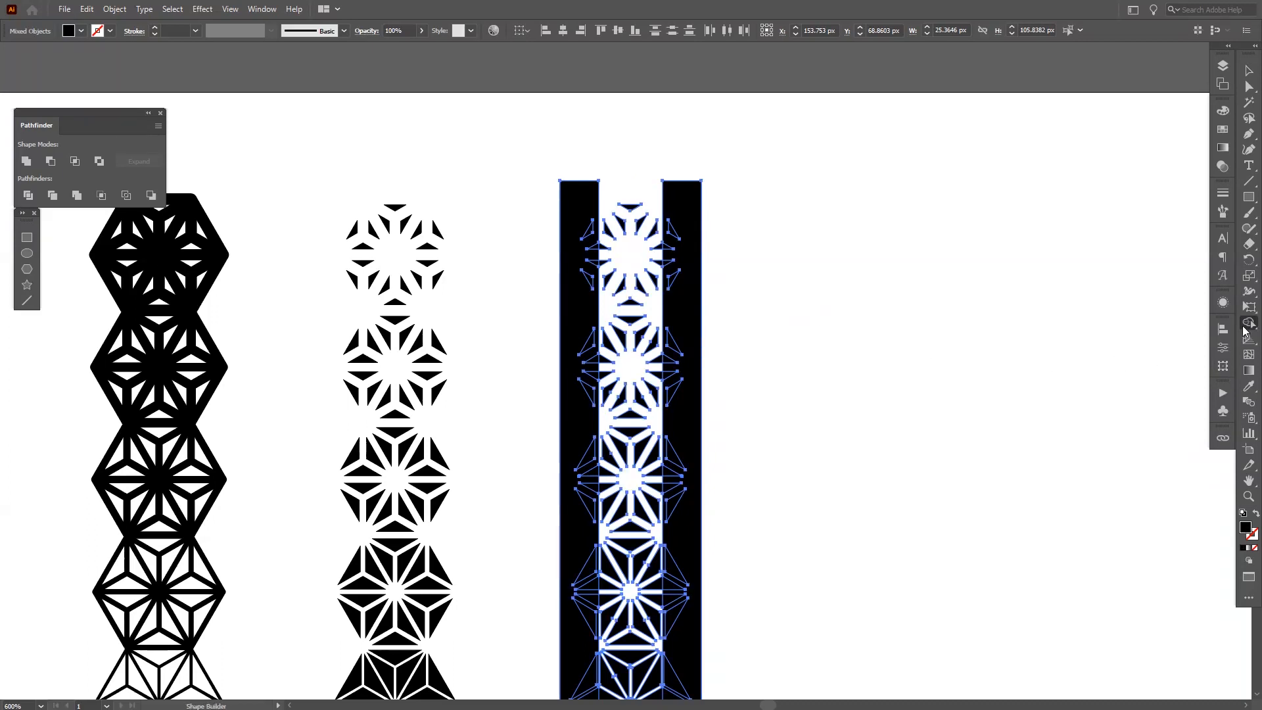
# Step: Alt-click the right black bar with the Shape Builder so the hexagon column ends straight
pyautogui.click(1250, 323)
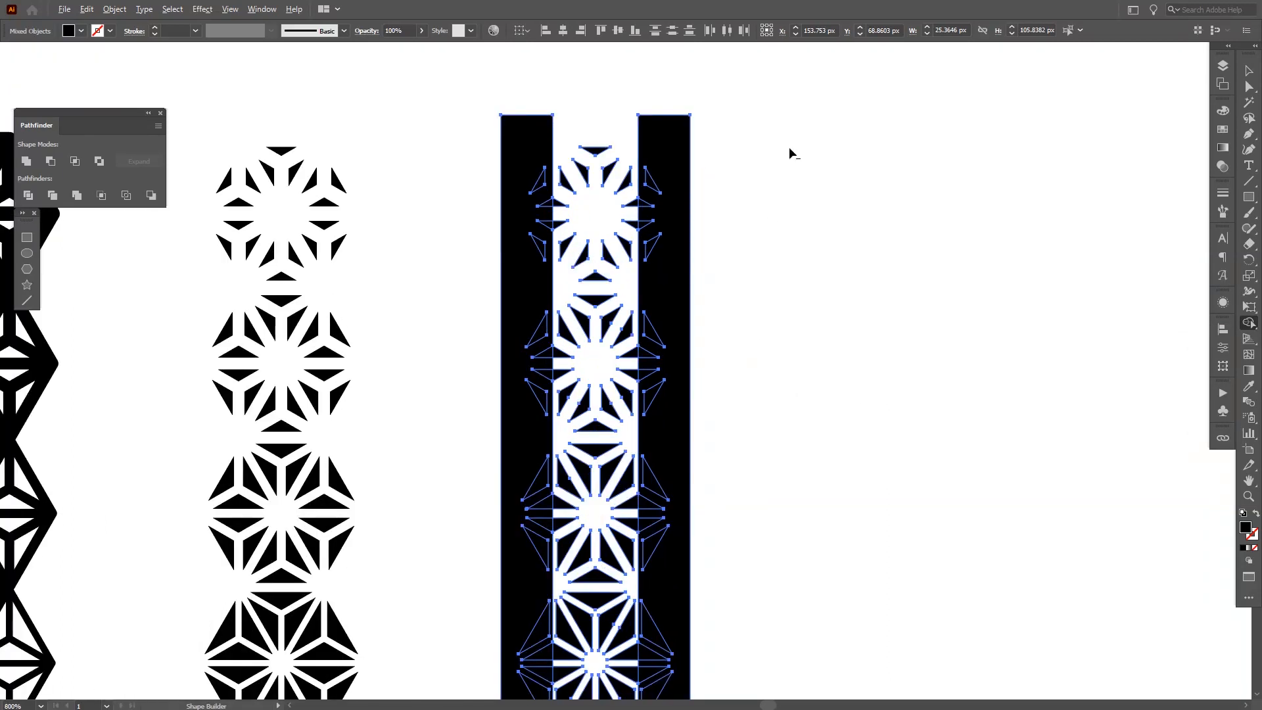
pyautogui.moveTo(779, 179)
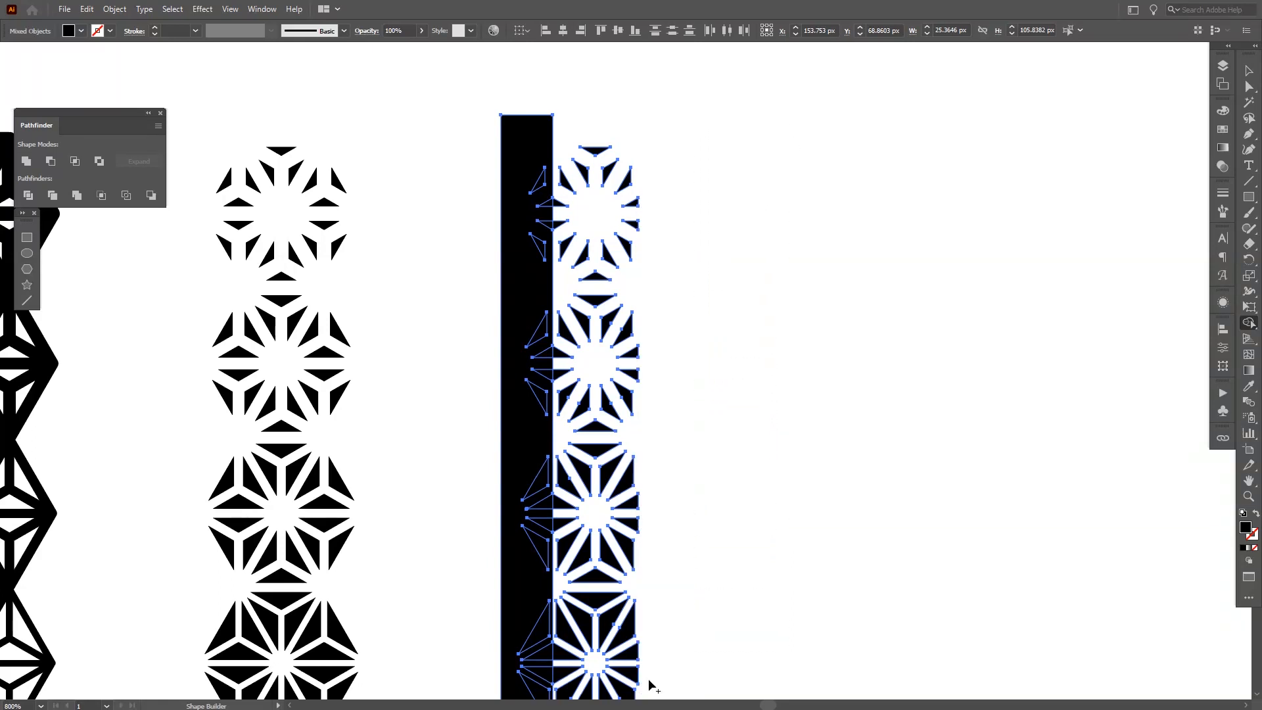
pyautogui.scroll(-3)
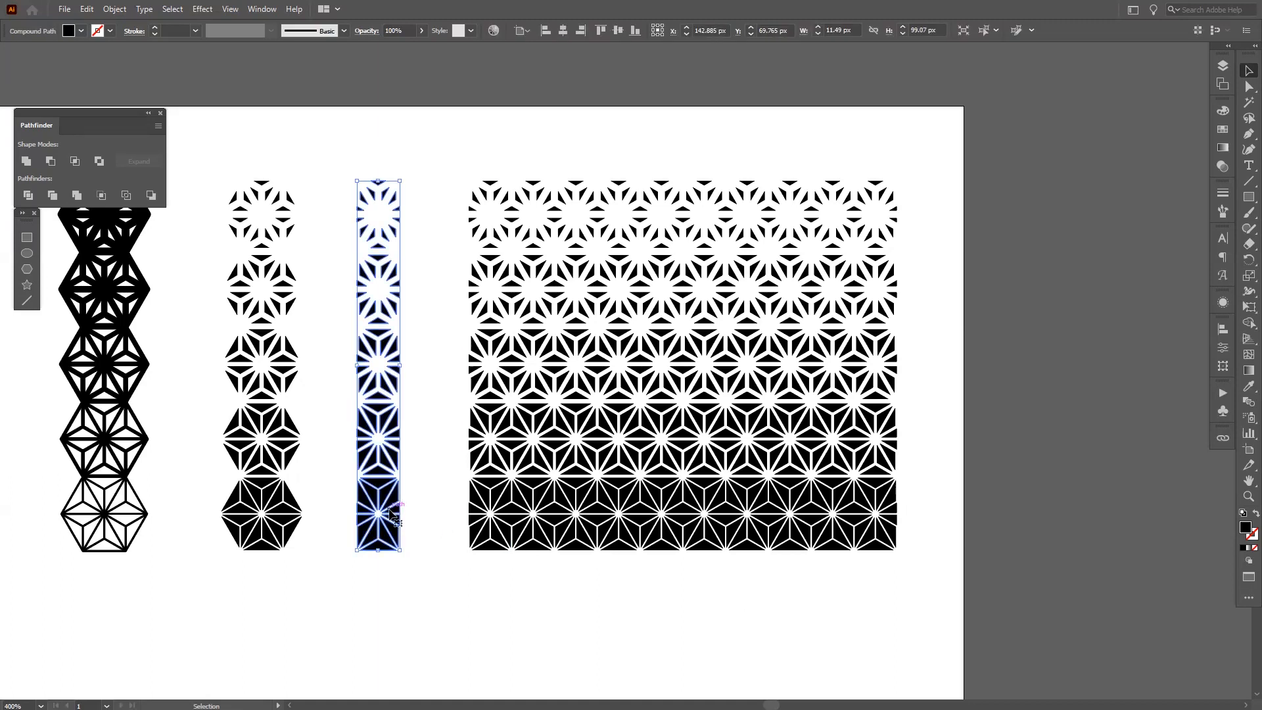
pyautogui.moveTo(1223, 212)
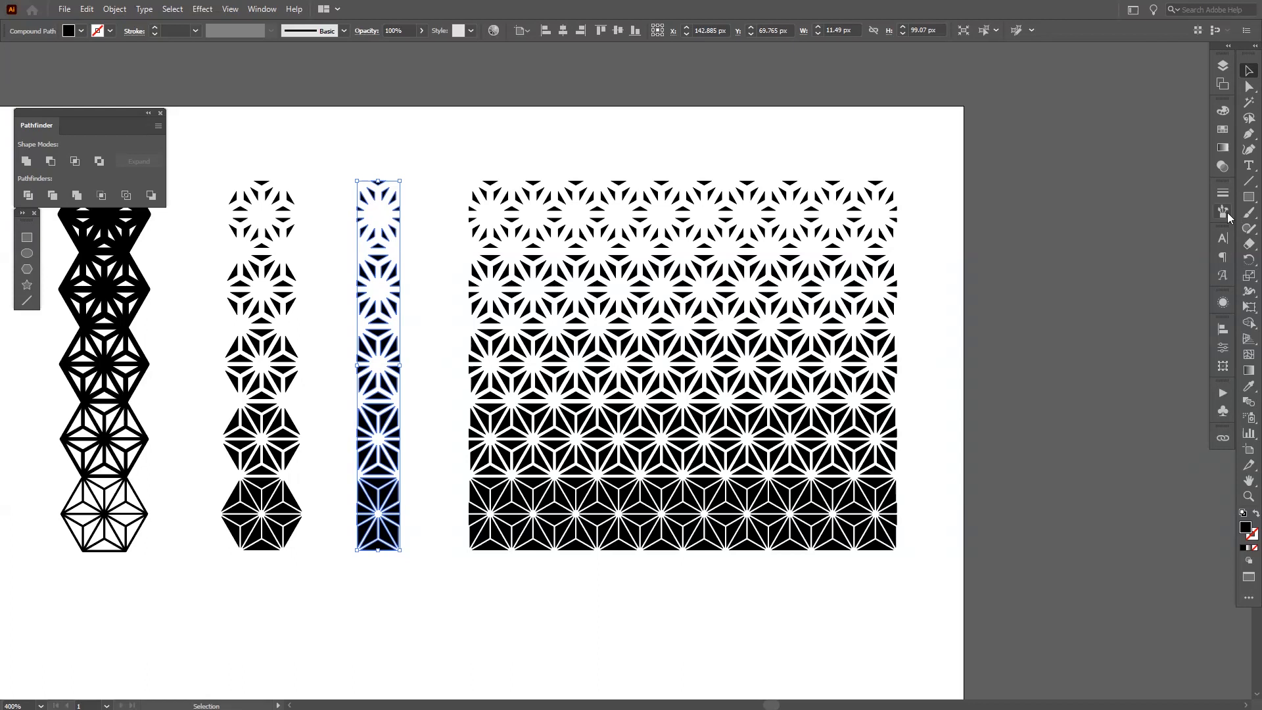
# Step: Add the narrow asanoha strip to the Brushes panel as a new Pattern Brush
pyautogui.click(1222, 211)
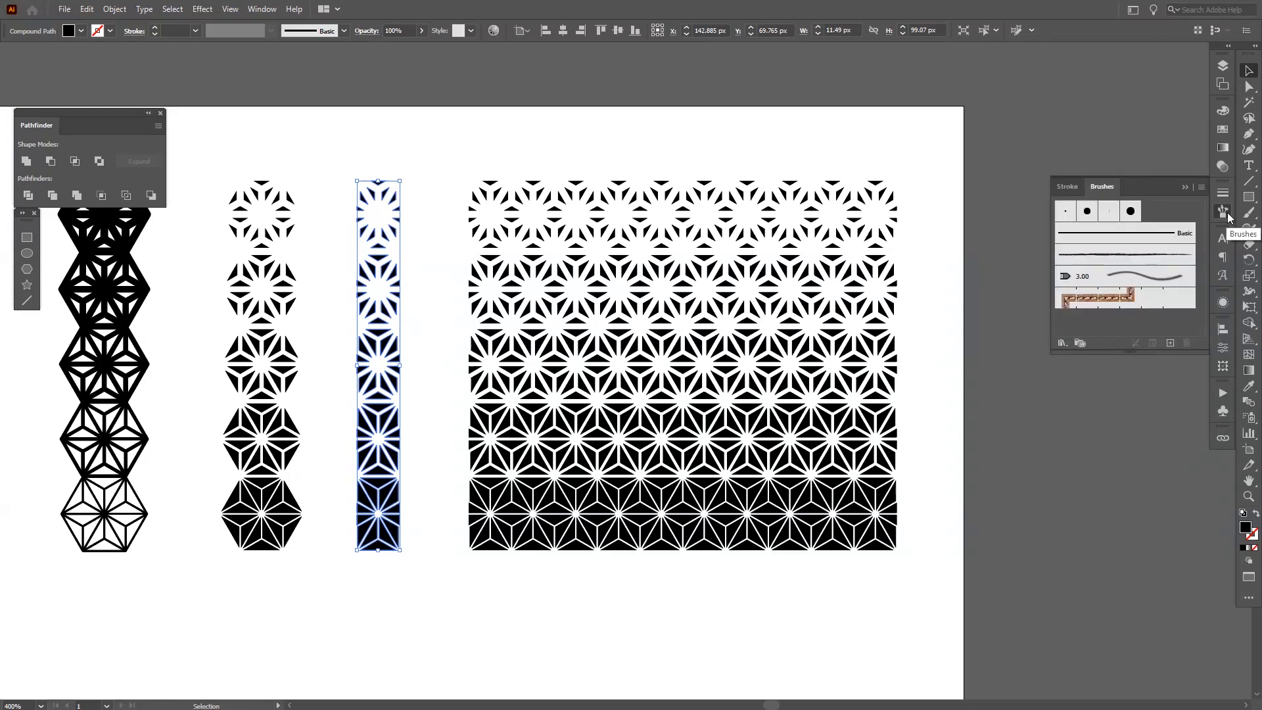
pyautogui.click(261, 9)
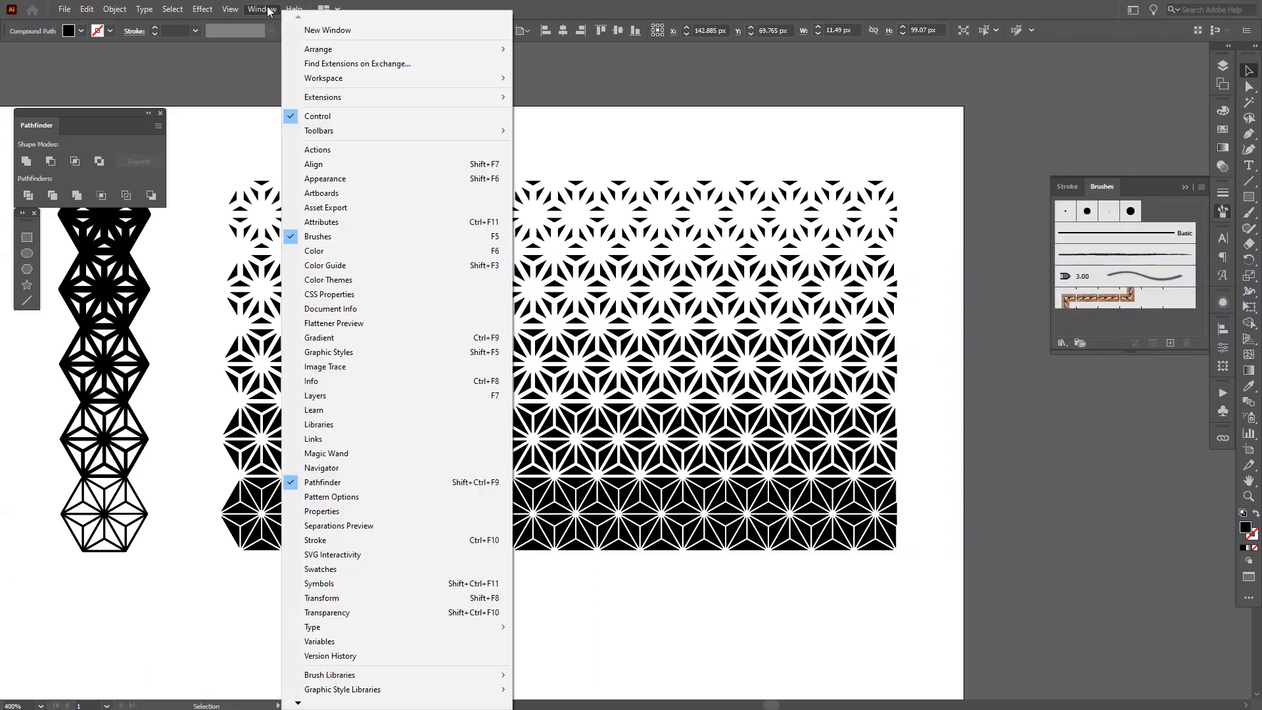
pyautogui.moveTo(337, 236)
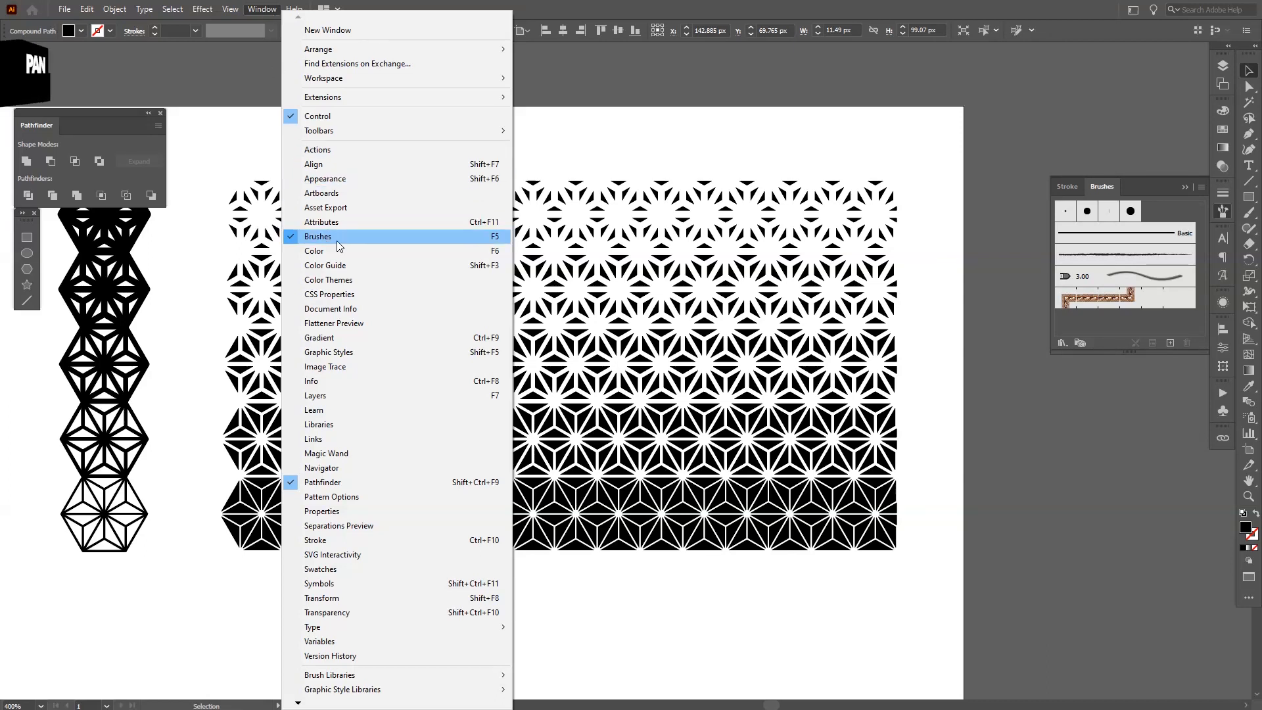
pyautogui.click(318, 236)
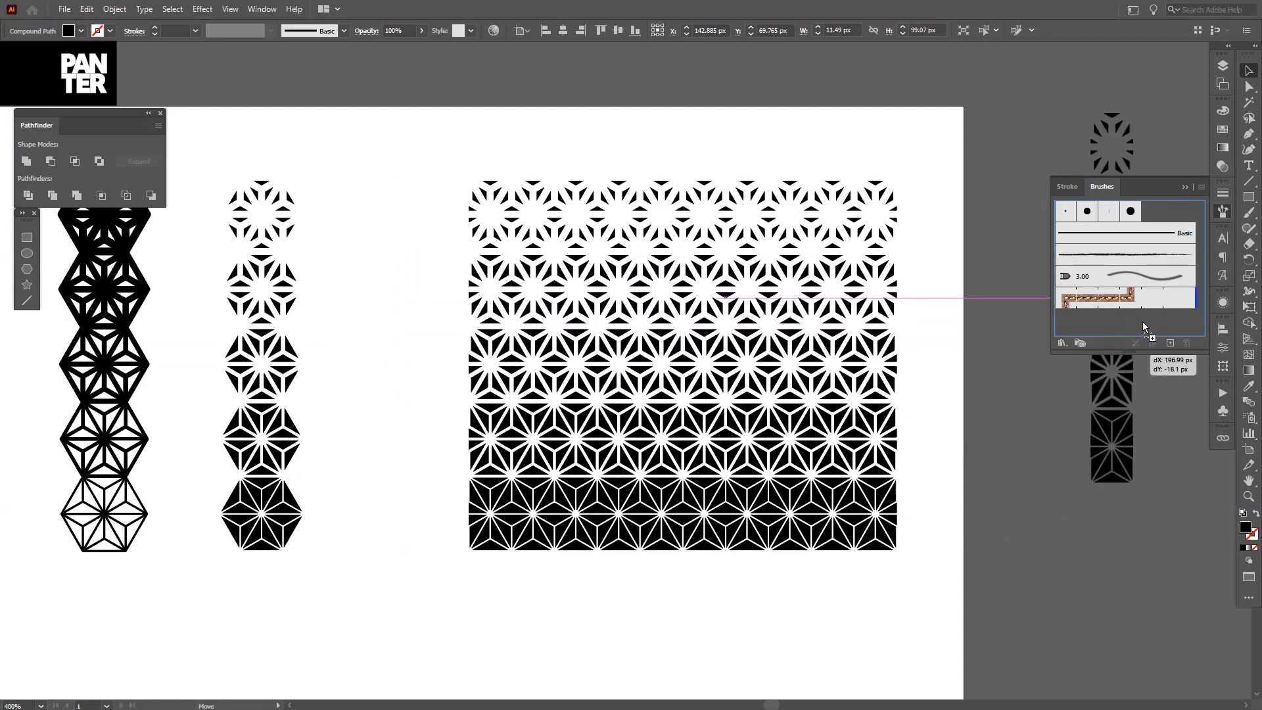
pyautogui.click(1171, 343)
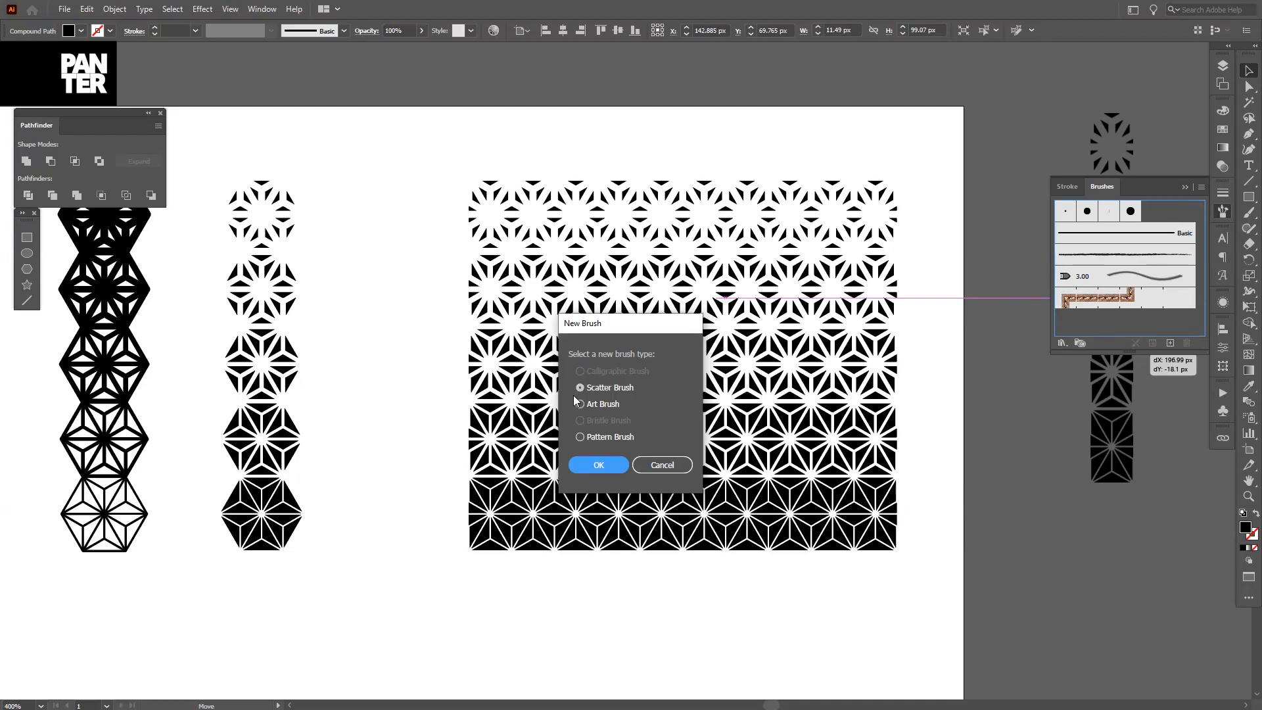
pyautogui.click(579, 437)
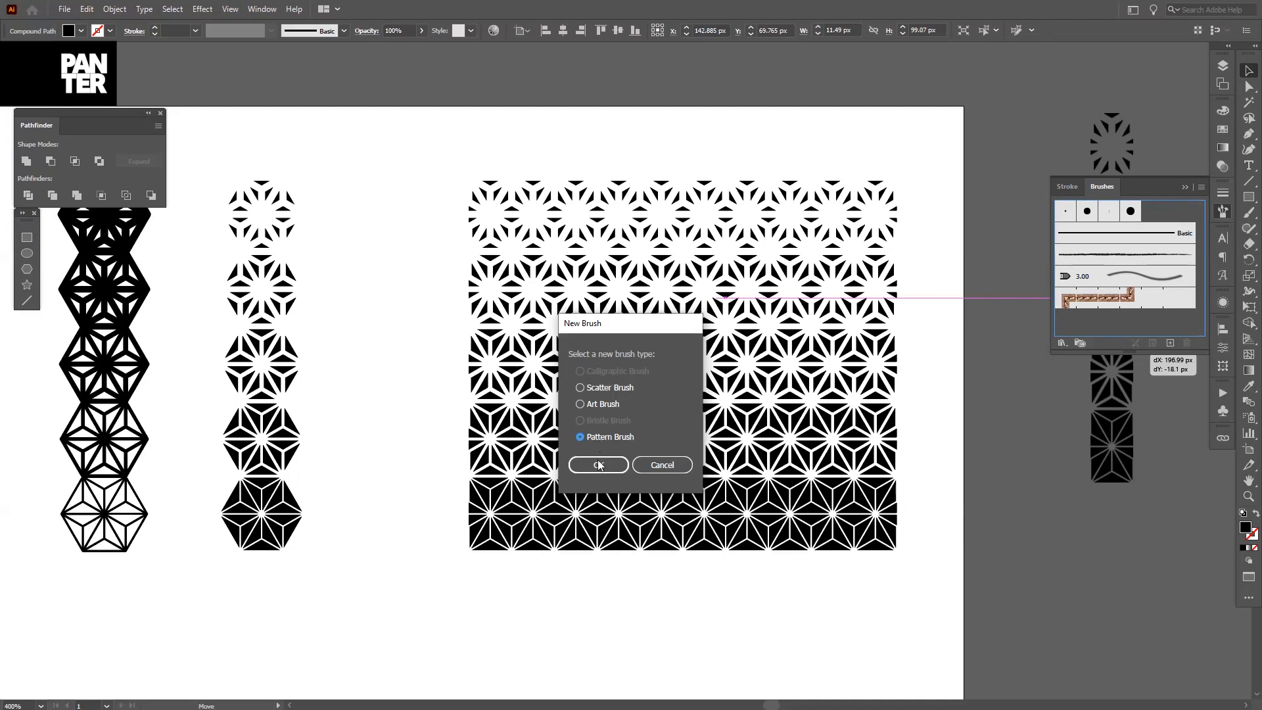
pyautogui.click(598, 465)
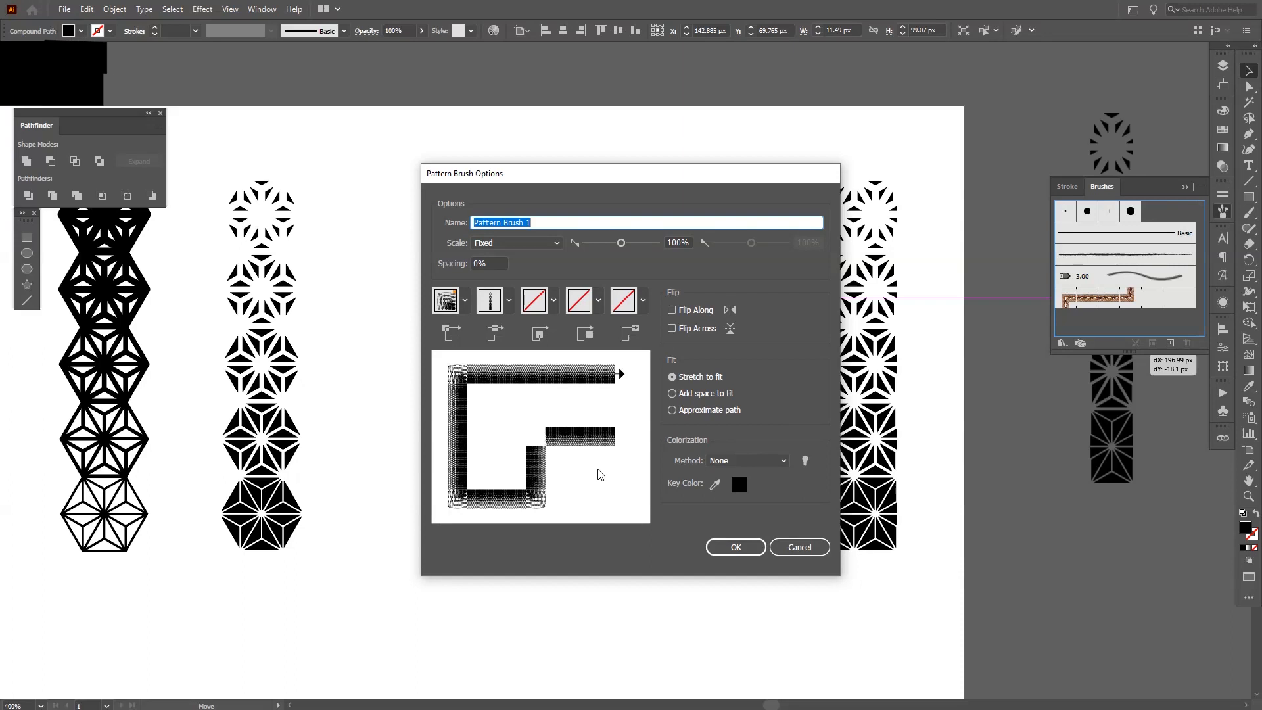
pyautogui.moveTo(533, 369)
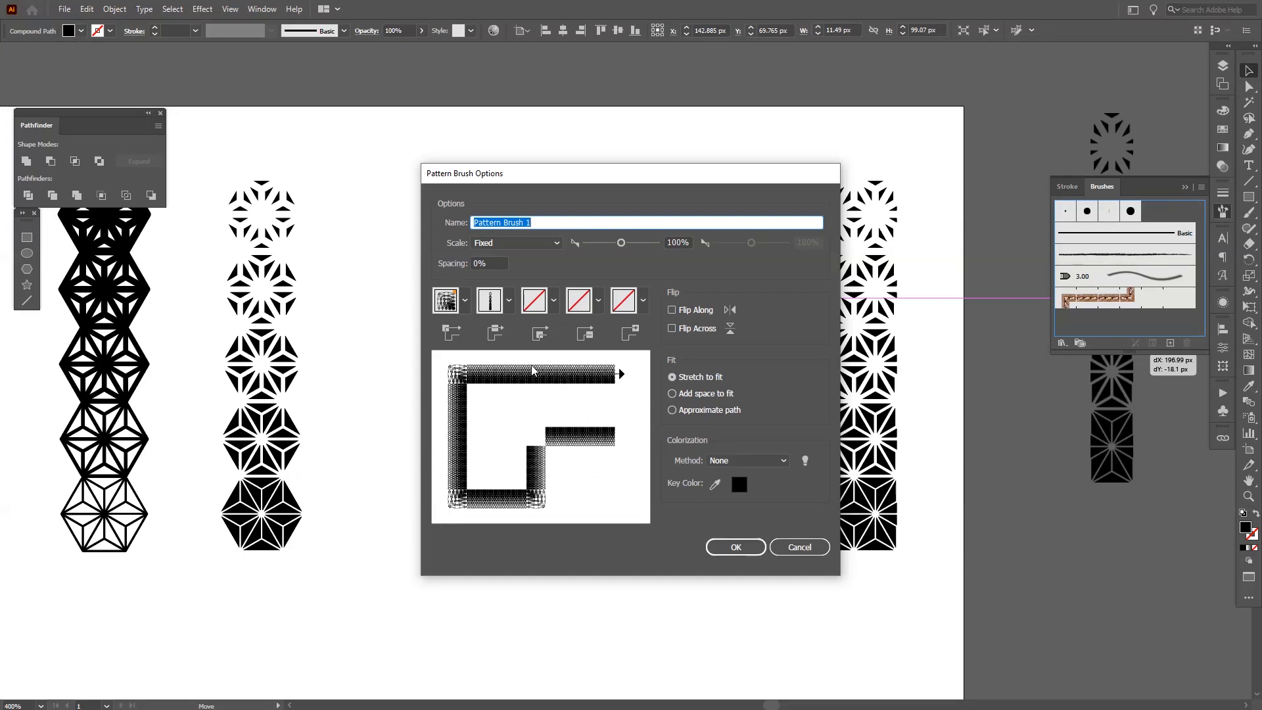
pyautogui.moveTo(696, 534)
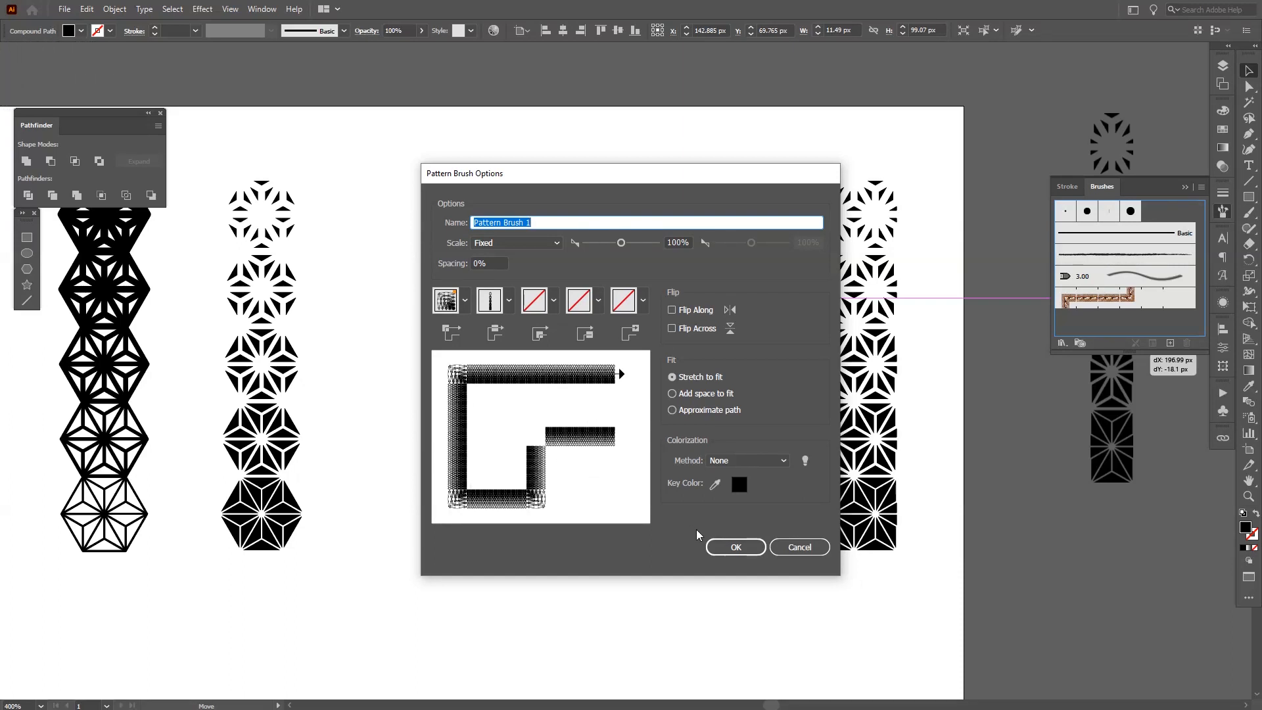
pyautogui.click(734, 546)
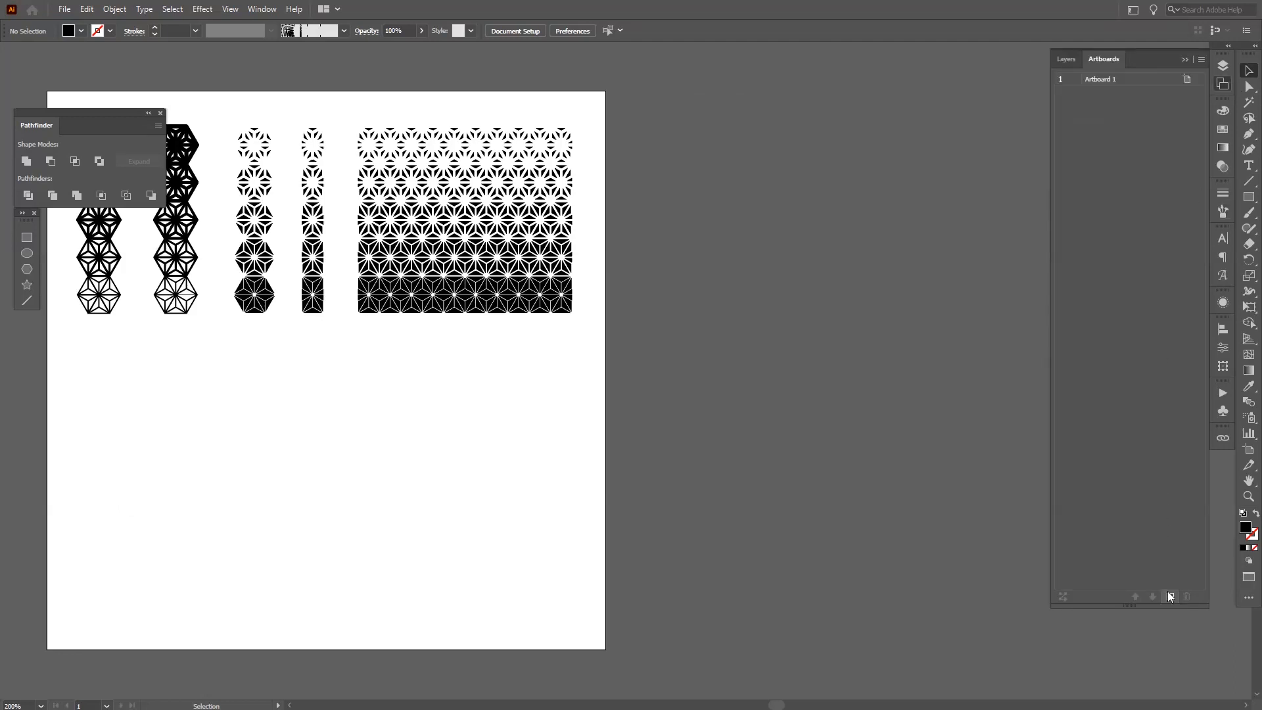
# Step: Create a blank second artboard with New Artboard in the Artboards panel
pyautogui.click(1170, 596)
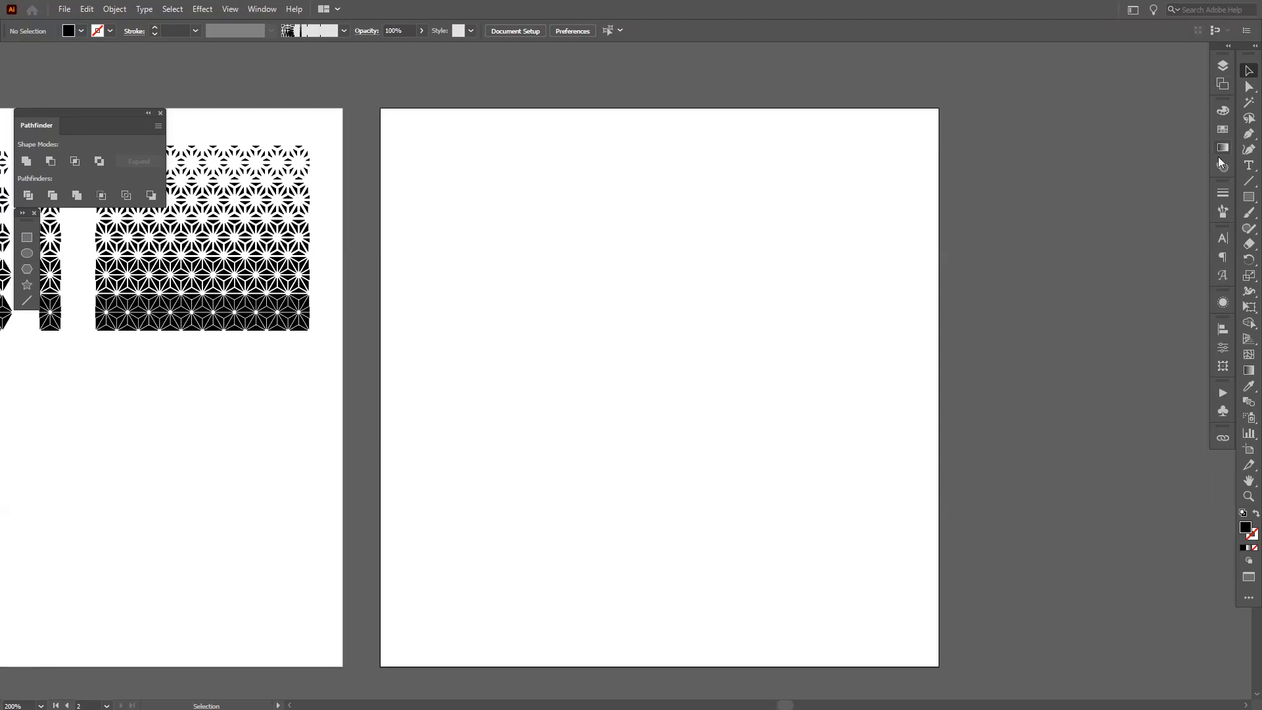
# Step: Choose the Spiral Tool and drag a large spiral across the second artboard
pyautogui.click(1250, 182)
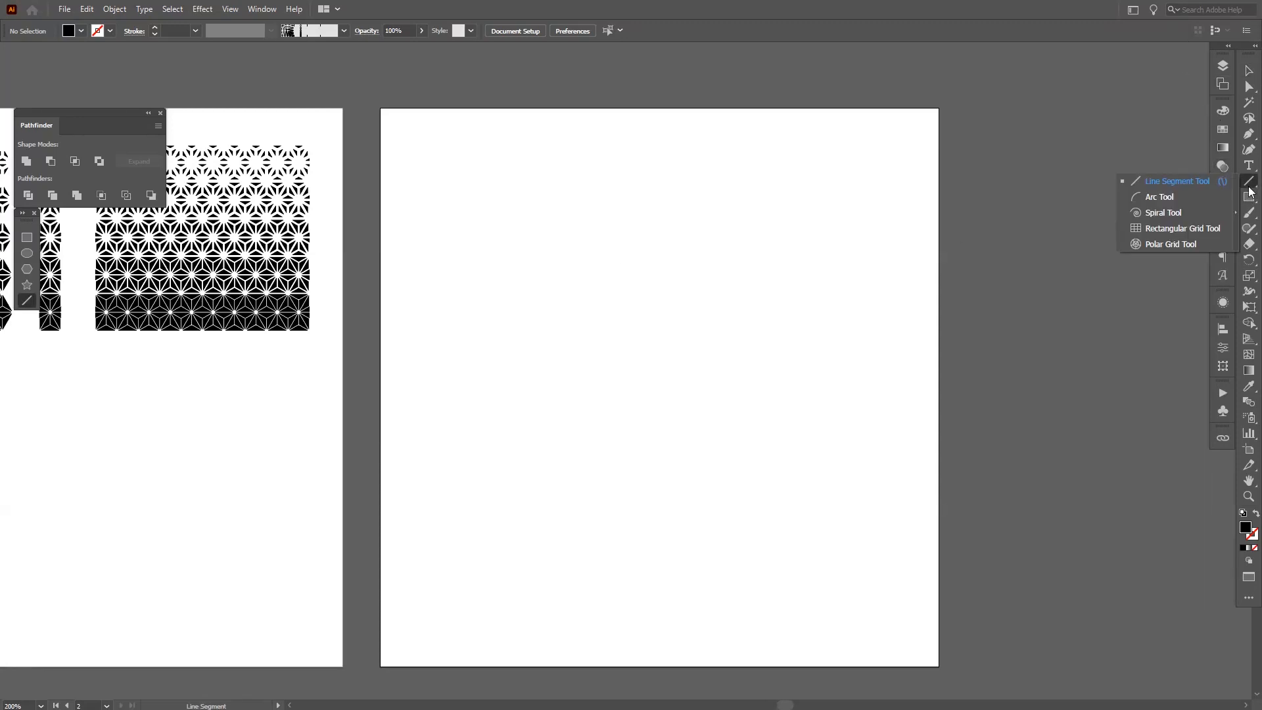
pyautogui.moveTo(1223, 186)
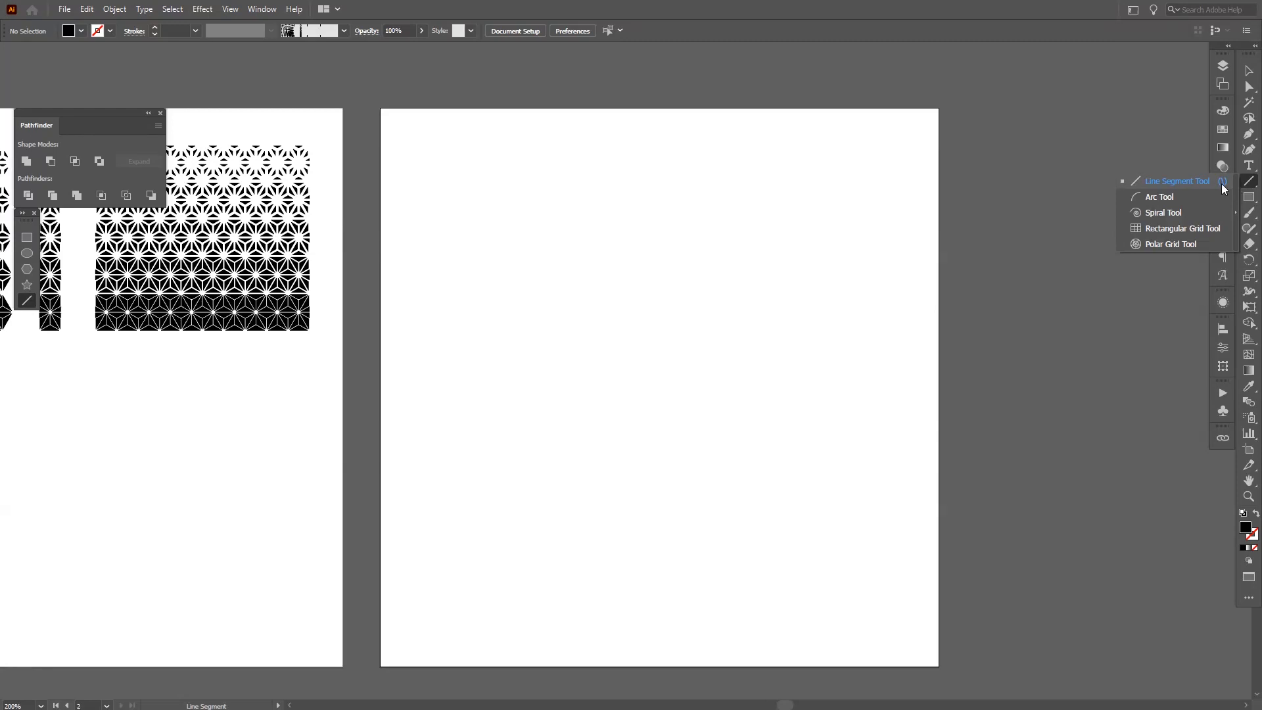
pyautogui.moveTo(1161, 212)
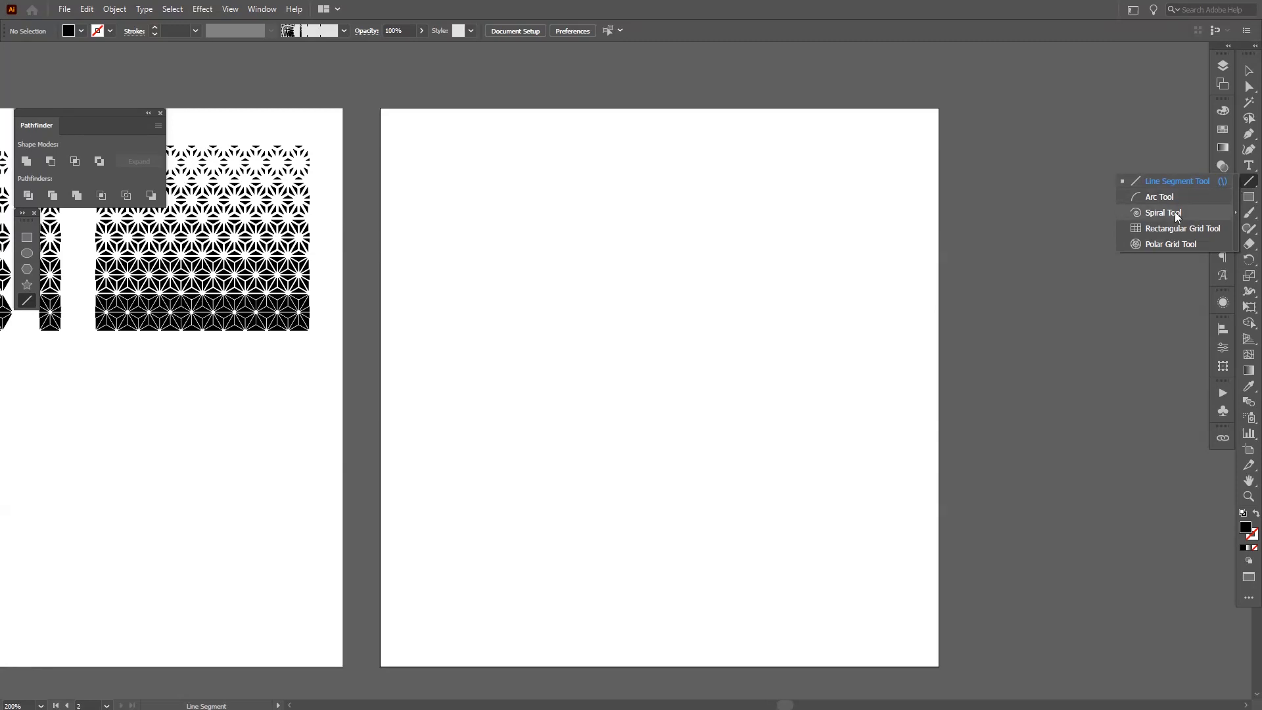
pyautogui.click(1161, 212)
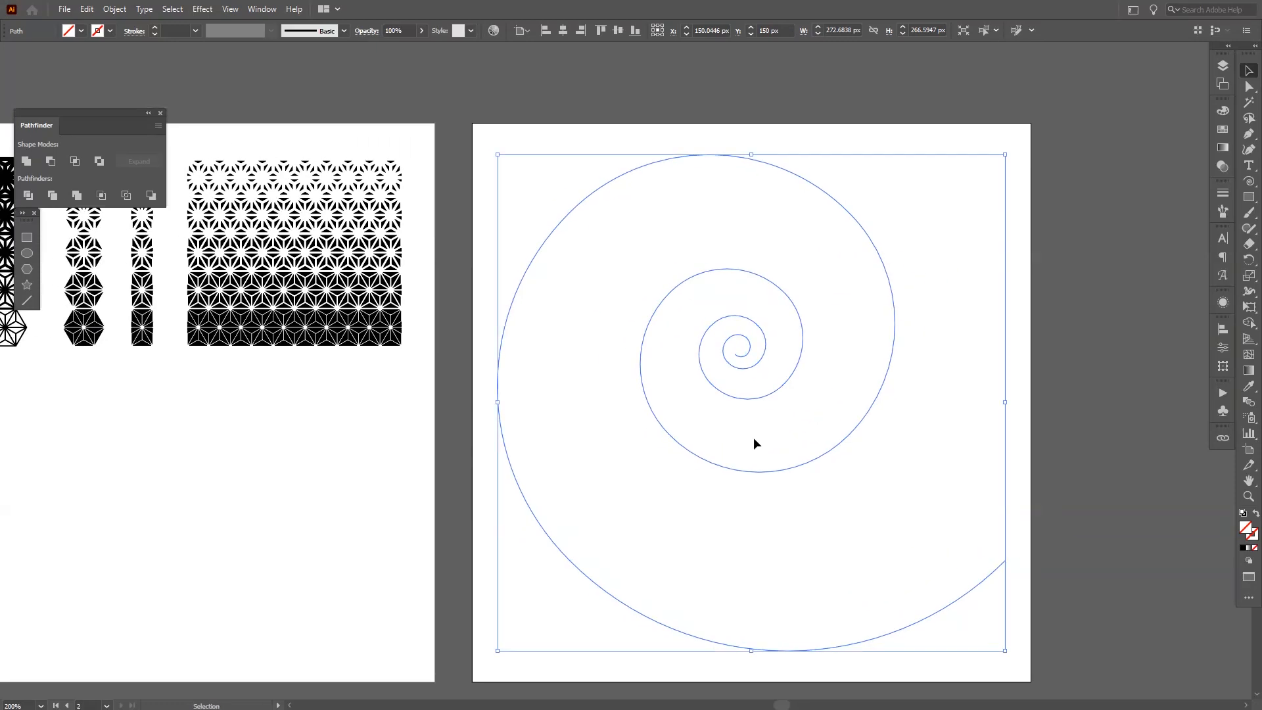
pyautogui.moveTo(907, 401)
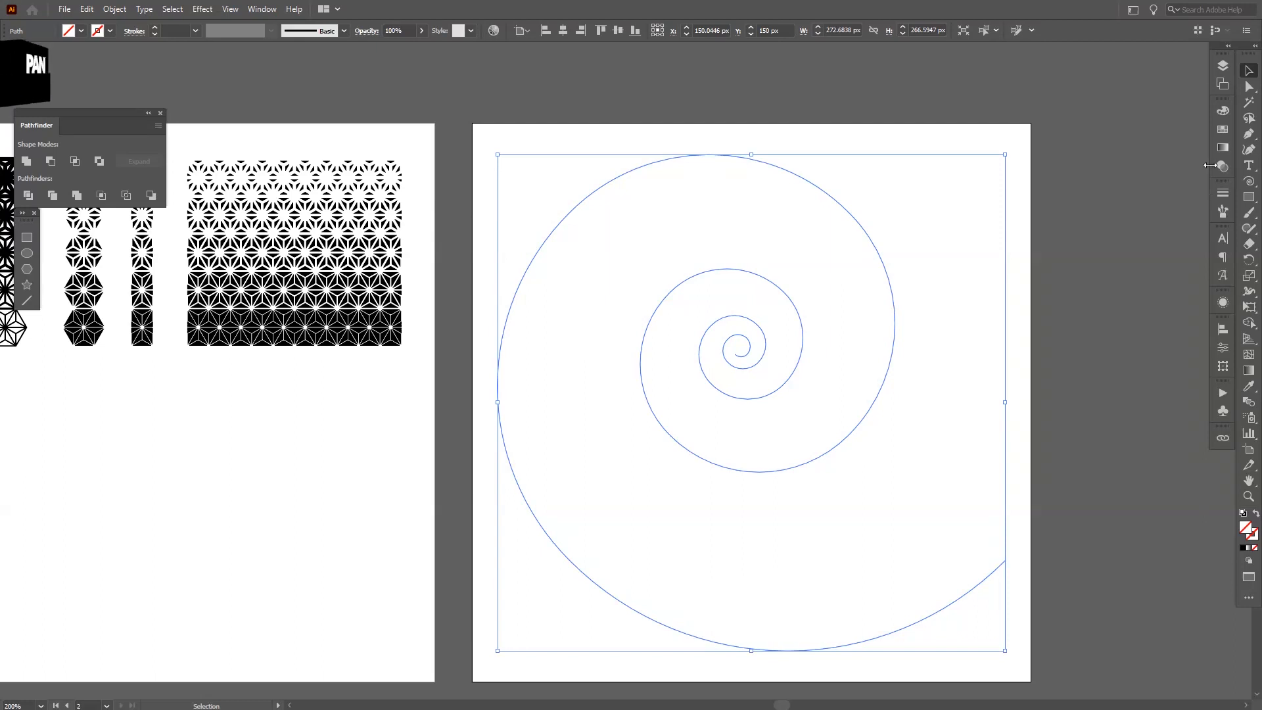
# Step: Stroke the selected spiral with the new asanoha pattern brush
pyautogui.click(1223, 212)
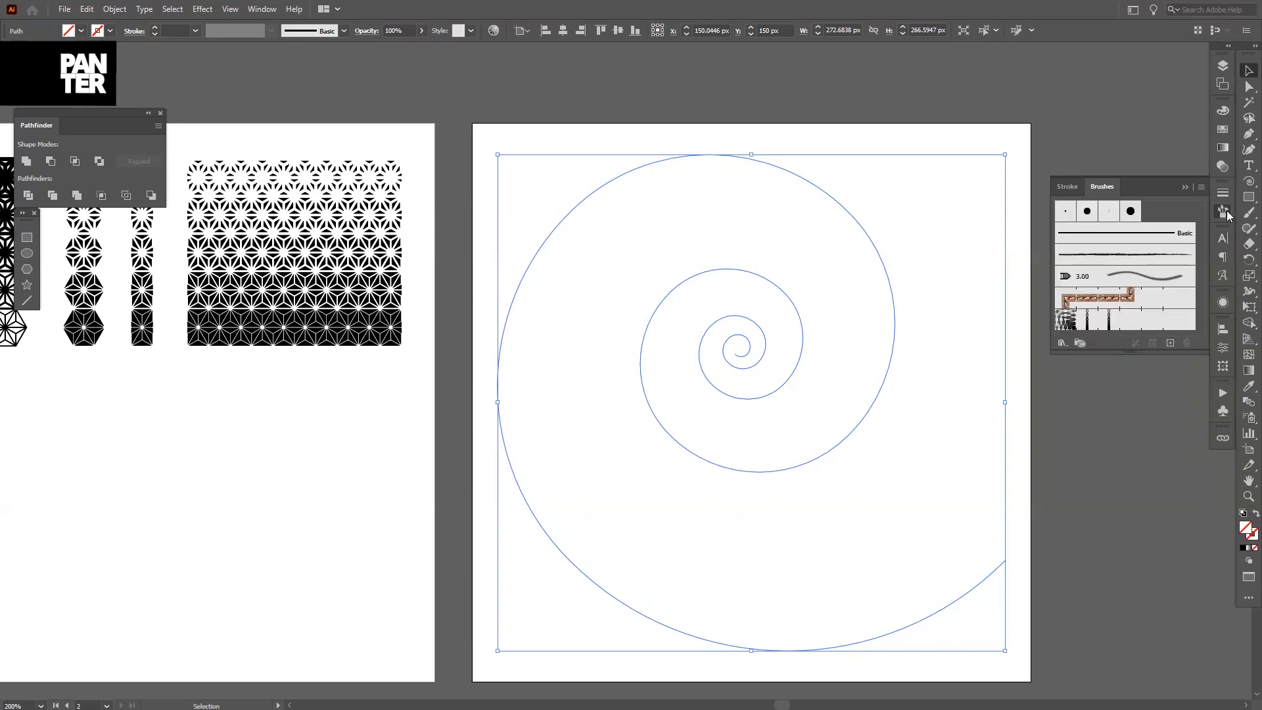
pyautogui.moveTo(1101, 320)
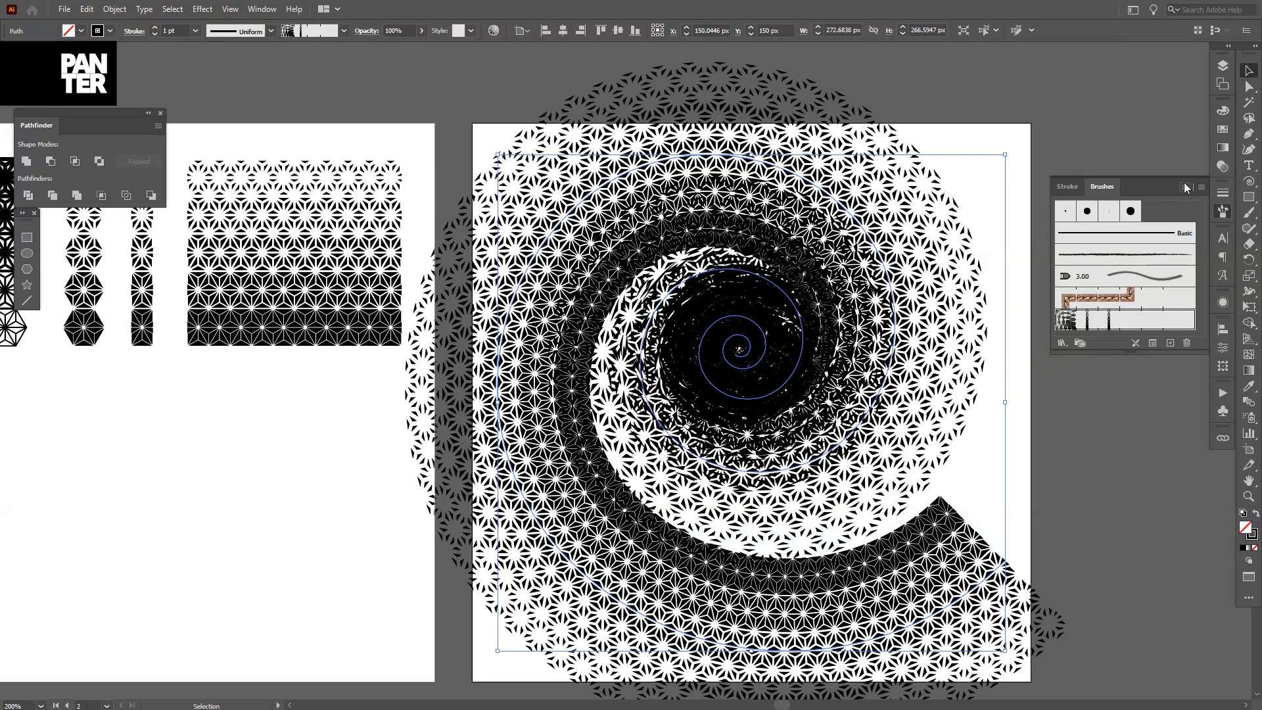
pyautogui.click(1184, 186)
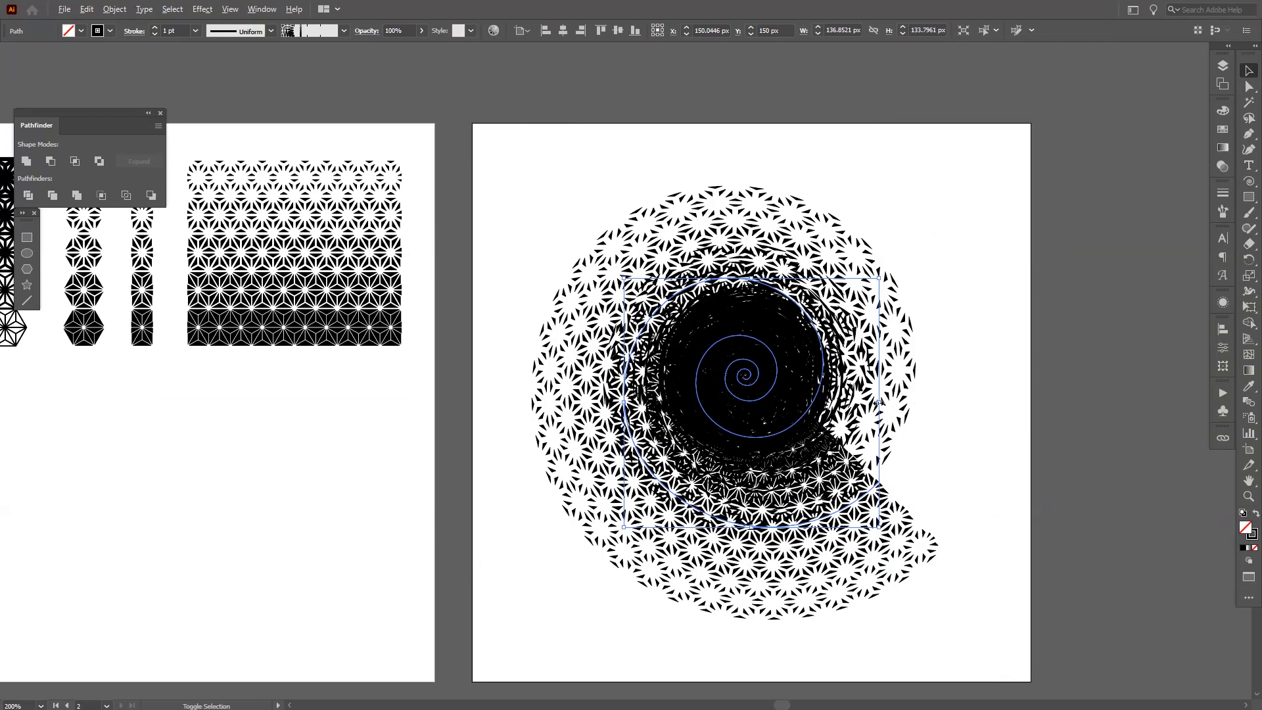
pyautogui.click(749, 374)
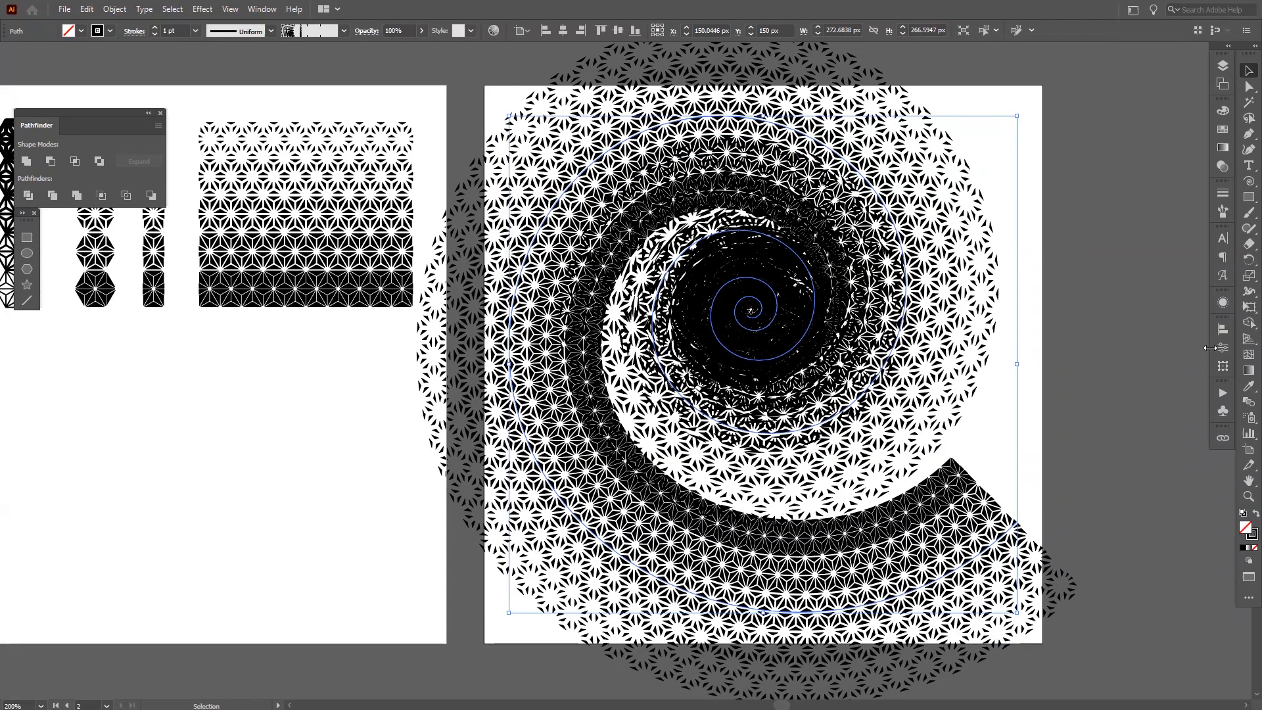
# Step: Apply a tapered width profile to the spiral's stroke in the Stroke panel
pyautogui.click(1223, 190)
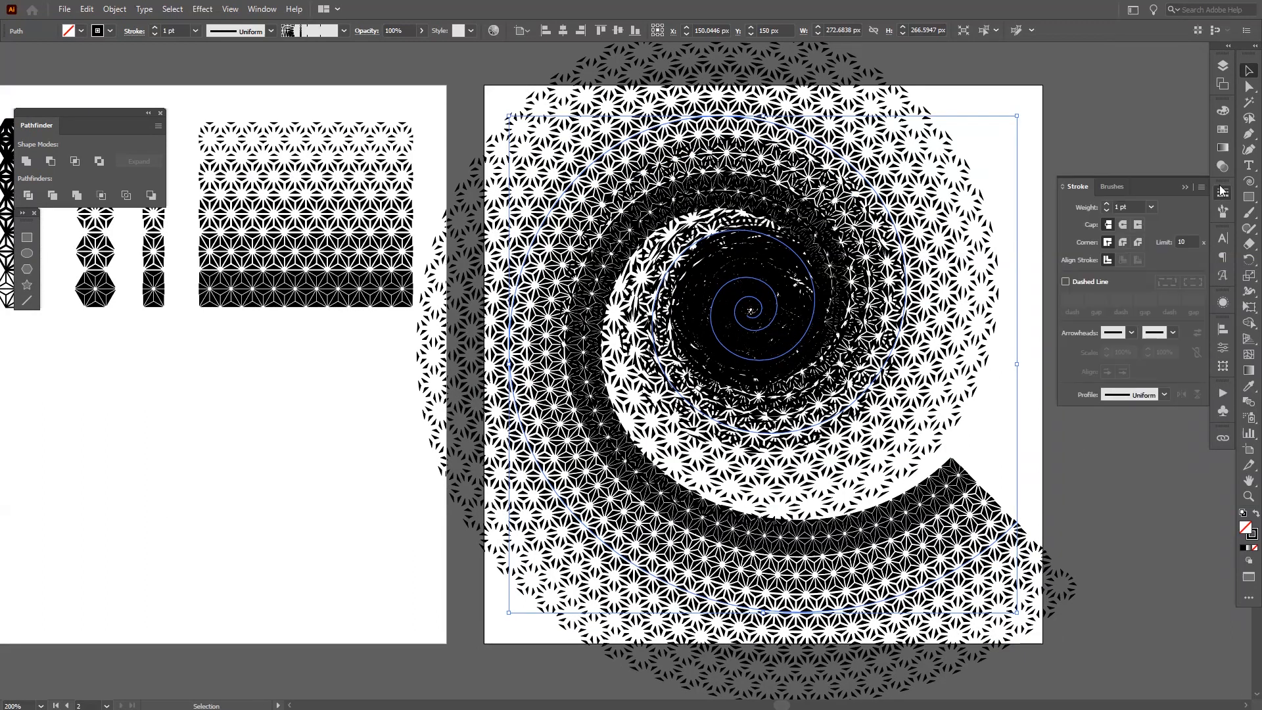
pyautogui.moveTo(1137, 402)
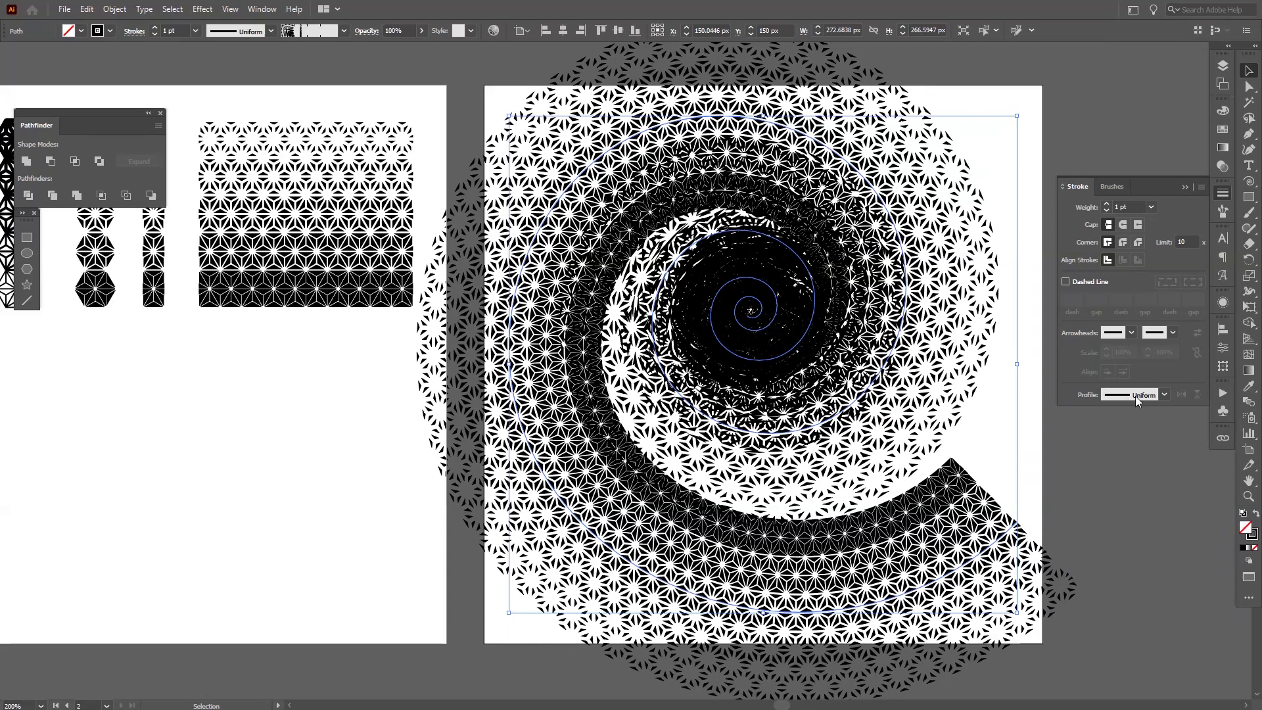
pyautogui.click(1161, 395)
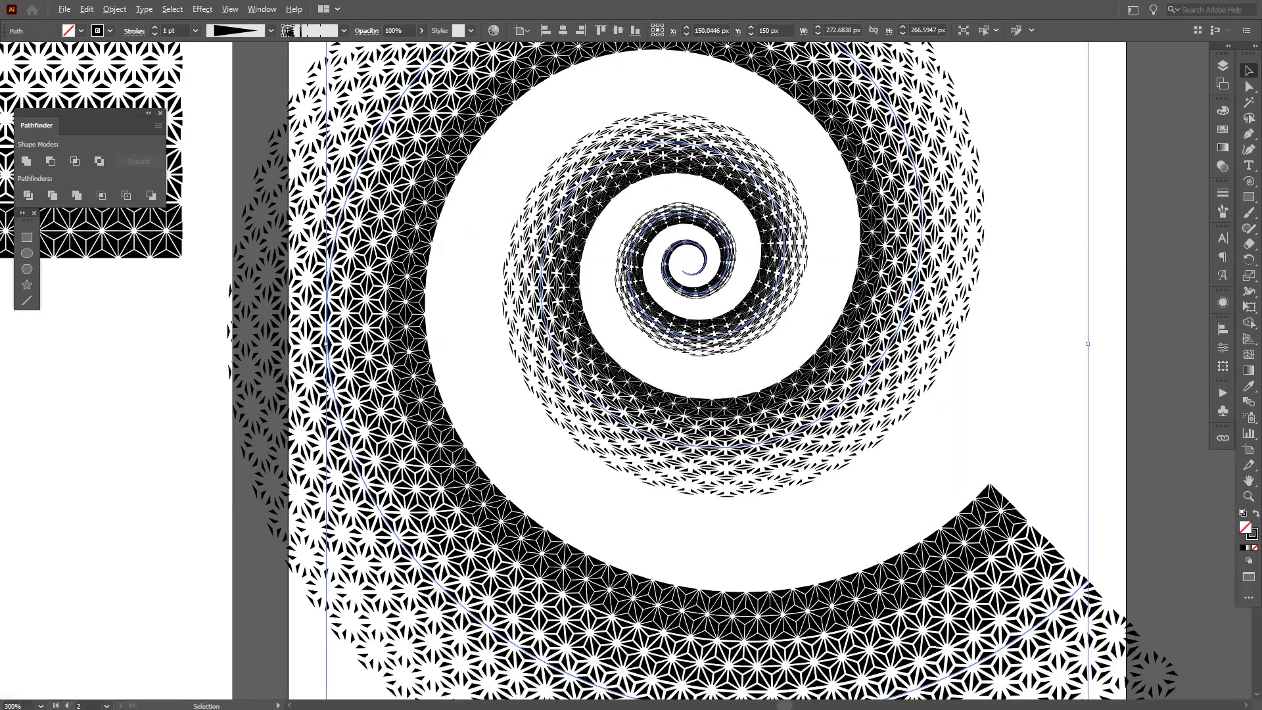
pyautogui.moveTo(948, 383)
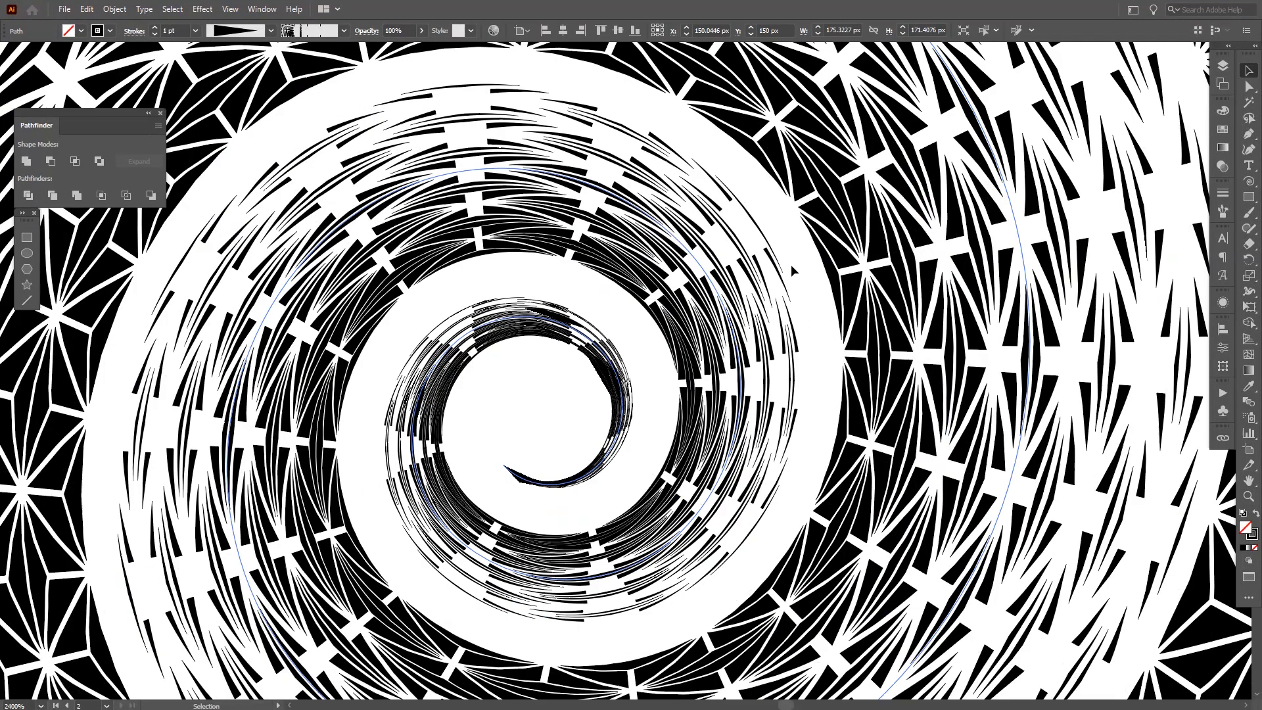
pyautogui.moveTo(792, 480)
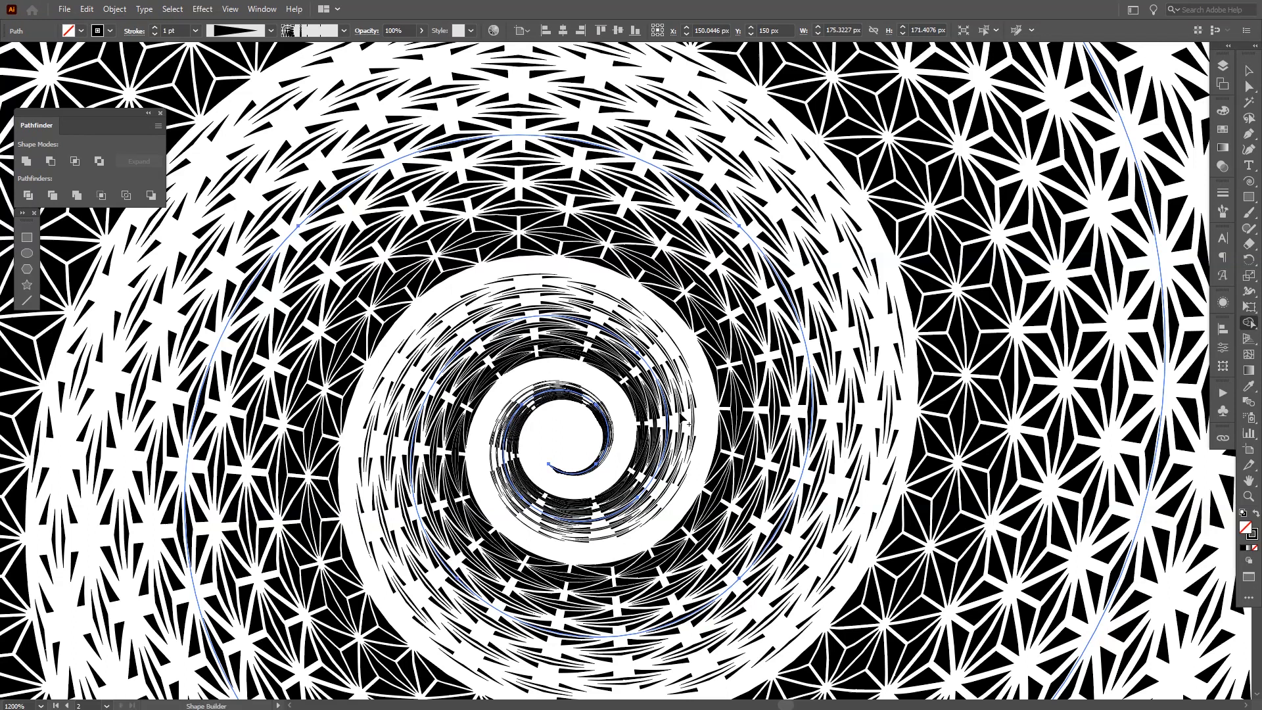
pyautogui.moveTo(718, 401)
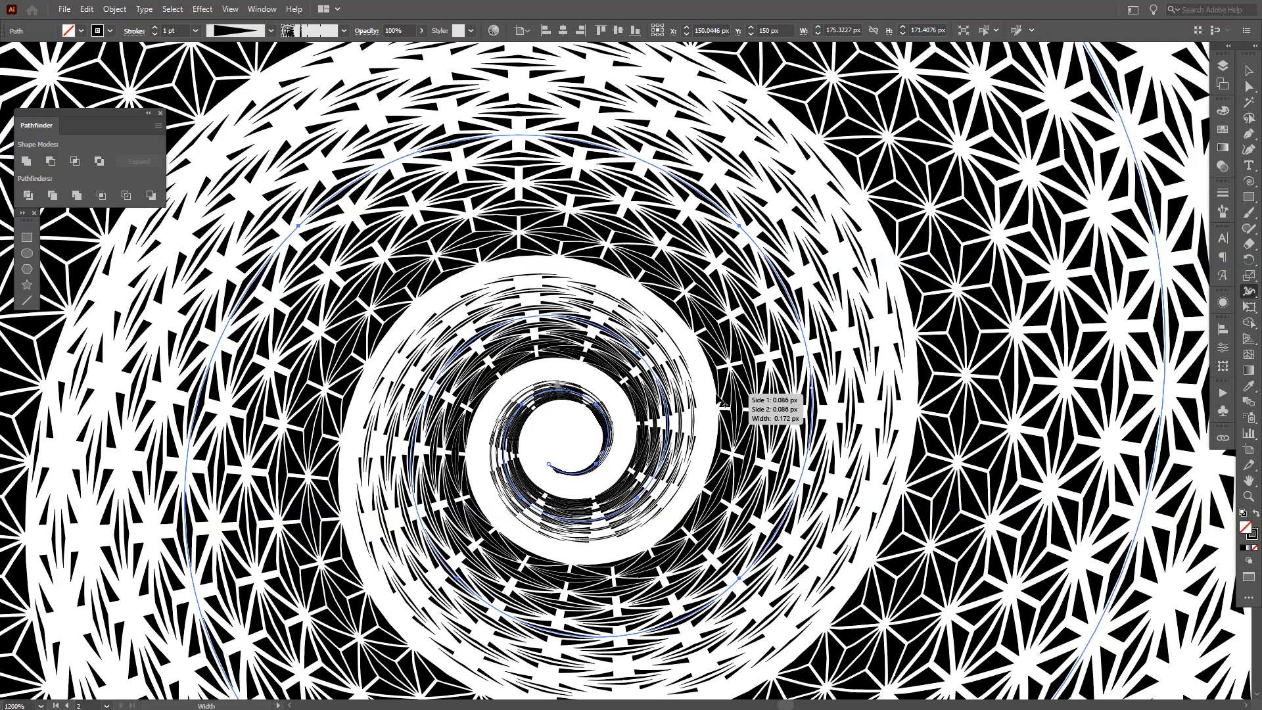
pyautogui.moveTo(1223, 292)
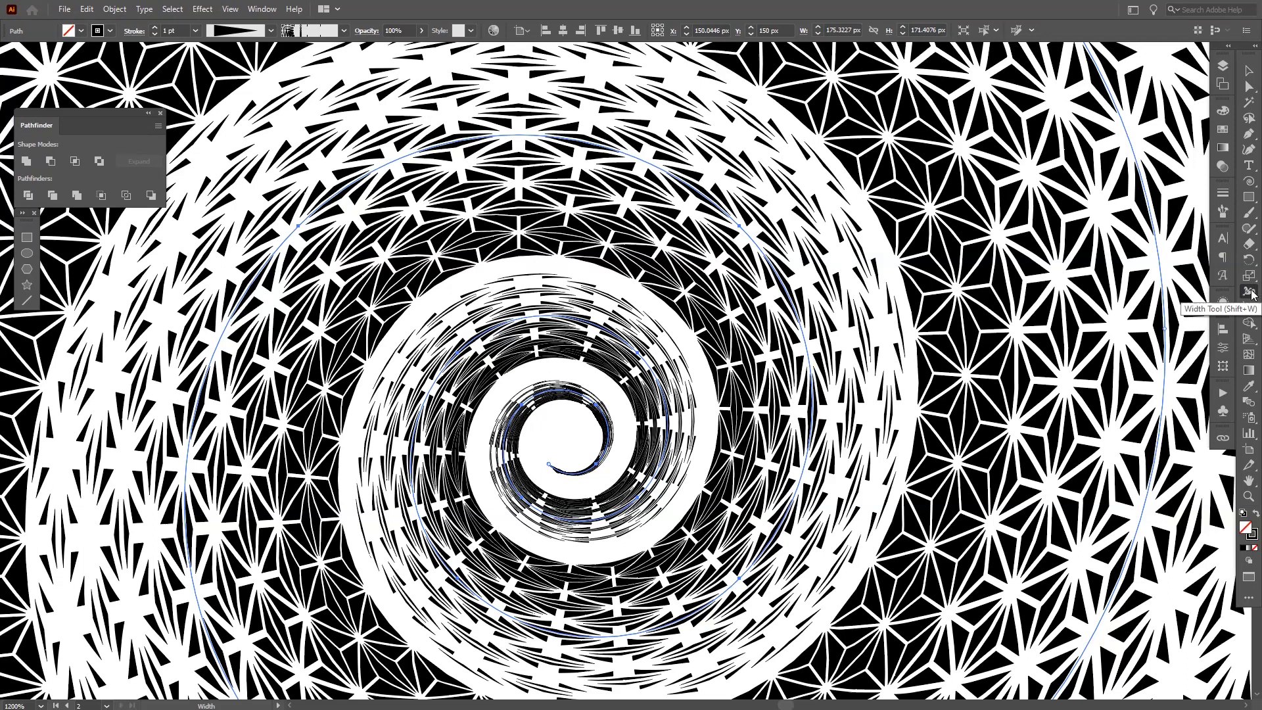
# Step: Add Width tool points so the spiral's inner coils become very thin
pyautogui.click(1223, 292)
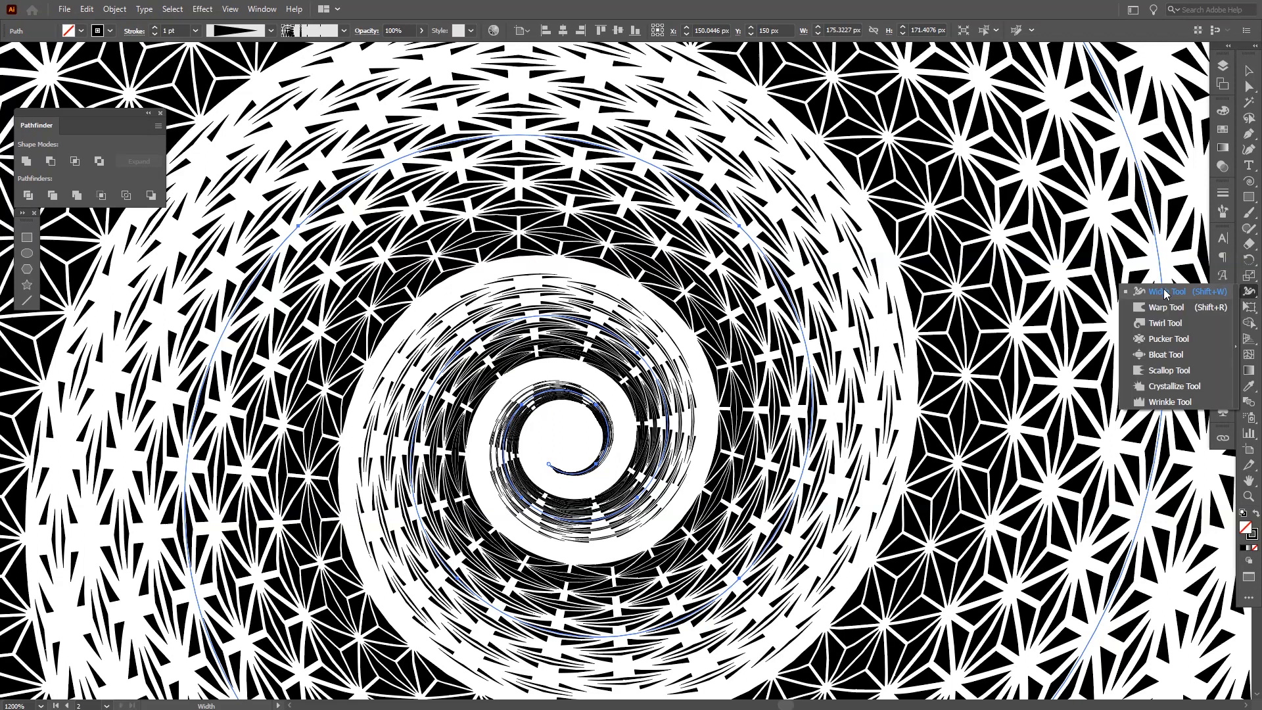
pyautogui.click(1165, 291)
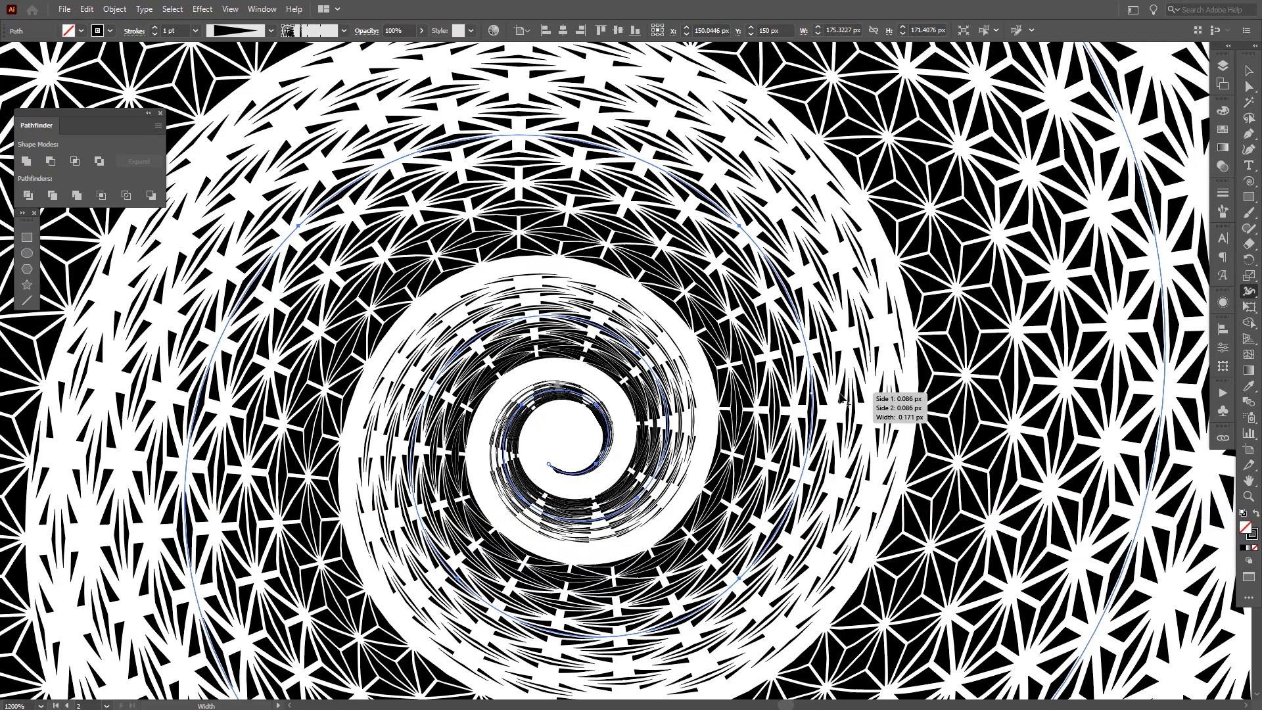
pyautogui.moveTo(704, 434)
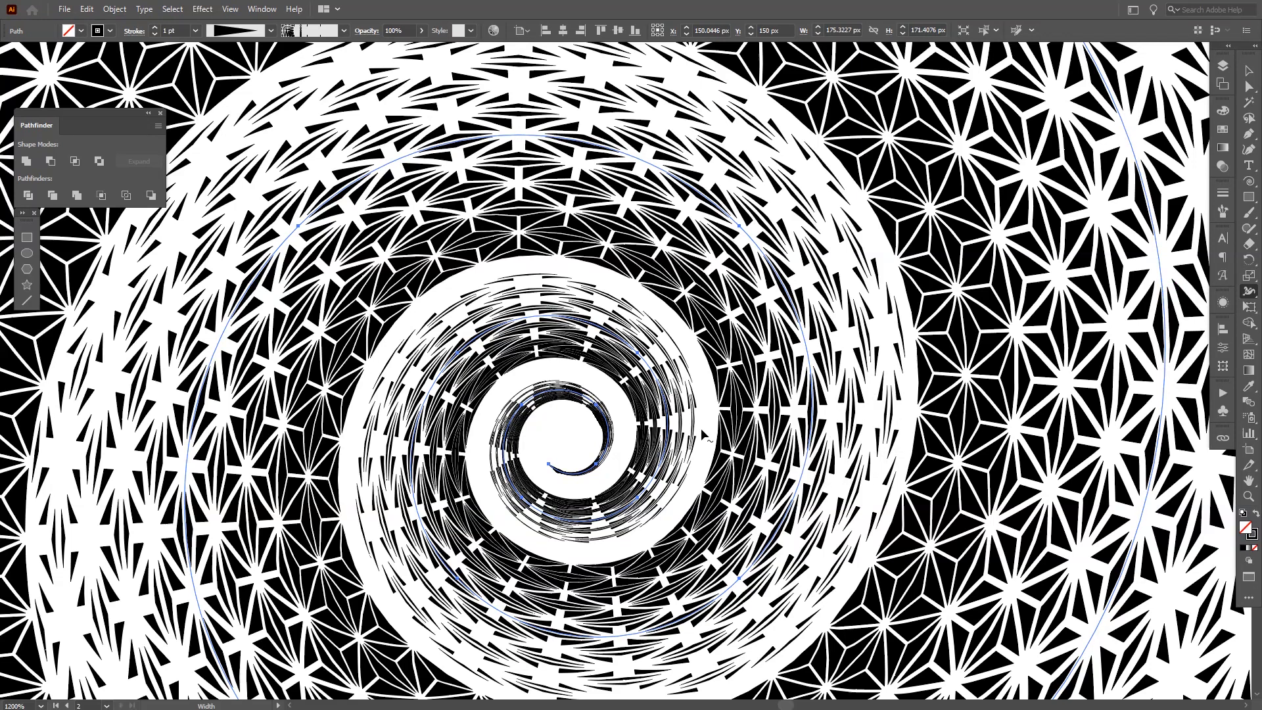
pyautogui.moveTo(982, 157)
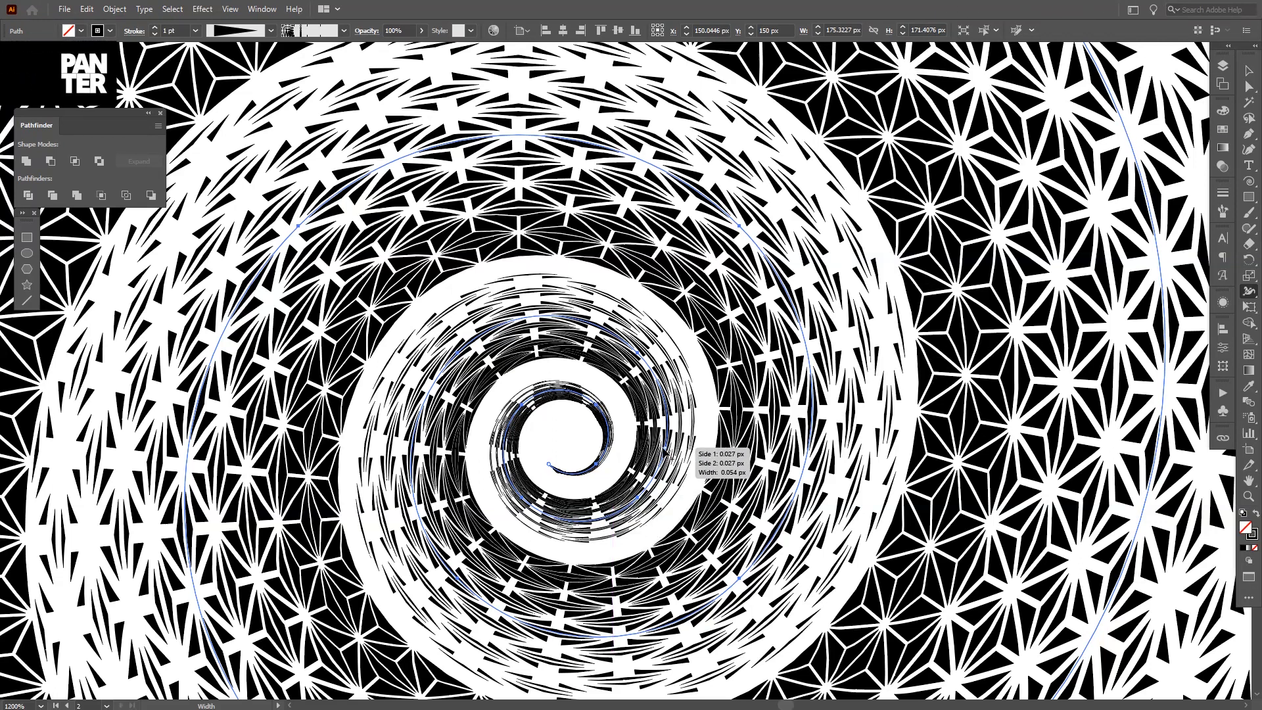
pyautogui.moveTo(702, 422)
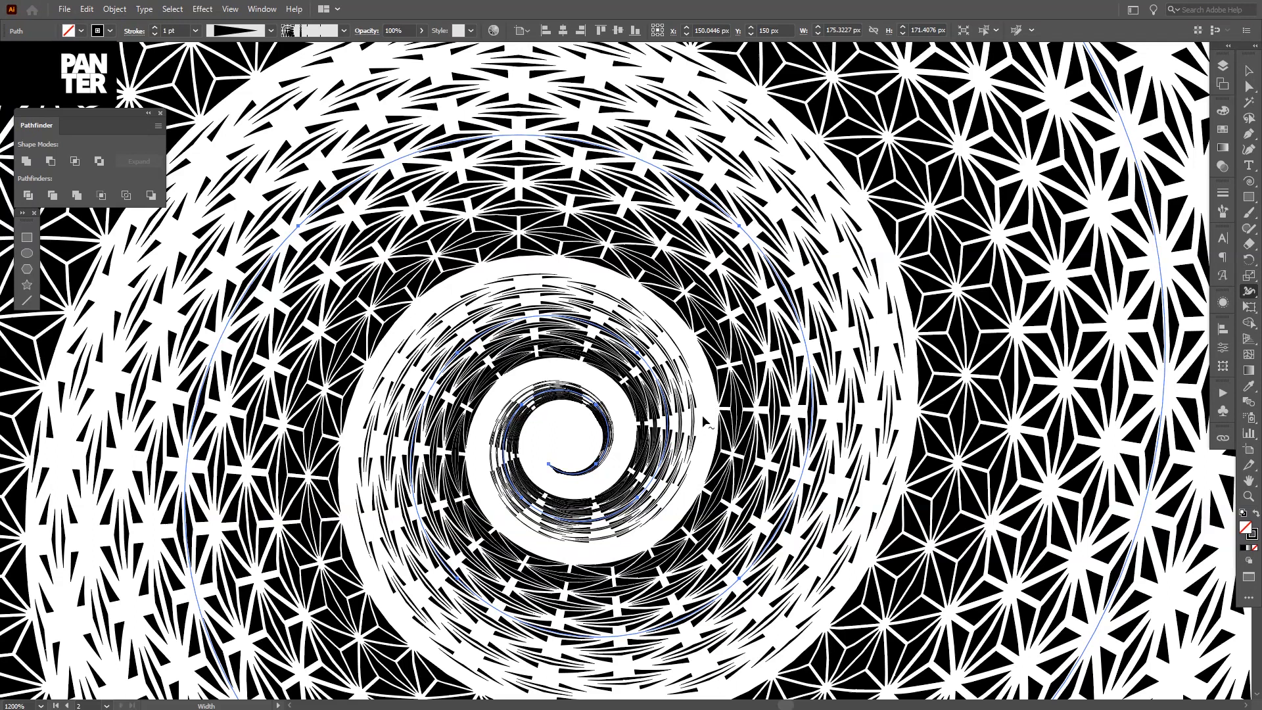
pyautogui.moveTo(650, 363)
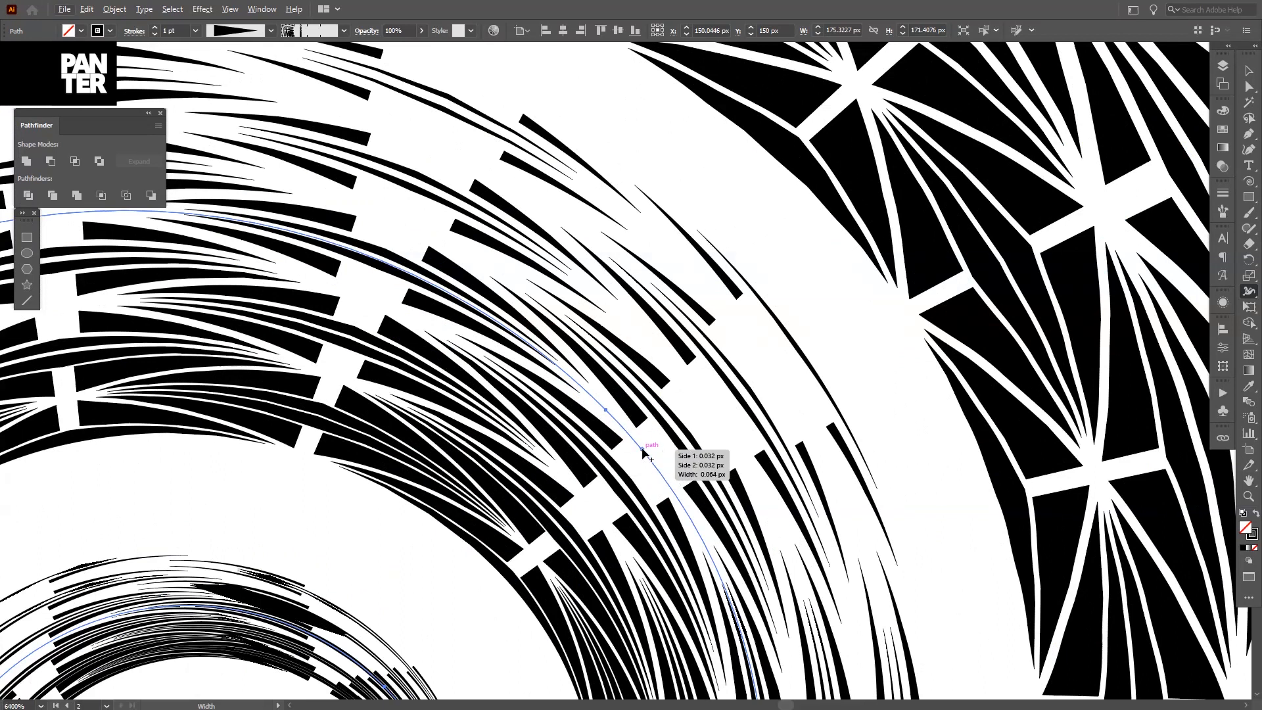
pyautogui.moveTo(639, 455)
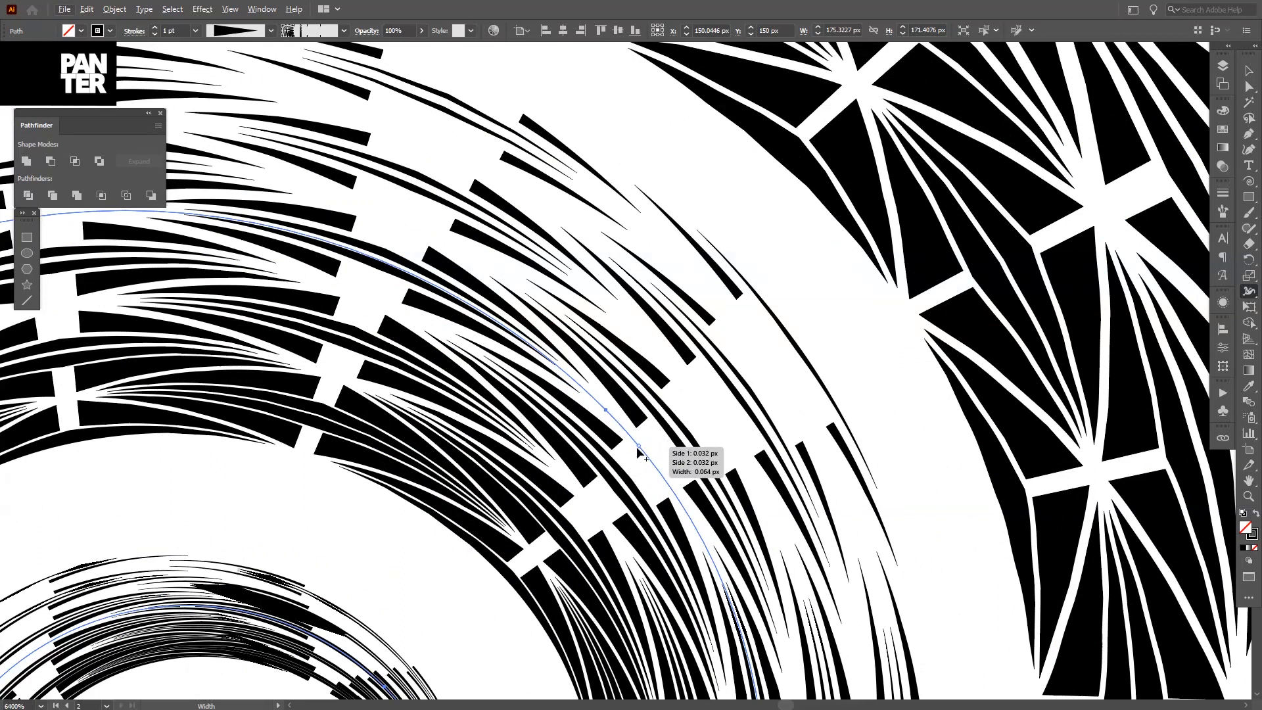
pyautogui.moveTo(617, 421)
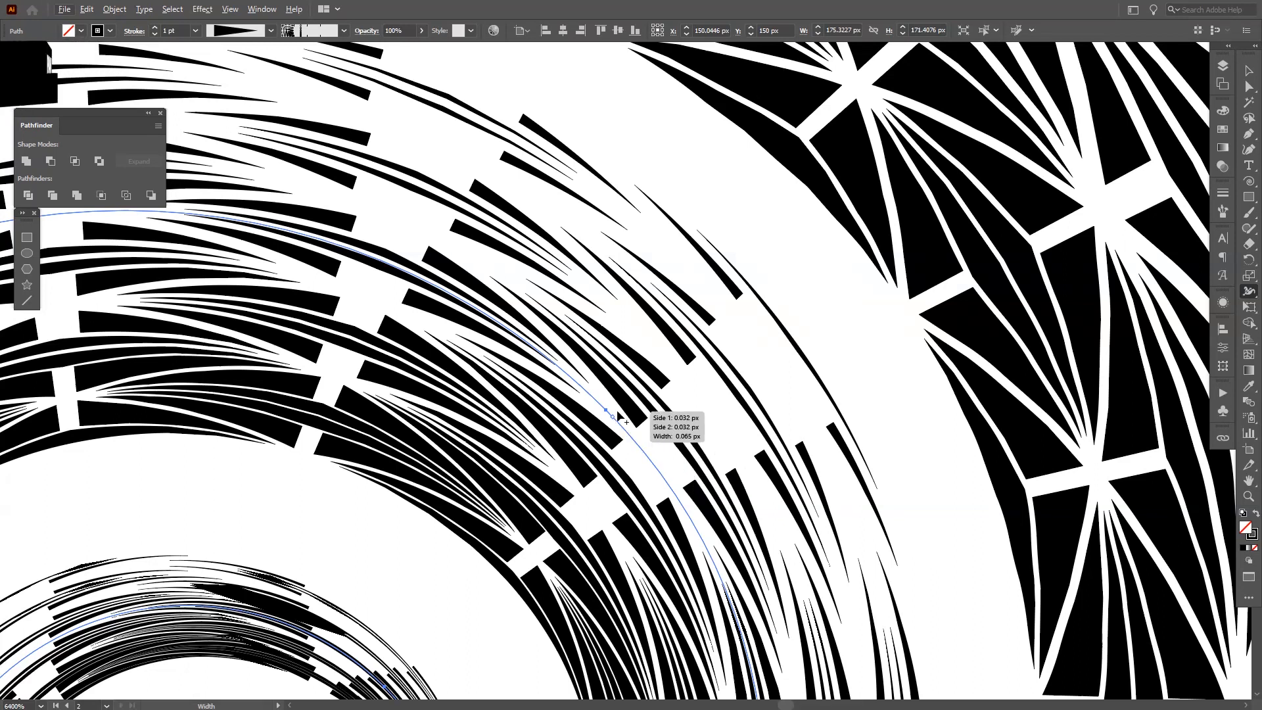
pyautogui.scroll(-3)
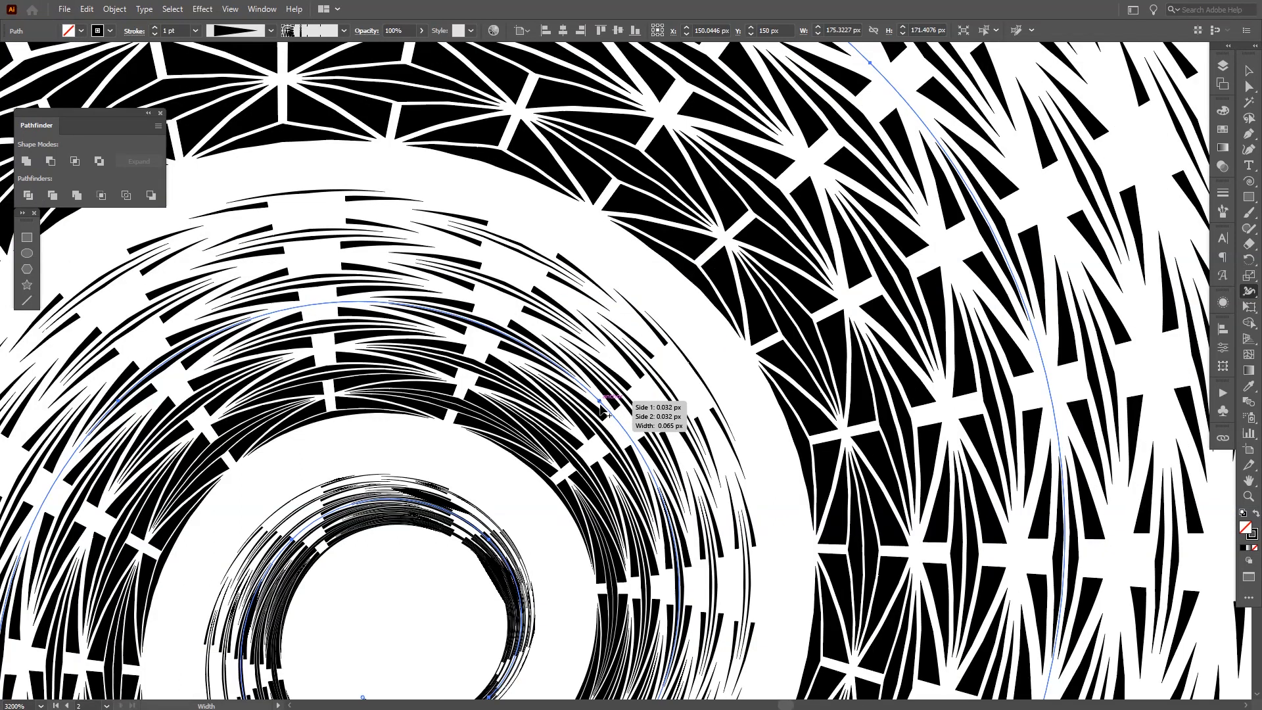
pyautogui.moveTo(605, 412)
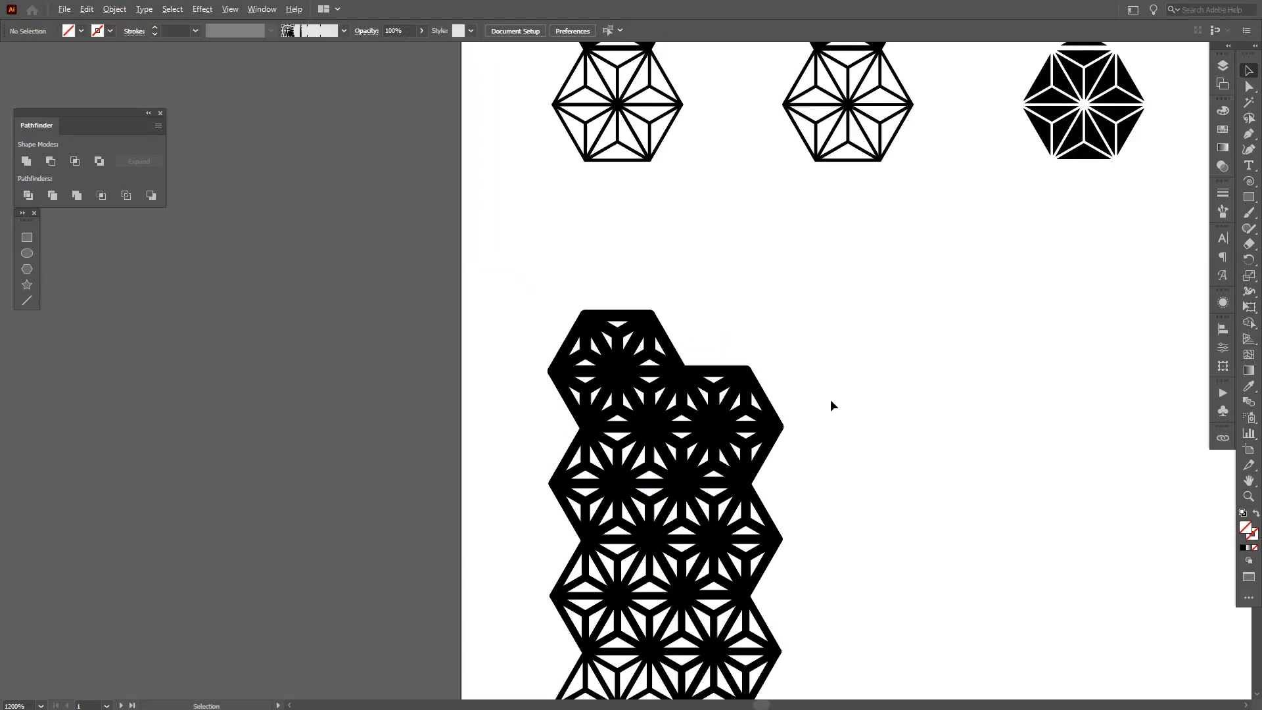
# Step: Apply a Transform effect to the hexagon column: 5 copies, 35 px horizontal move
pyautogui.rightClick(499, 435)
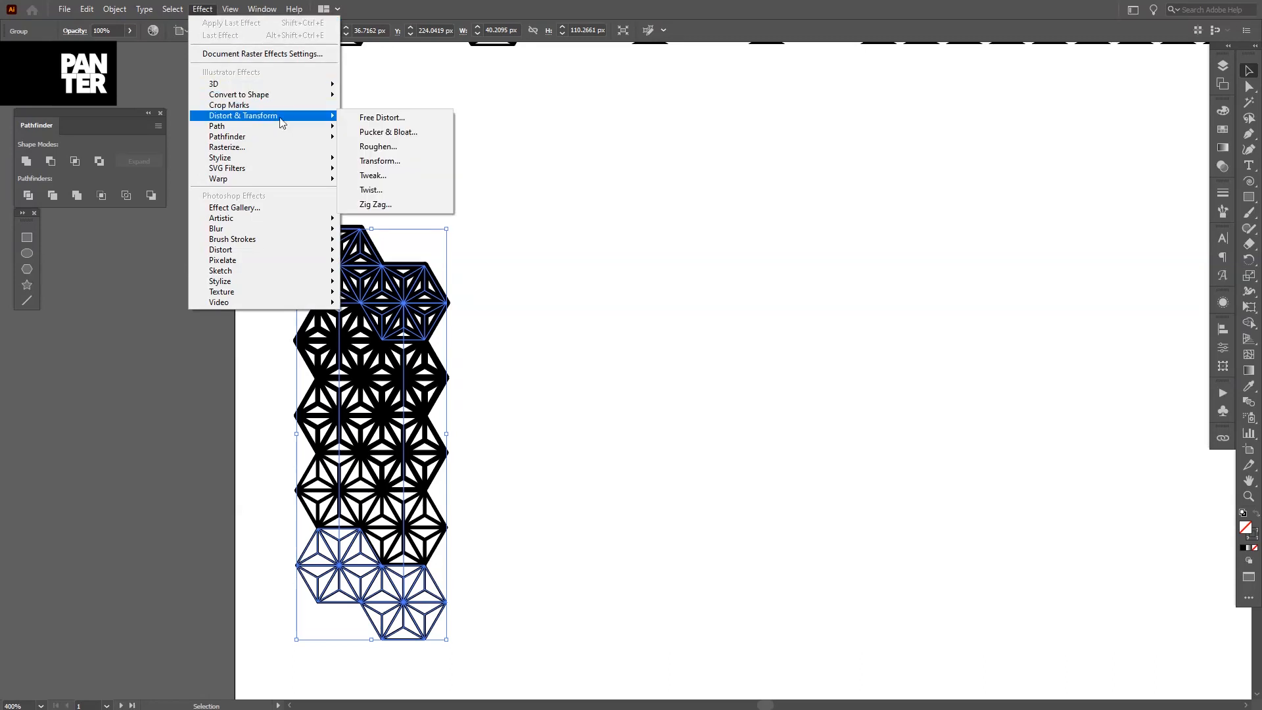
pyautogui.click(380, 161)
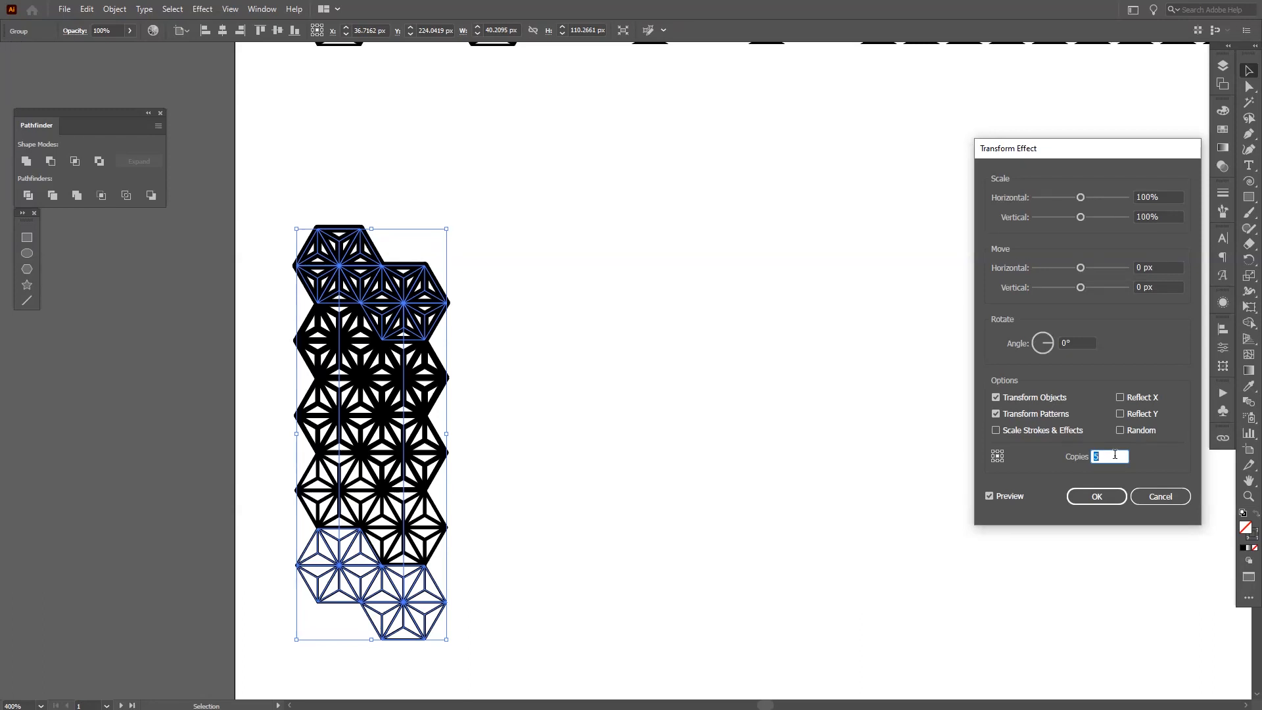
pyautogui.moveTo(1039, 266)
pyautogui.write('5')
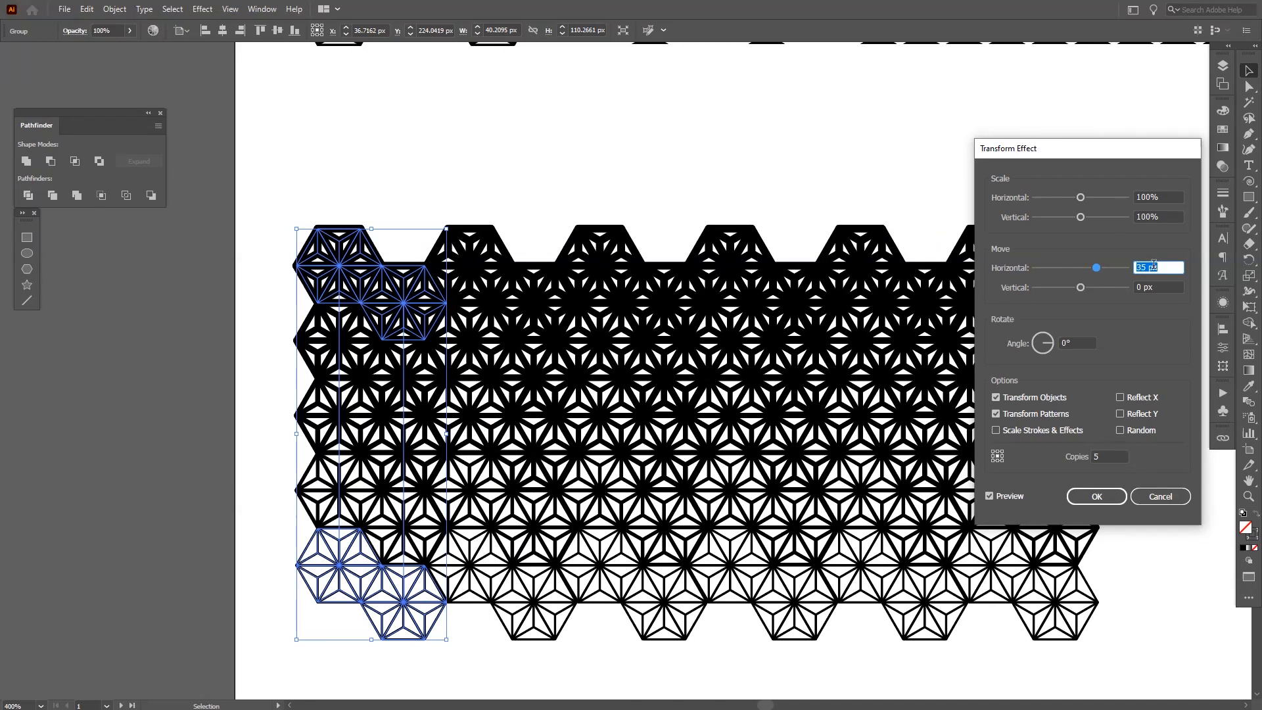
pyautogui.click(1096, 496)
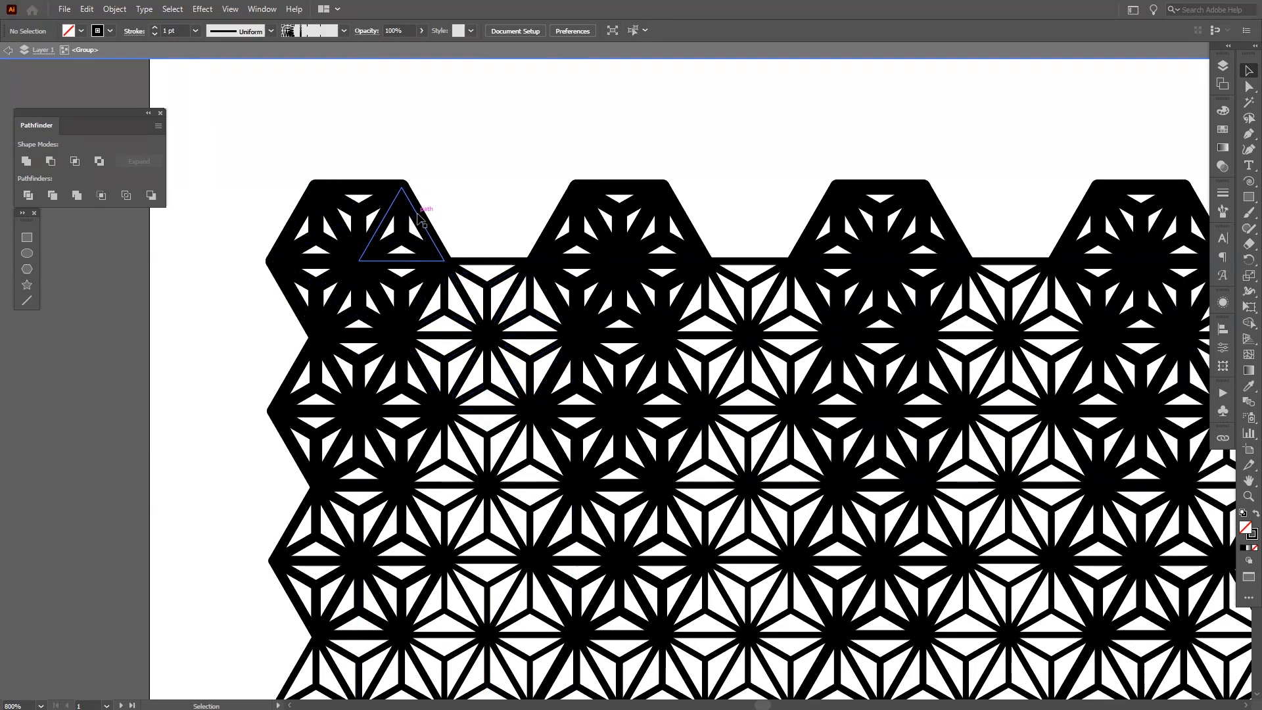
pyautogui.click(423, 233)
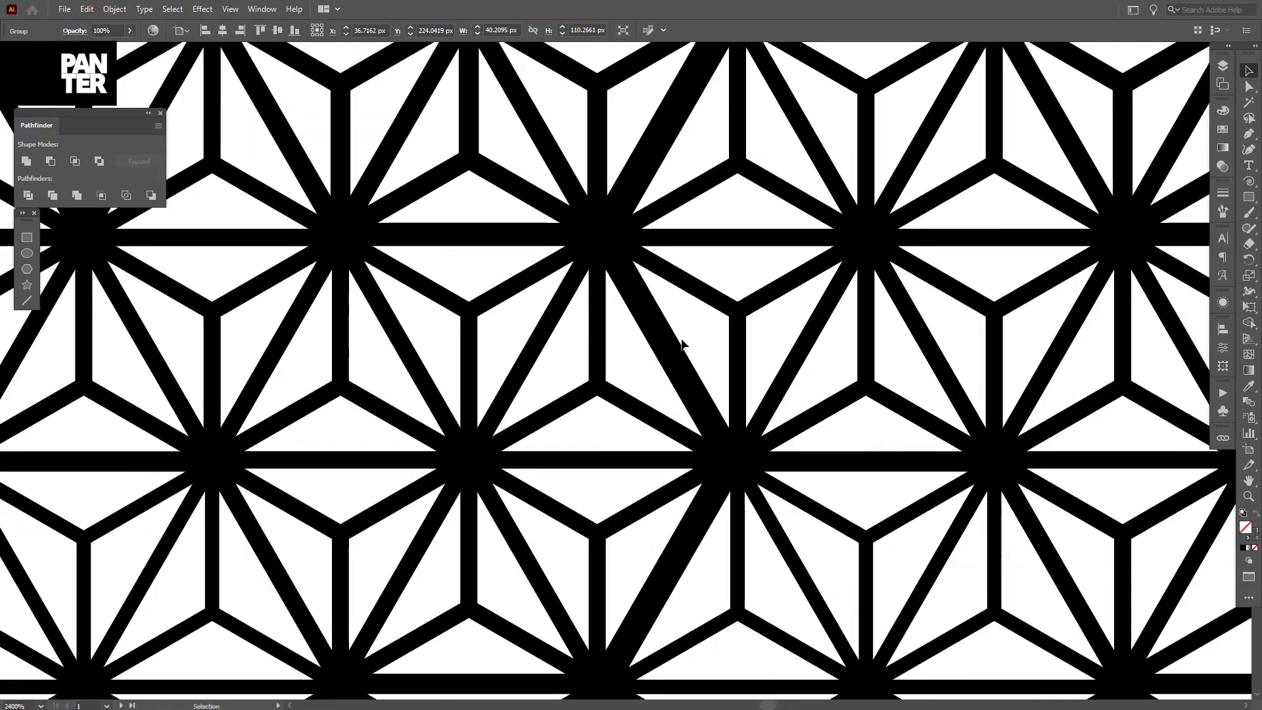
pyautogui.moveTo(1222, 312)
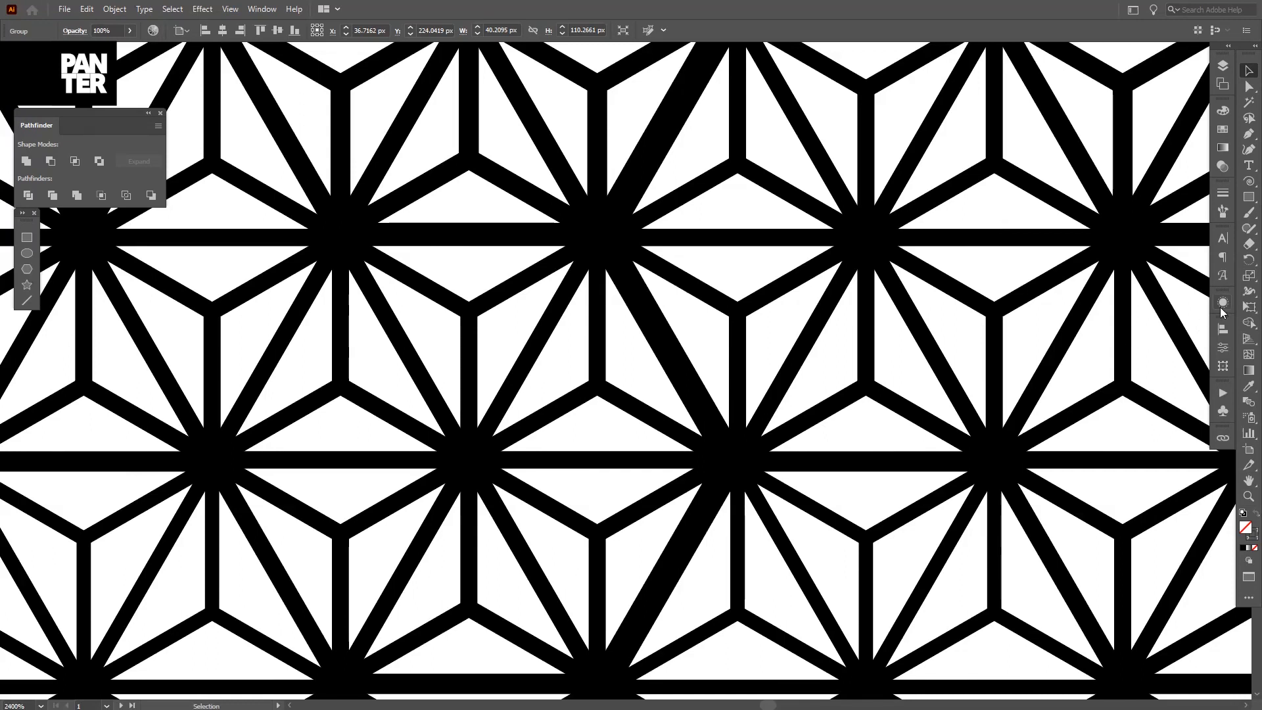
# Step: Edit the Transform effect in Appearance, changing horizontal move to 34.5 px
pyautogui.click(1222, 303)
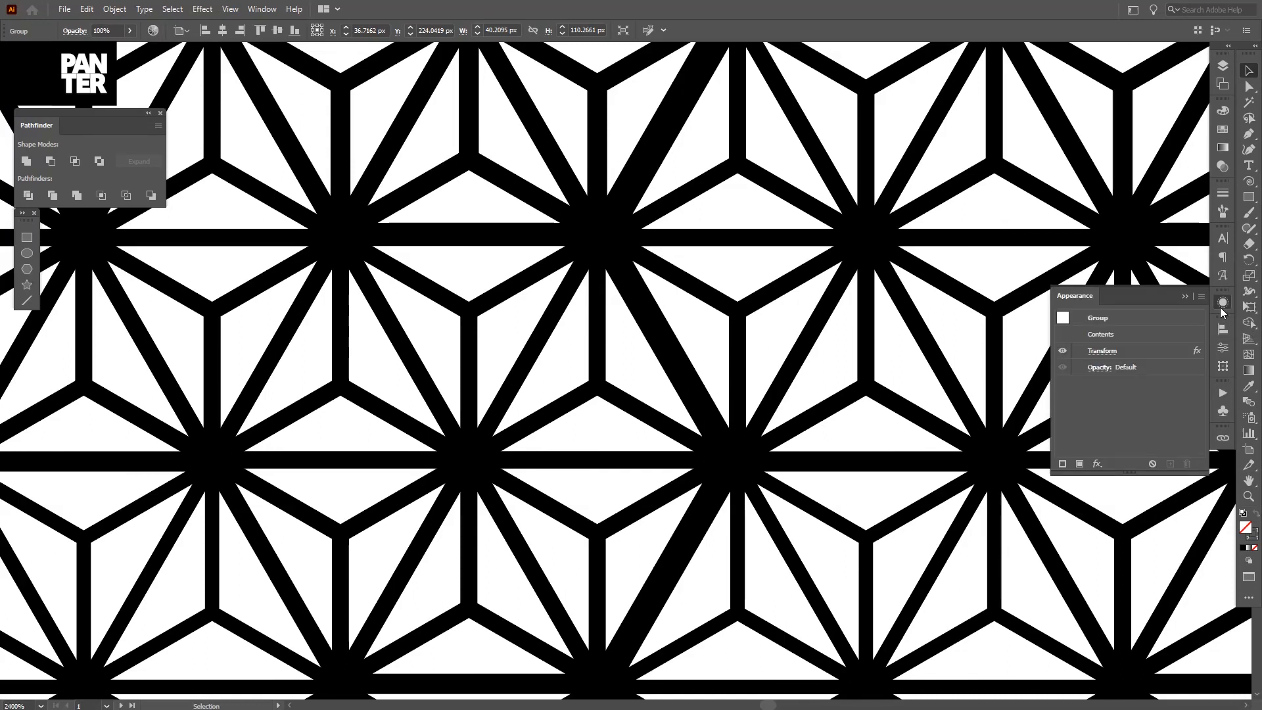
pyautogui.click(261, 9)
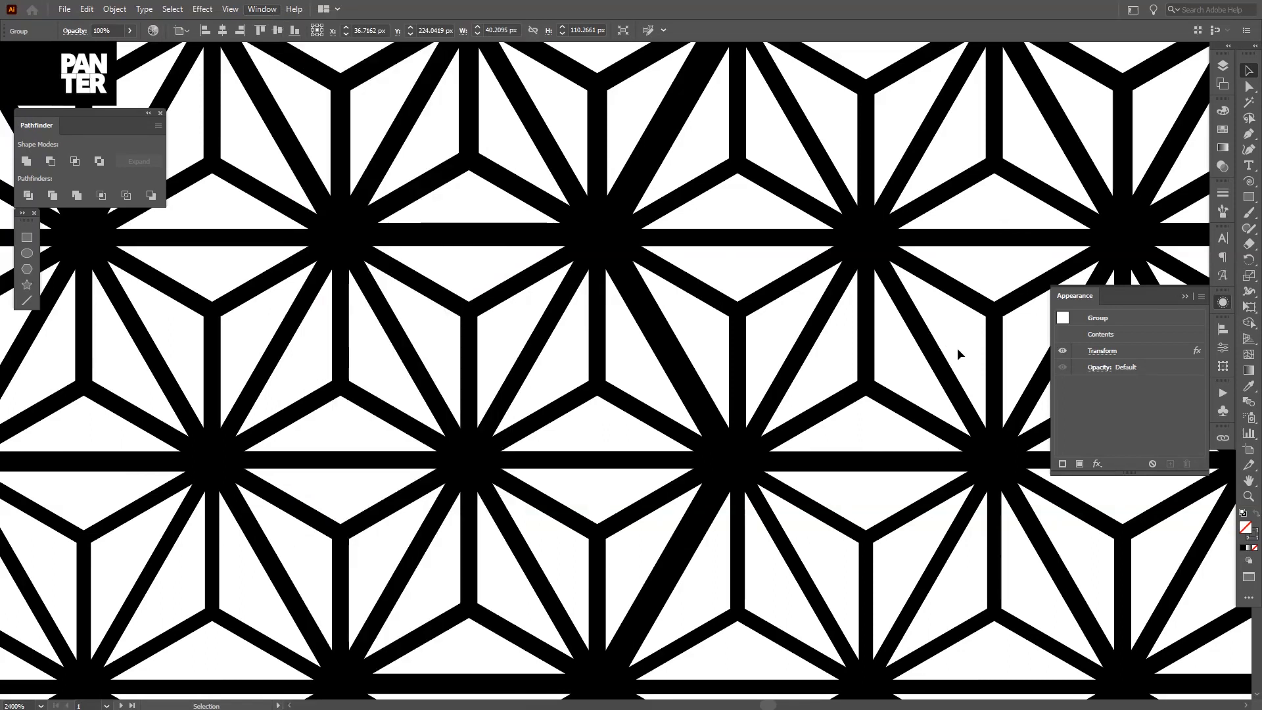
pyautogui.moveTo(1101, 350)
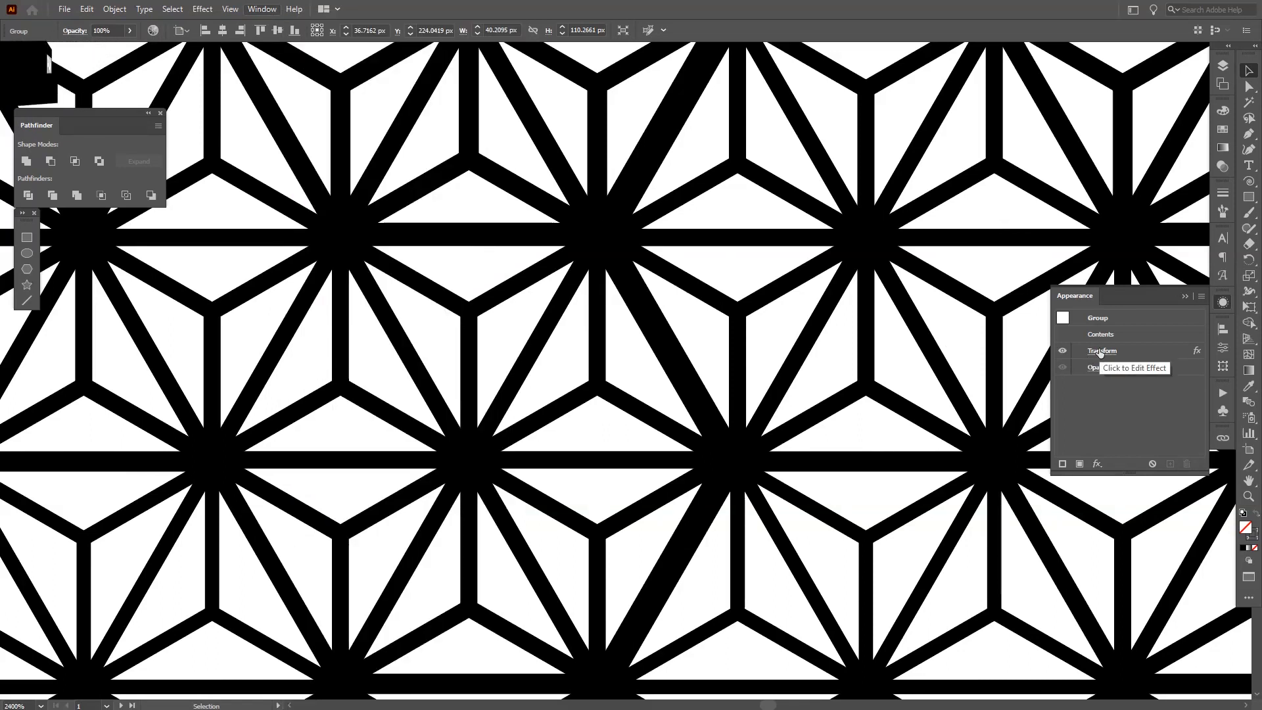
pyautogui.click(1133, 367)
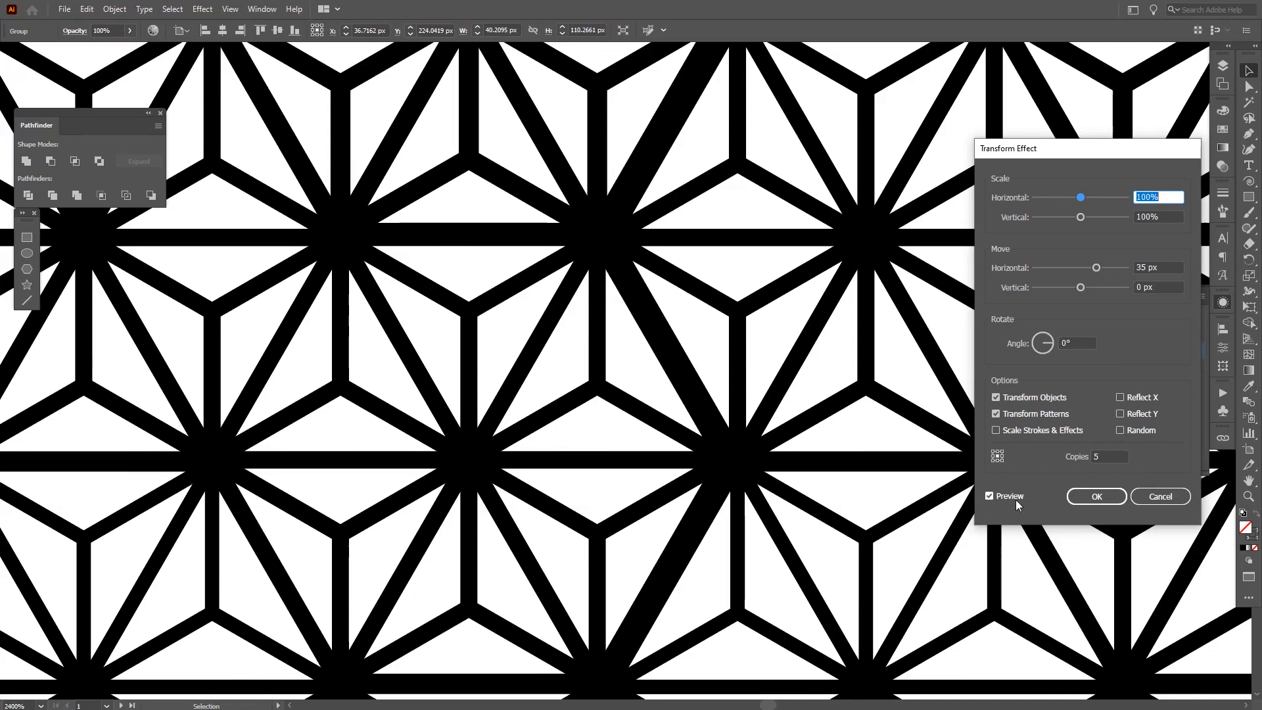
pyautogui.moveTo(1150, 262)
pyautogui.write('34.5')
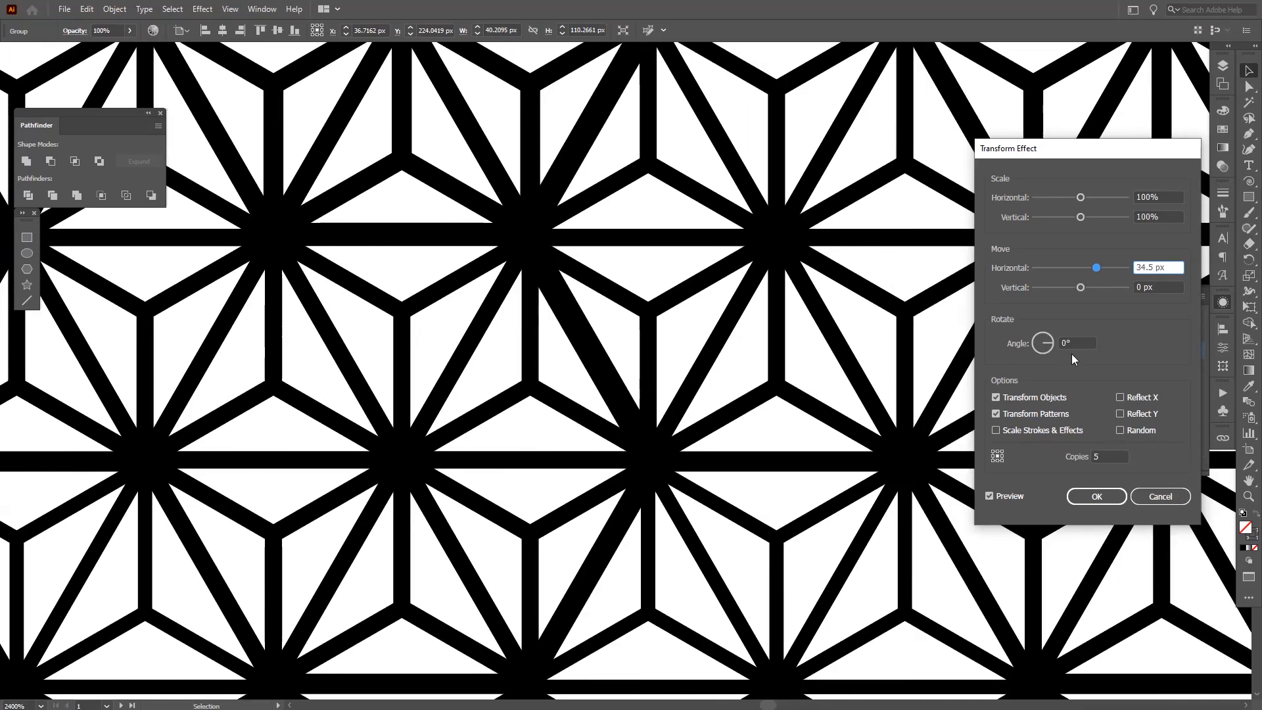
pyautogui.click(1158, 287)
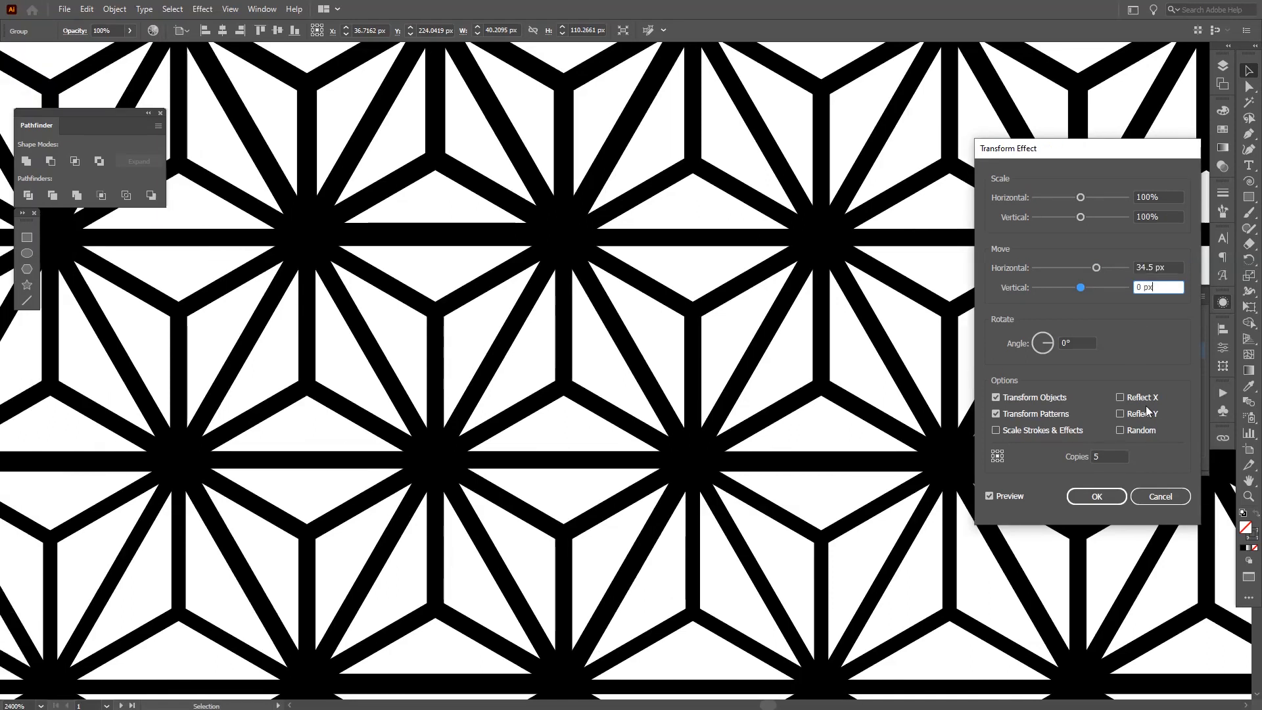
pyautogui.click(1096, 495)
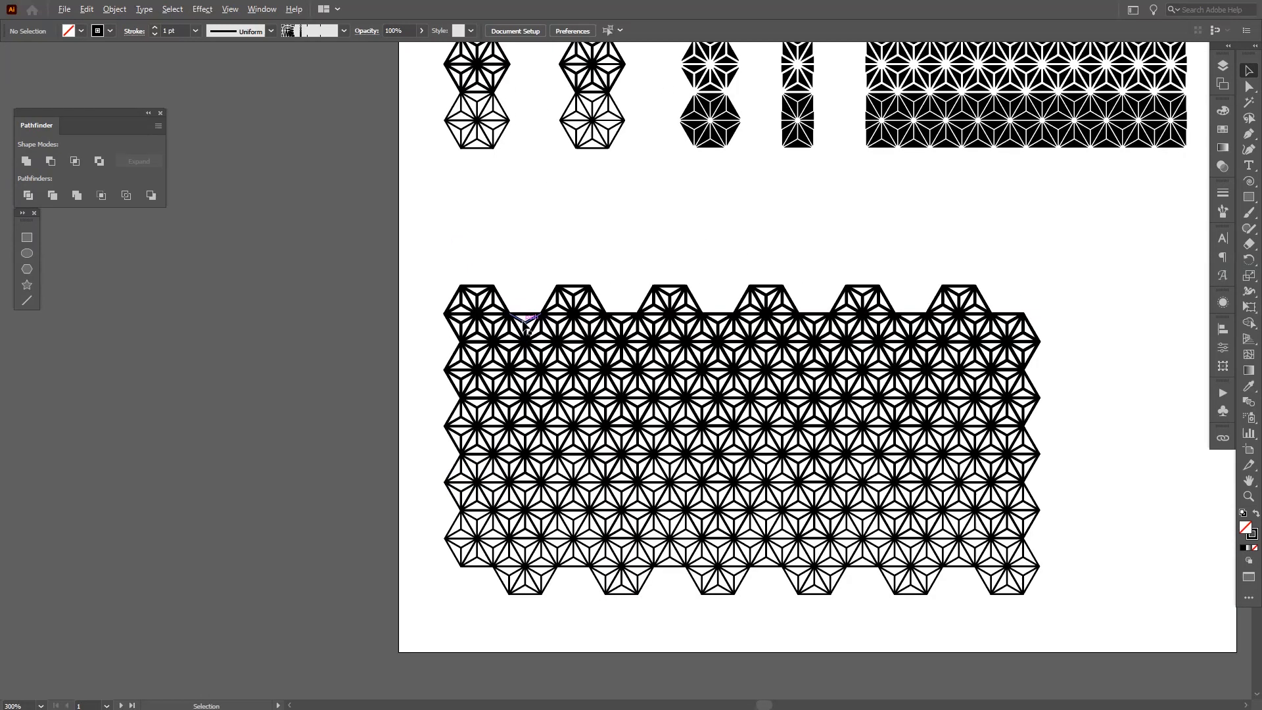
# Step: Expand the hexagon block's appearance into editable copies and select one expanded piece
pyautogui.click(519, 326)
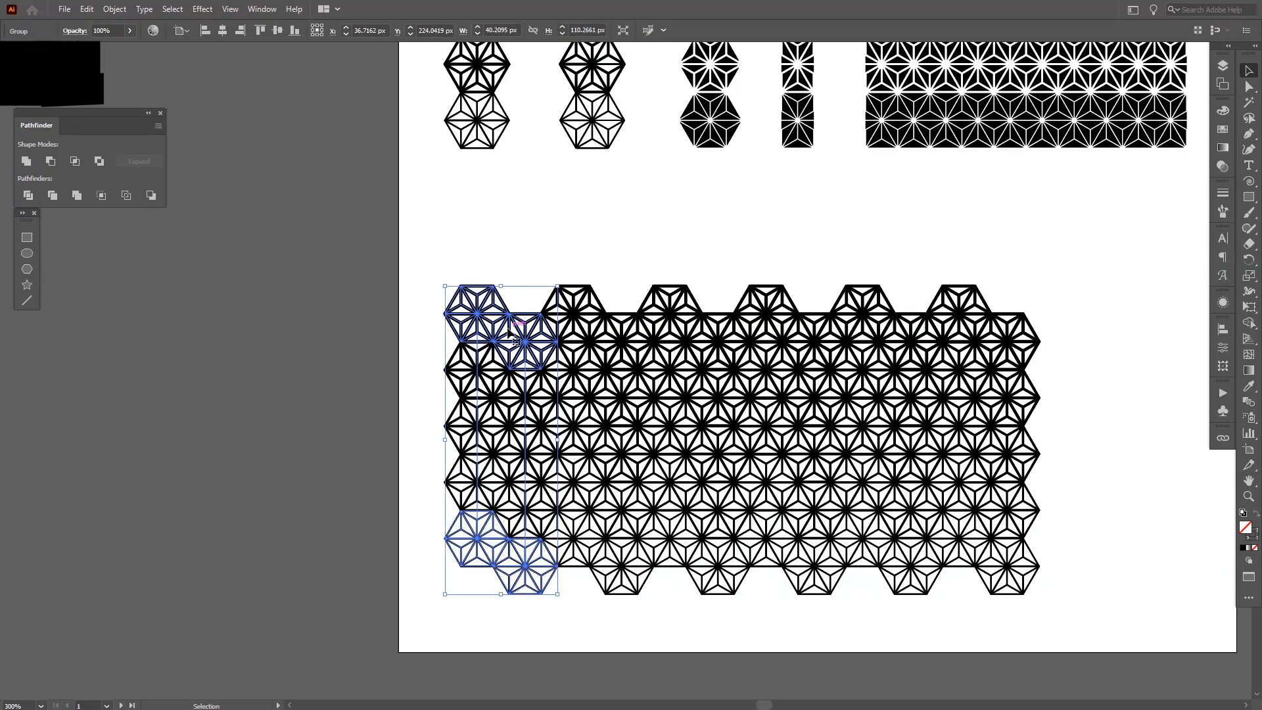
pyautogui.click(114, 9)
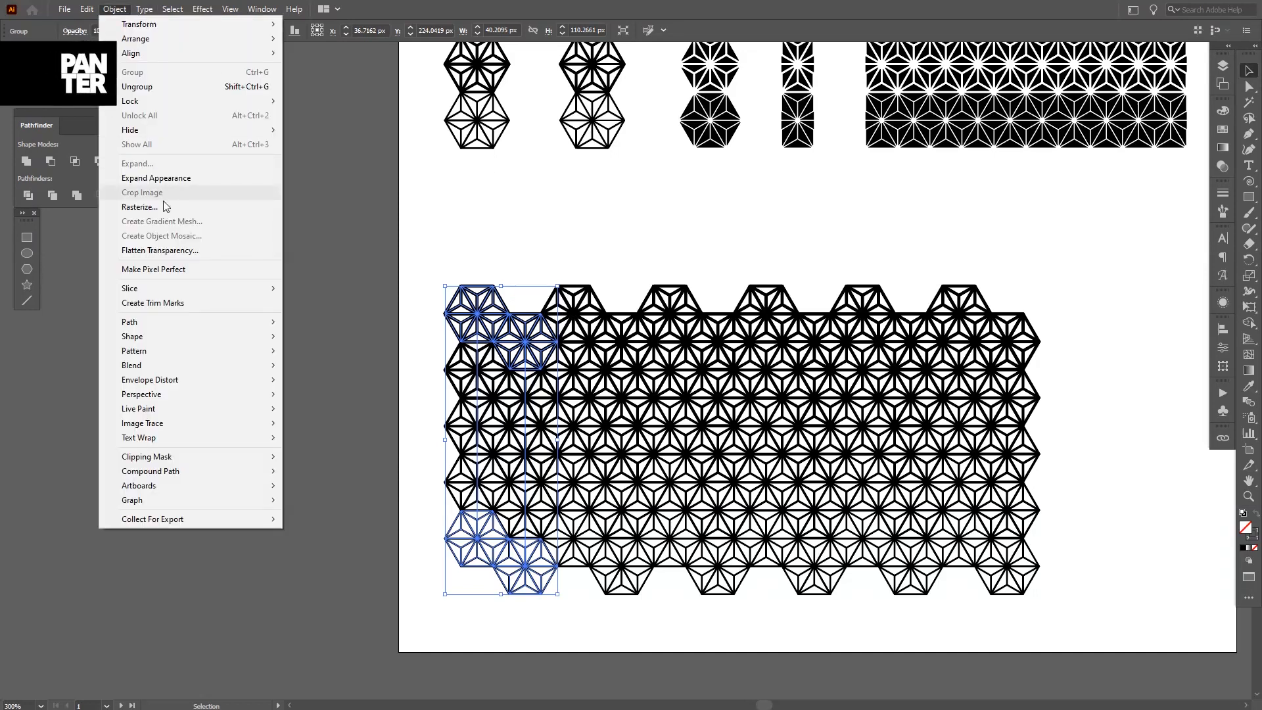
pyautogui.moveTo(157, 178)
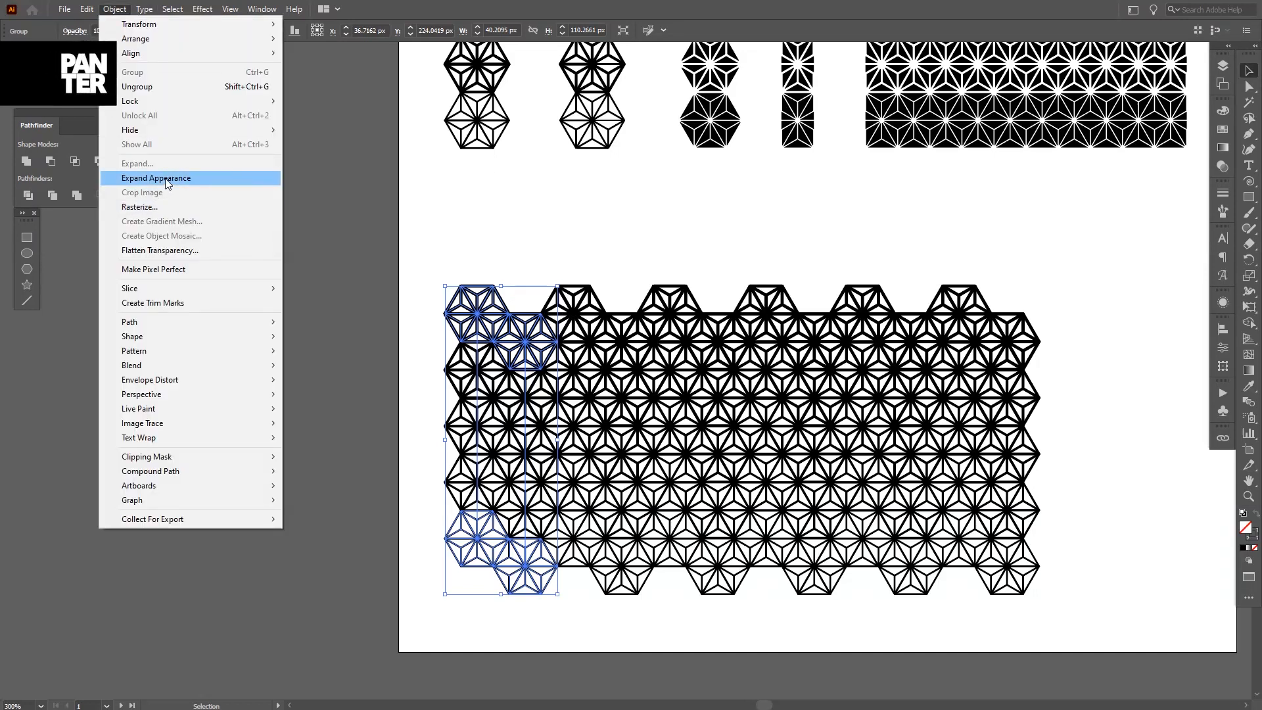
pyautogui.moveTo(943, 236)
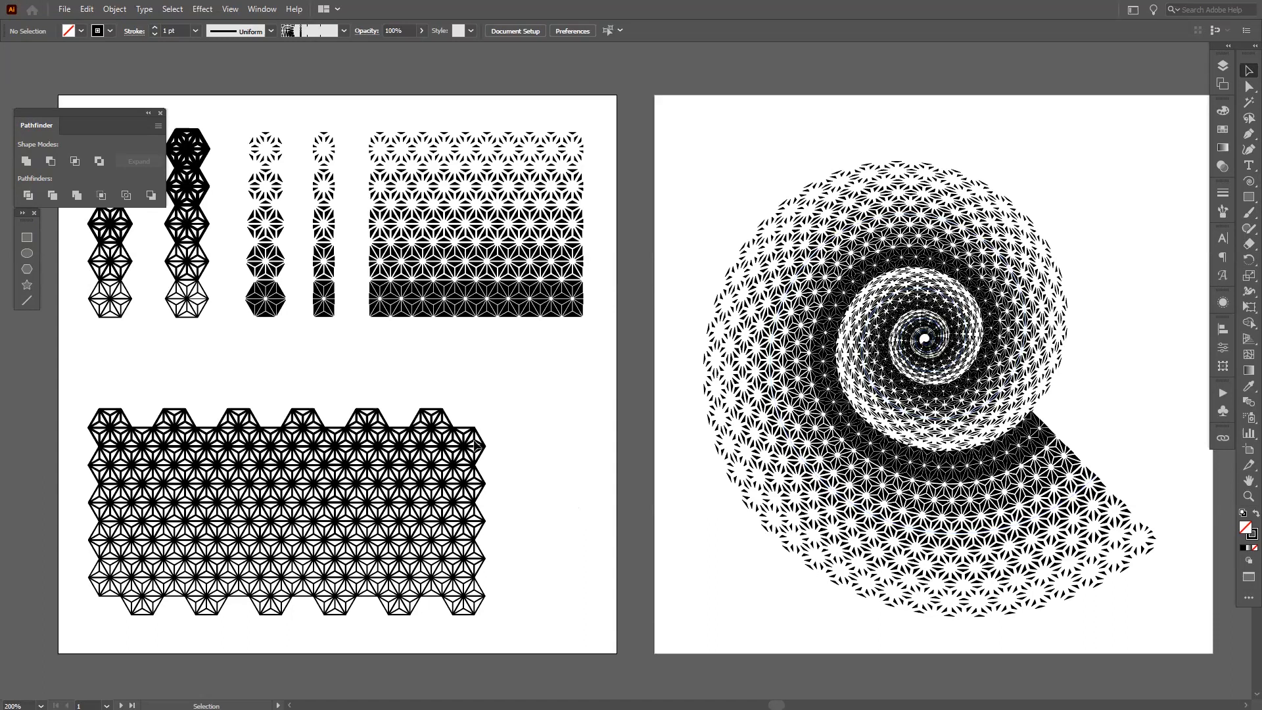
pyautogui.click(112, 439)
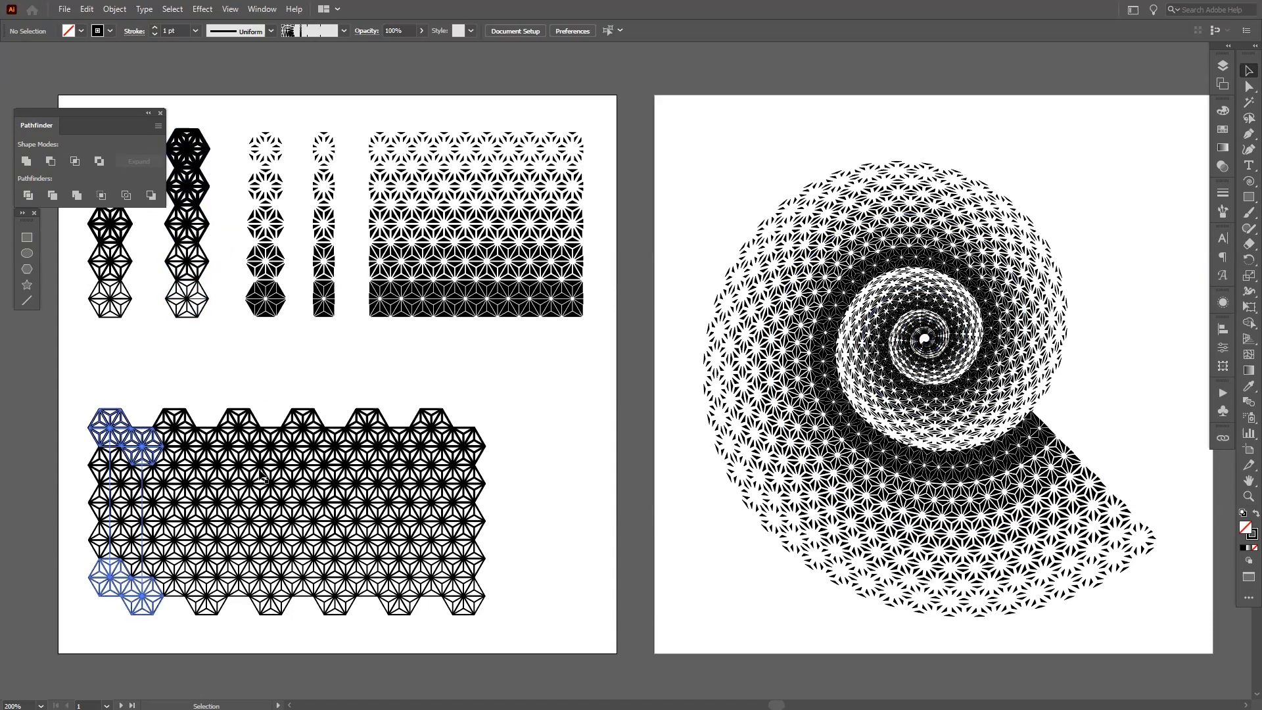